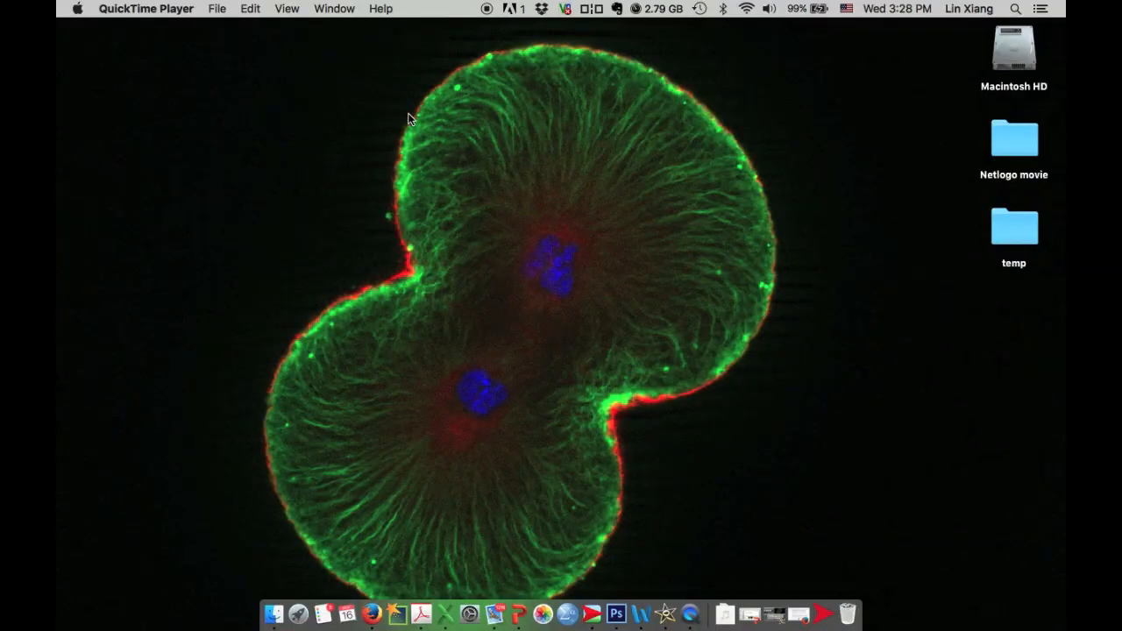
Launch NetLogo 5.3 from the Dock to get a blank, empty model.
{"action": "left_click", "coordinate": [591, 609]}
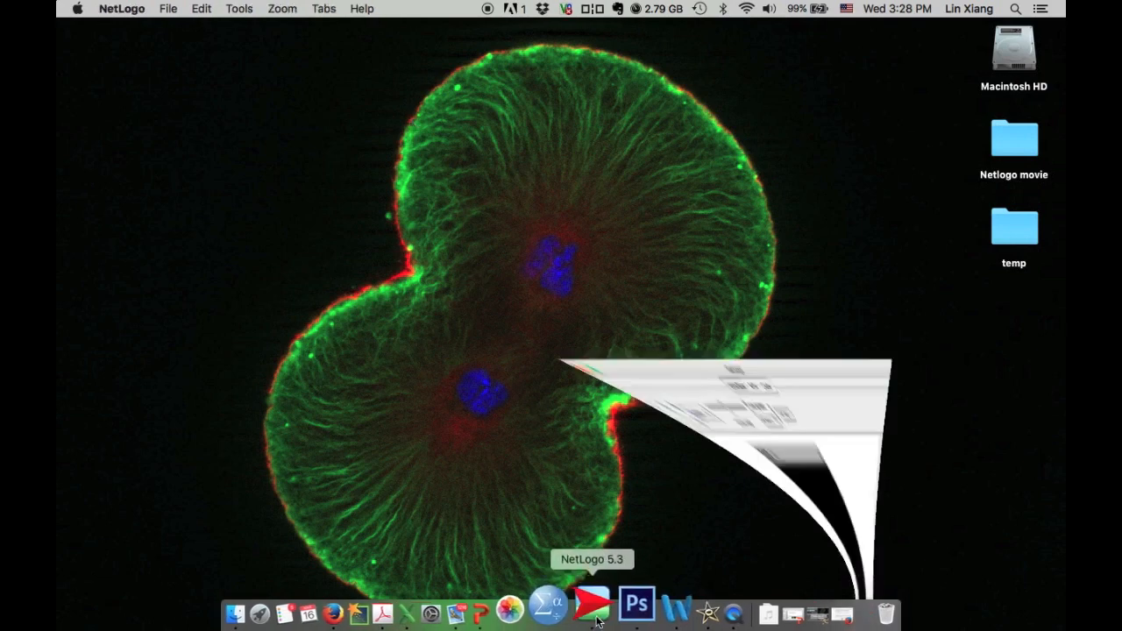
{"action": "left_click", "coordinate": [590, 604]}
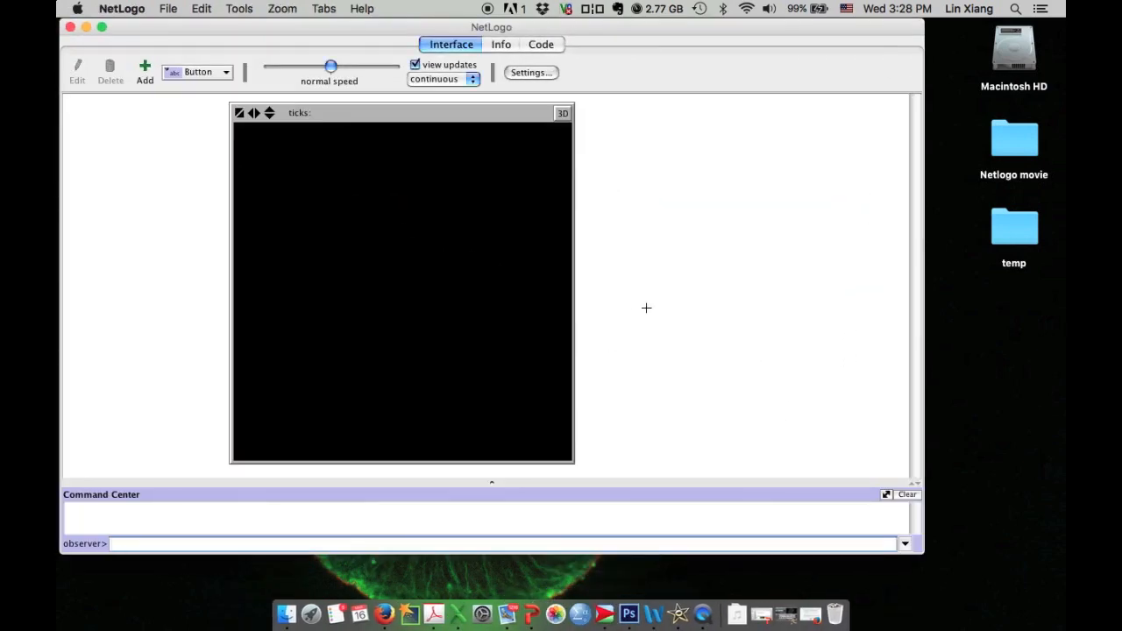
{"action": "mouse_move", "coordinate": [370, 124]}
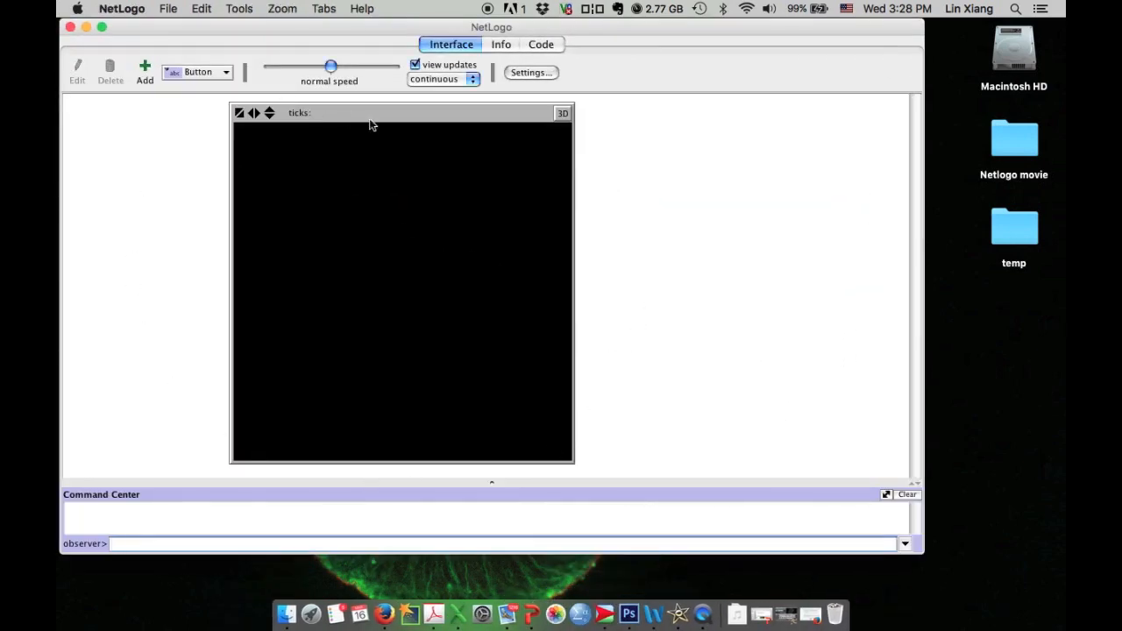
{"action": "mouse_move", "coordinate": [366, 252]}
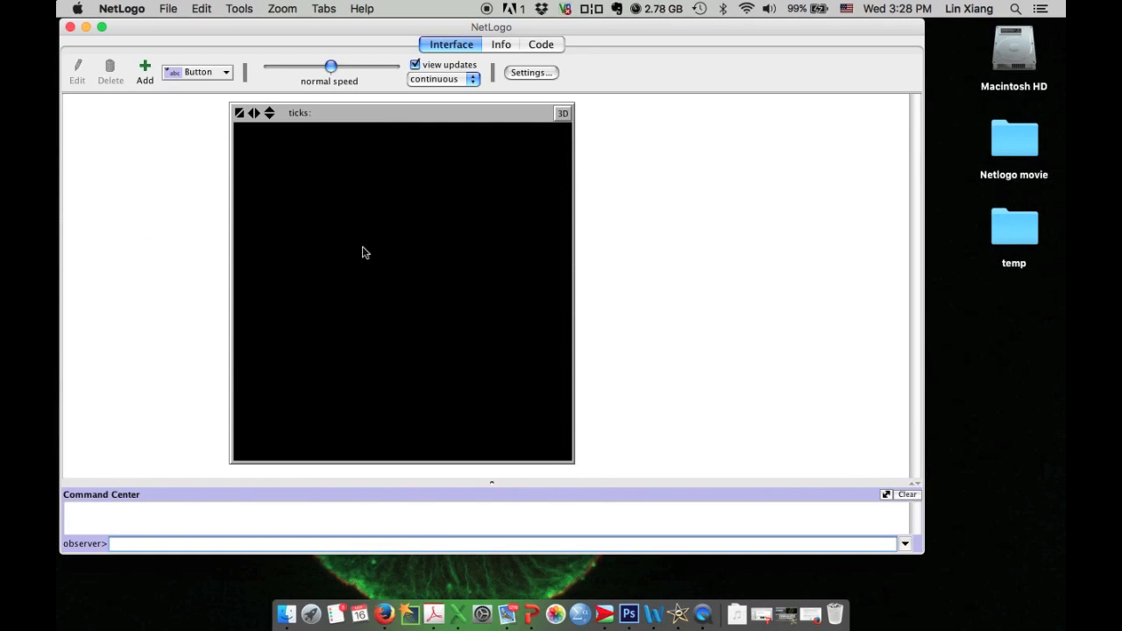
Load the Sample Models > Biology > Flocking model from the File menu's Models Library.
{"action": "left_click", "coordinate": [168, 9]}
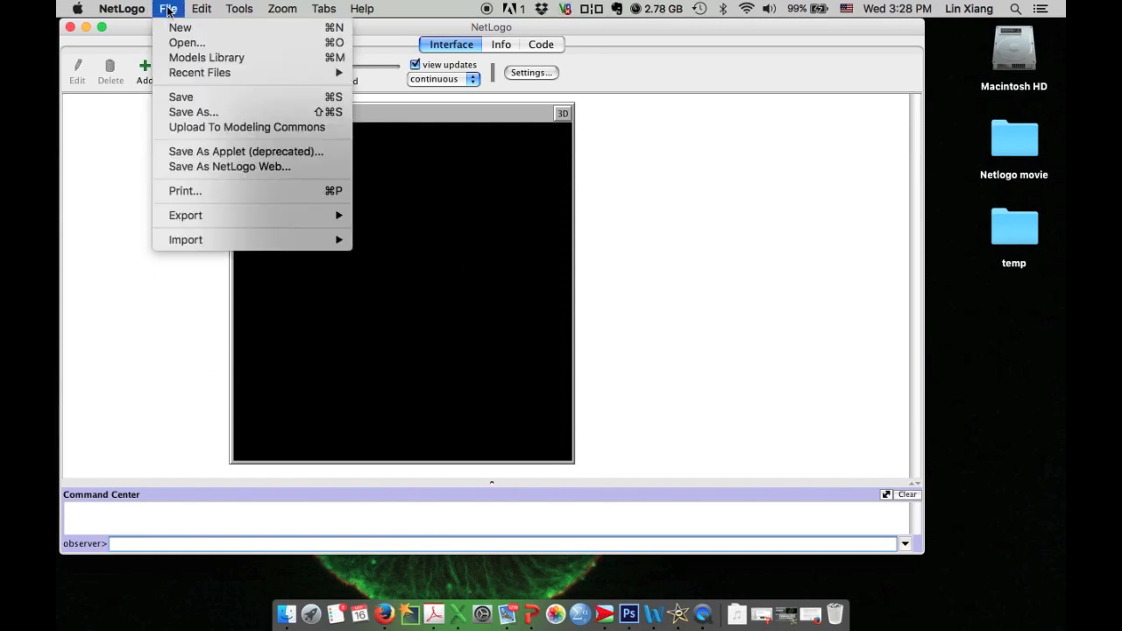
{"action": "mouse_move", "coordinate": [206, 57]}
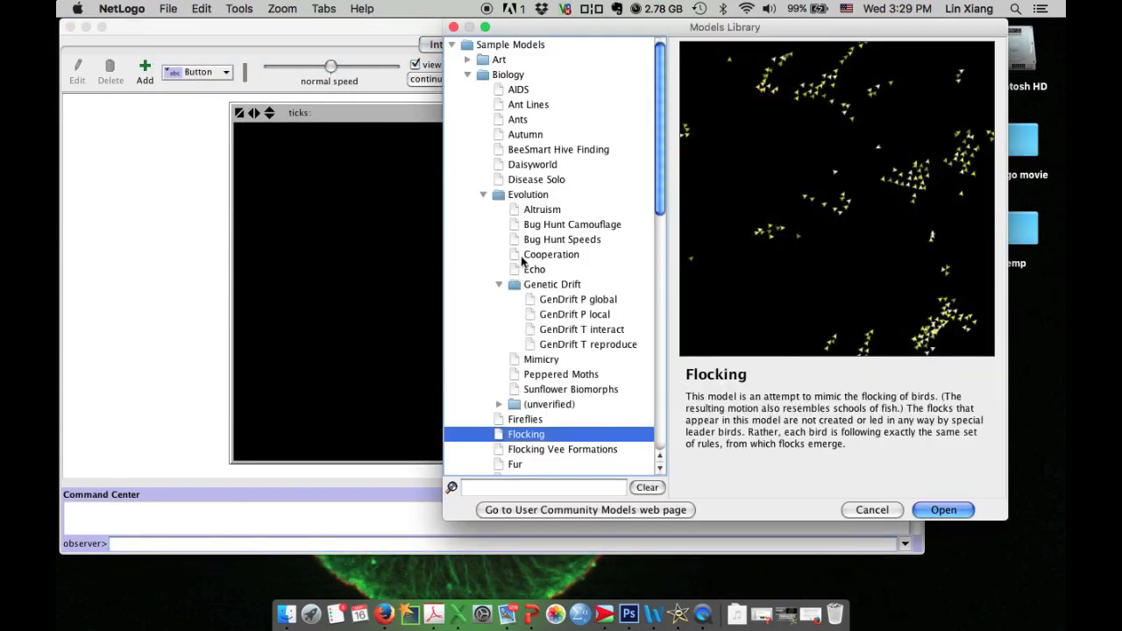
{"action": "mouse_move", "coordinate": [480, 359]}
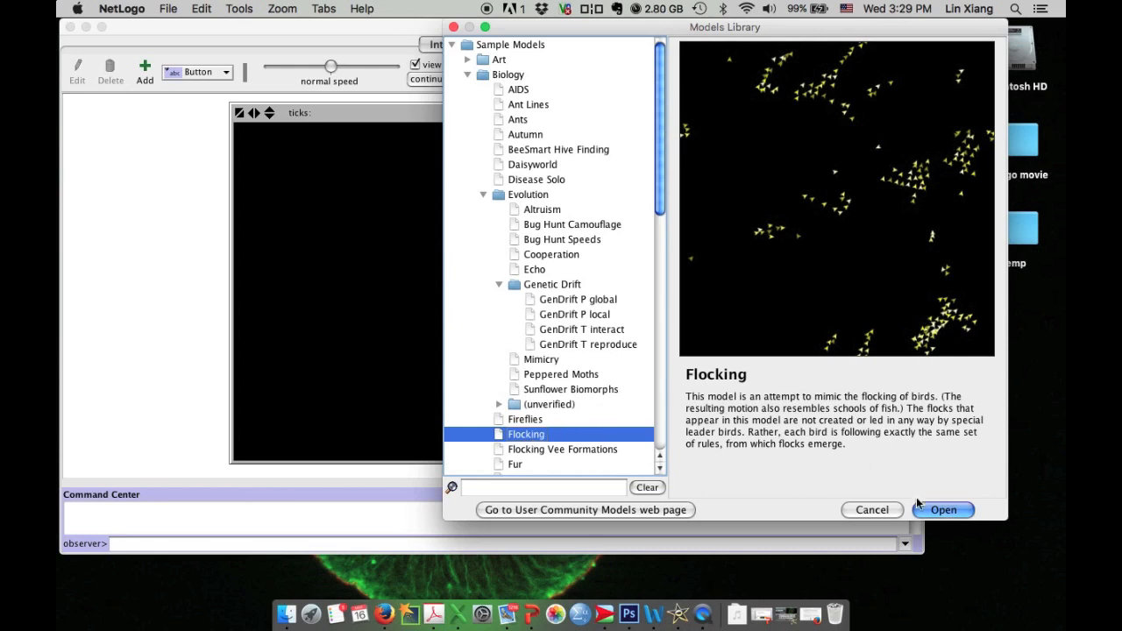
{"action": "left_click", "coordinate": [943, 509]}
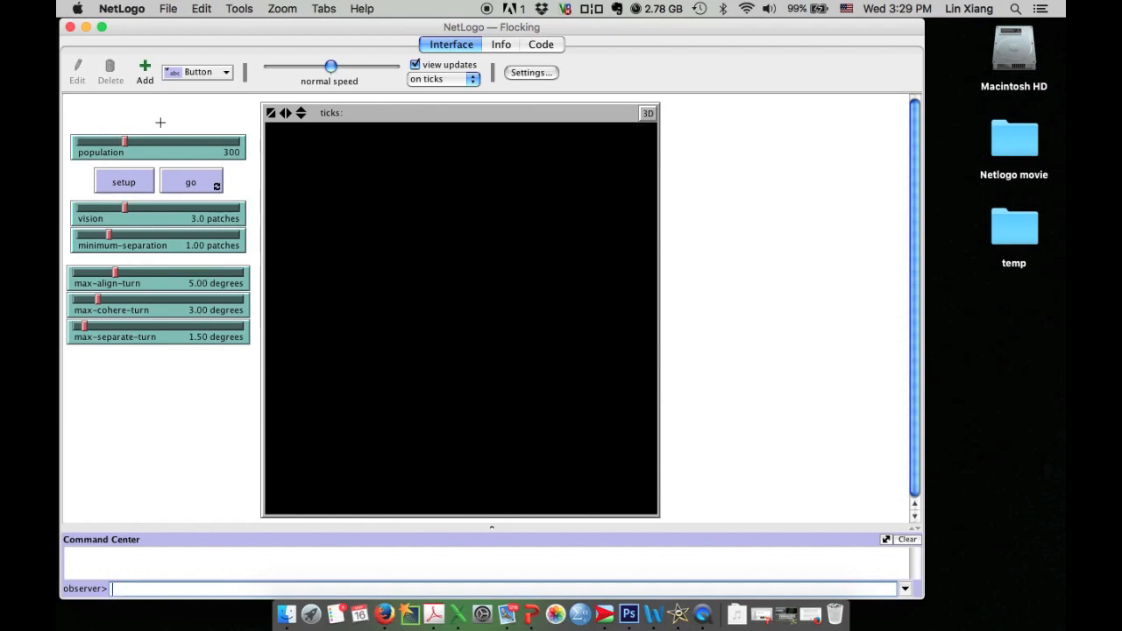
{"action": "mouse_move", "coordinate": [318, 151]}
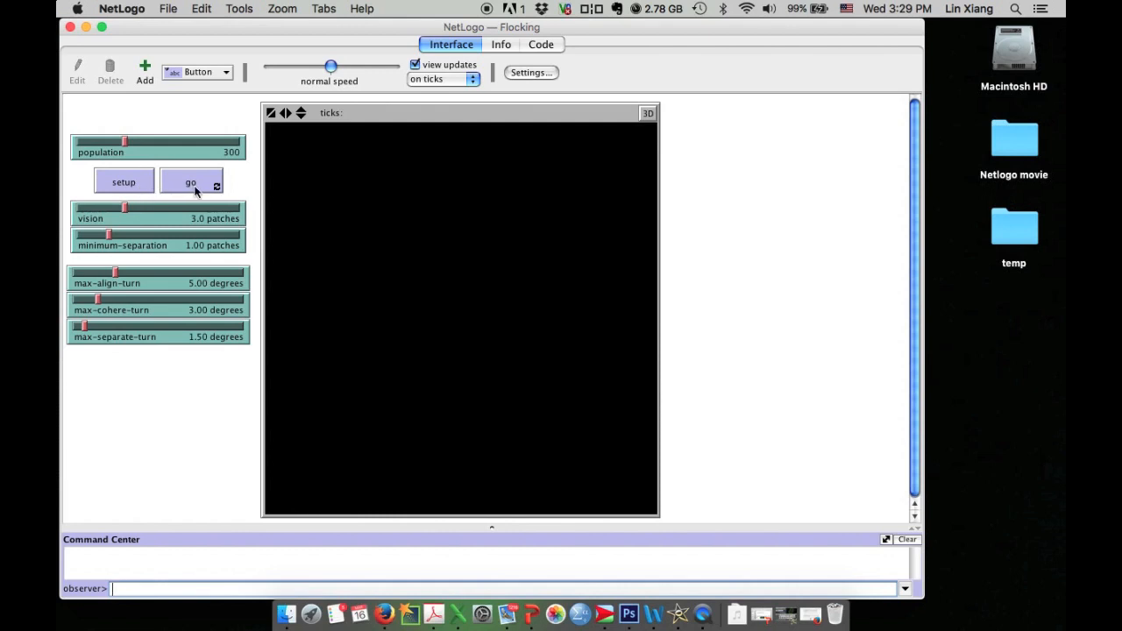
{"action": "mouse_move", "coordinate": [199, 199]}
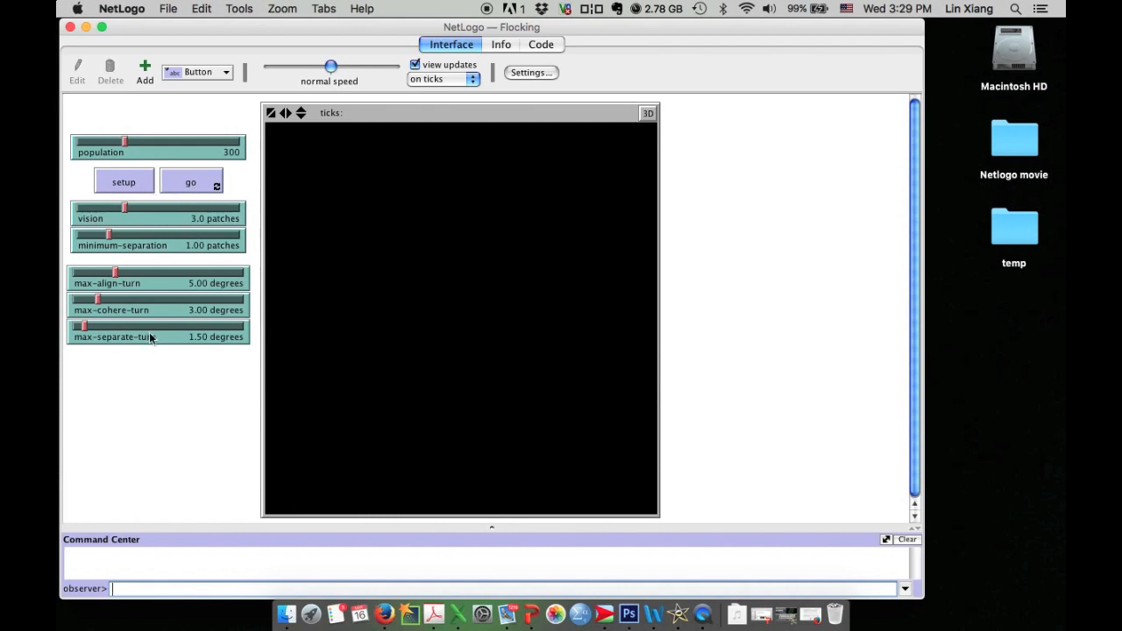
{"action": "mouse_move", "coordinate": [121, 213]}
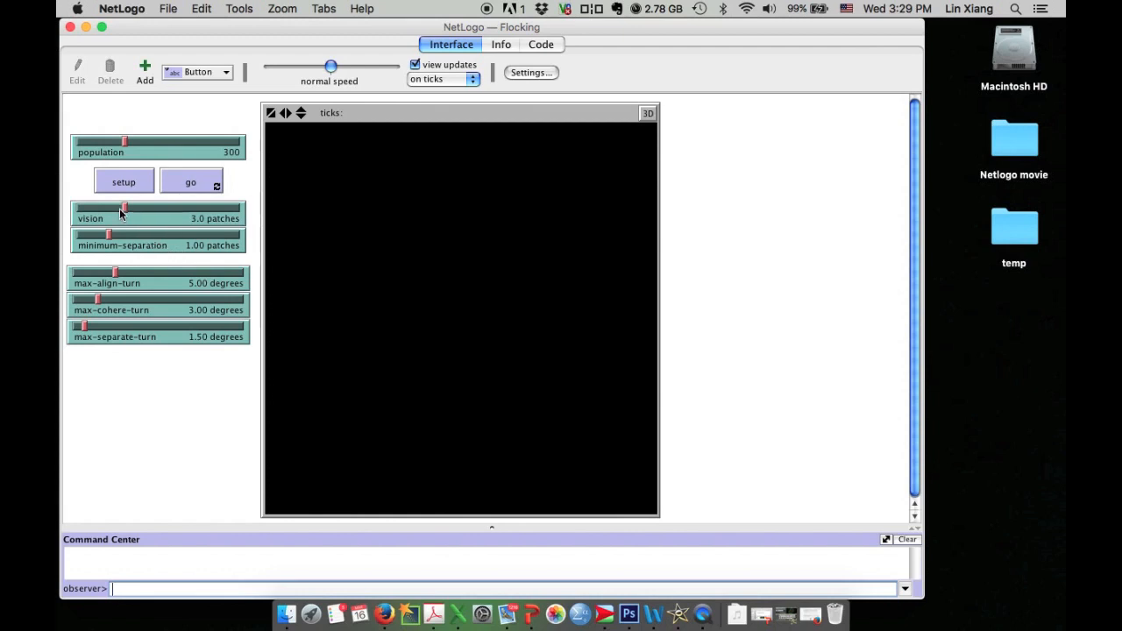
{"action": "mouse_move", "coordinate": [161, 220]}
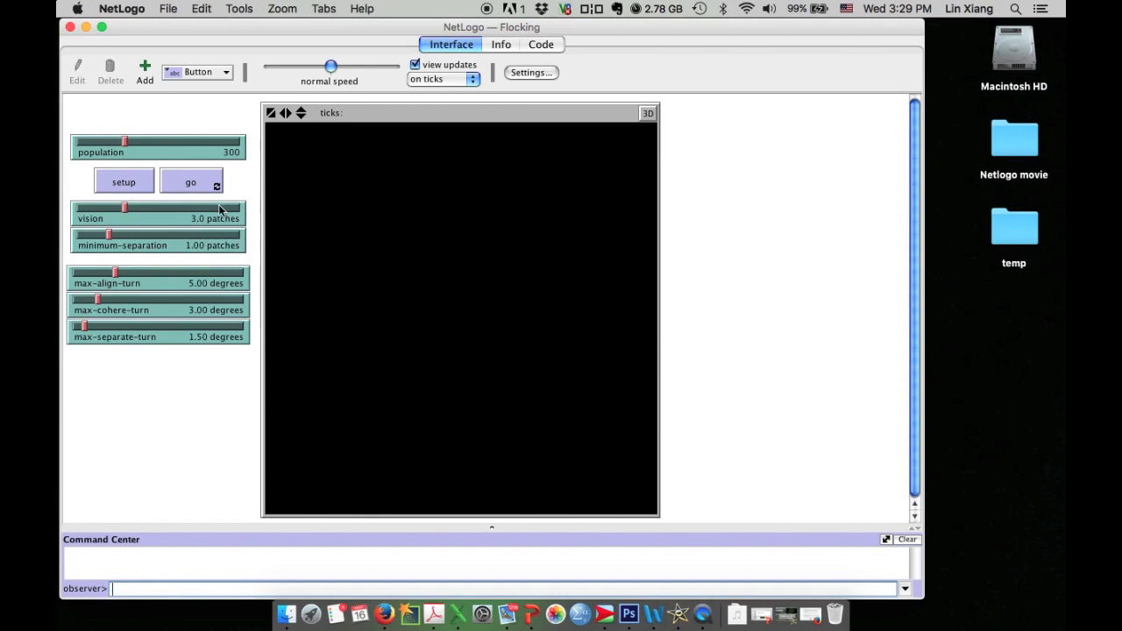
{"action": "mouse_move", "coordinate": [214, 218]}
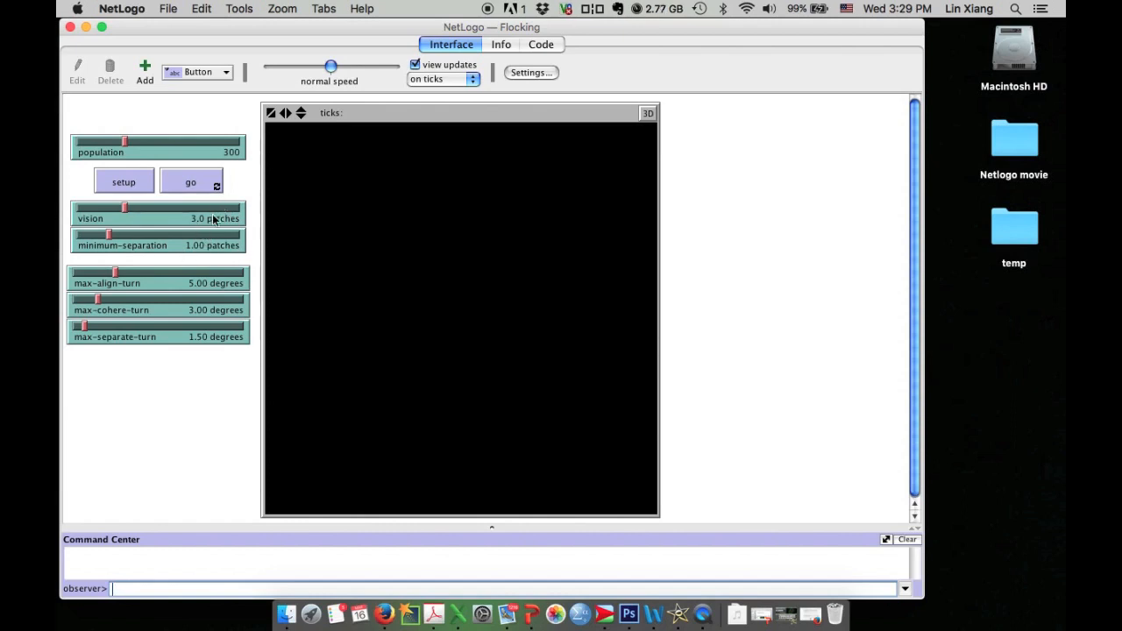
Run setup to scatter 300 birds across the Flocking world at tick 0.
{"action": "left_click", "coordinate": [124, 181]}
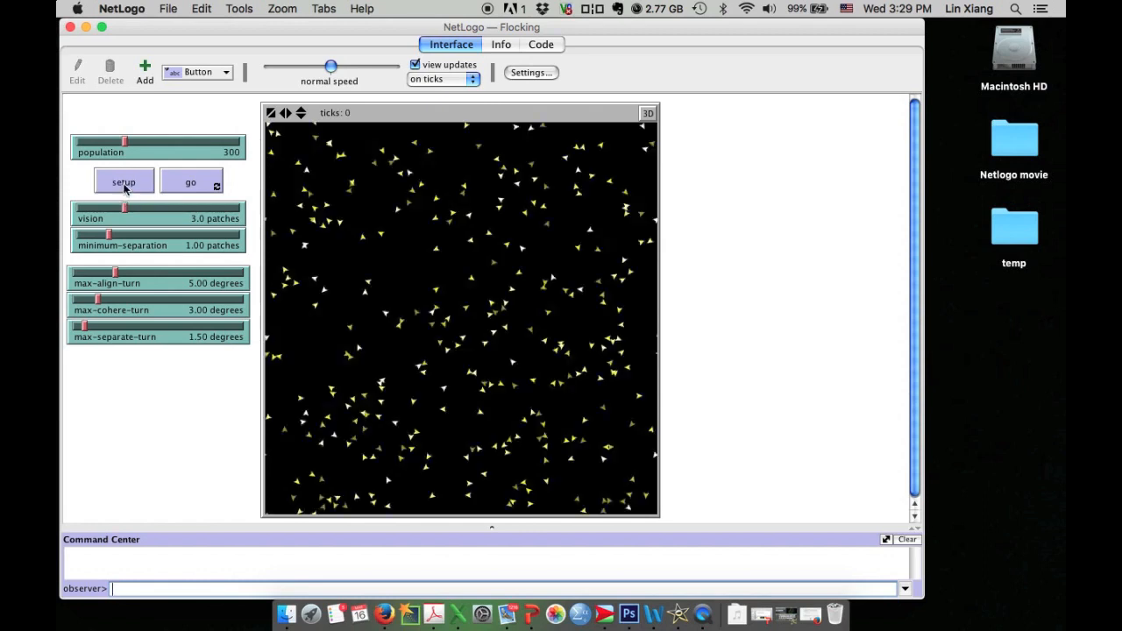
{"action": "mouse_move", "coordinate": [377, 199]}
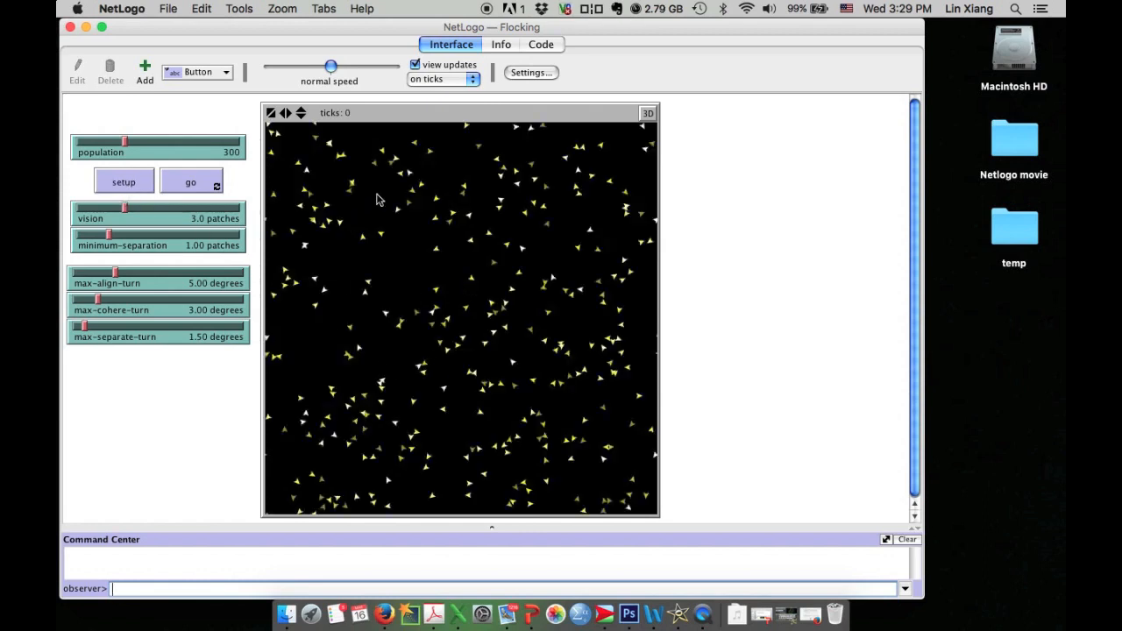
{"action": "mouse_move", "coordinate": [570, 296]}
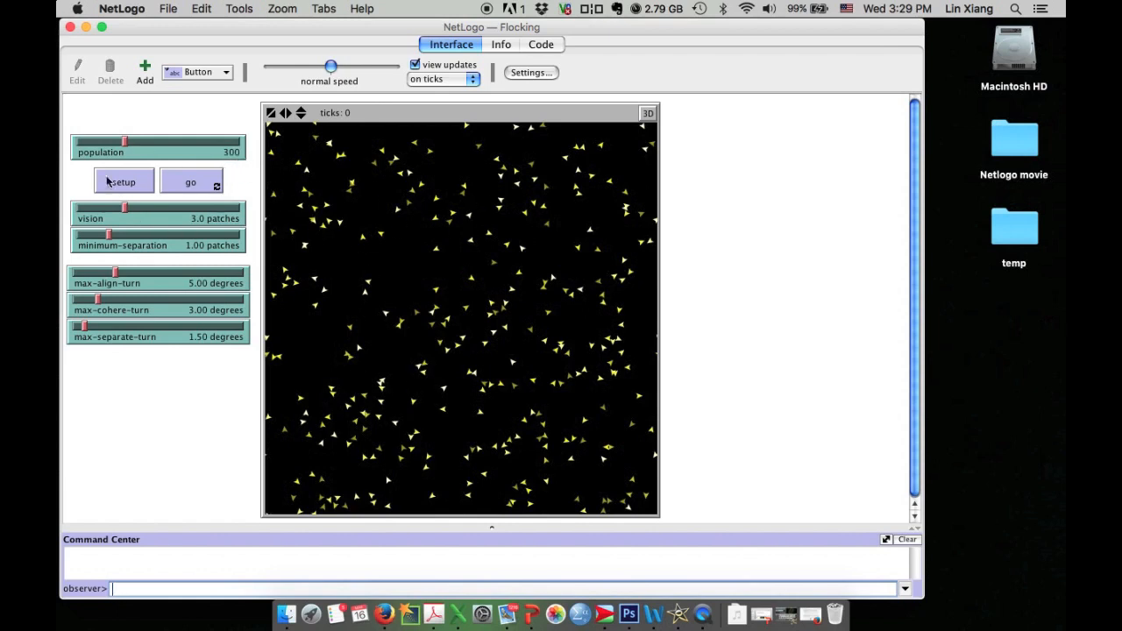
{"action": "mouse_move", "coordinate": [112, 161]}
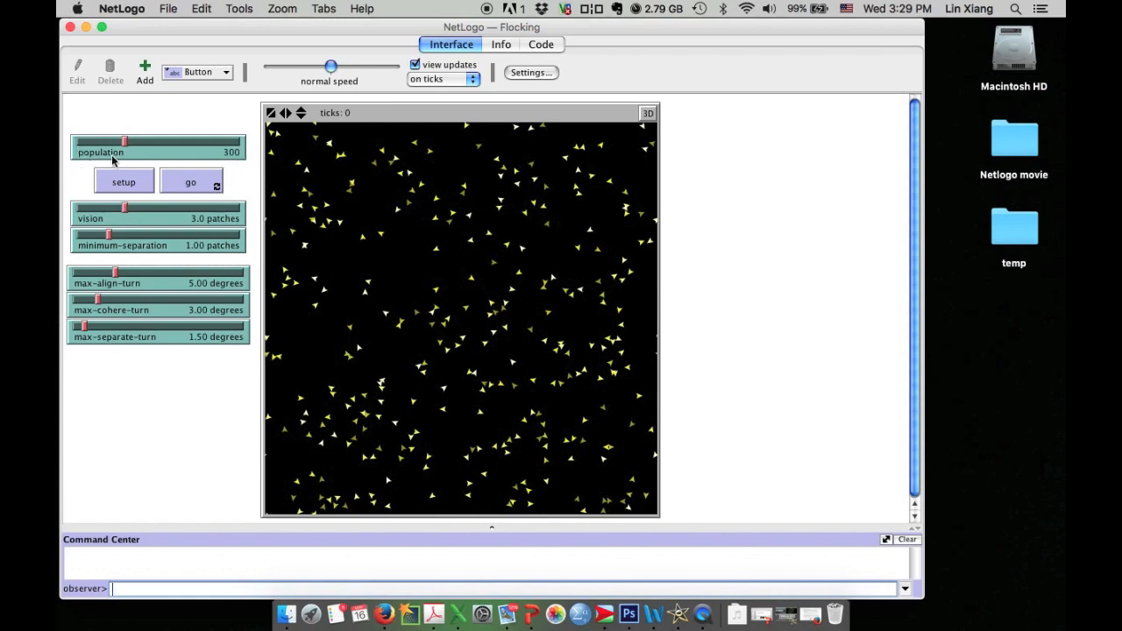
{"action": "mouse_move", "coordinate": [237, 162]}
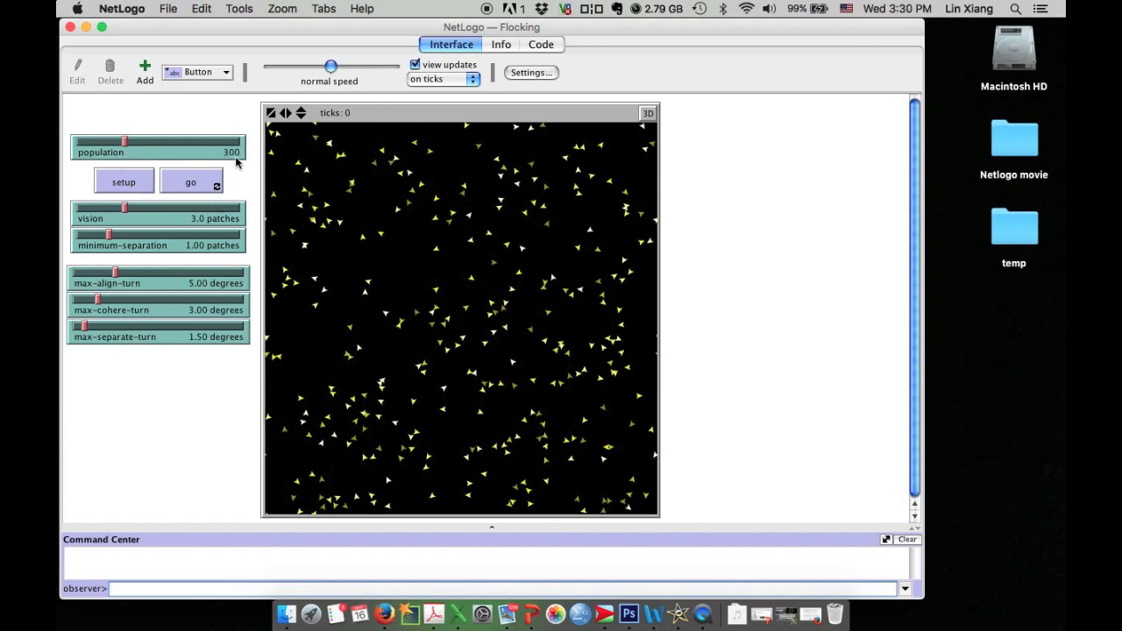
{"action": "mouse_move", "coordinate": [191, 194]}
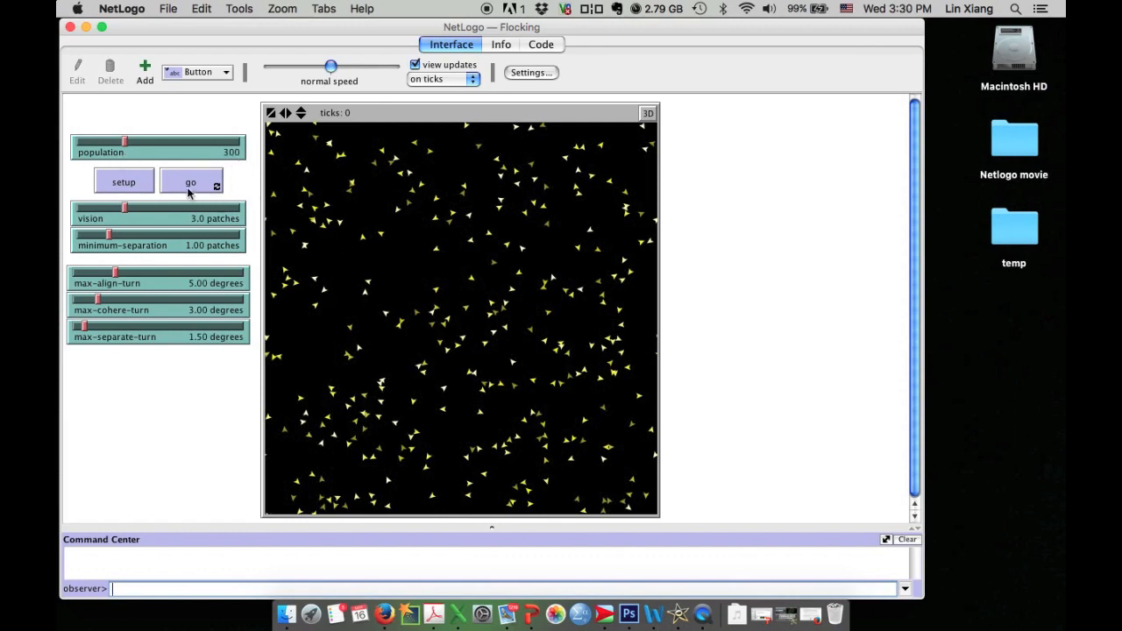
{"action": "mouse_move", "coordinate": [541, 329]}
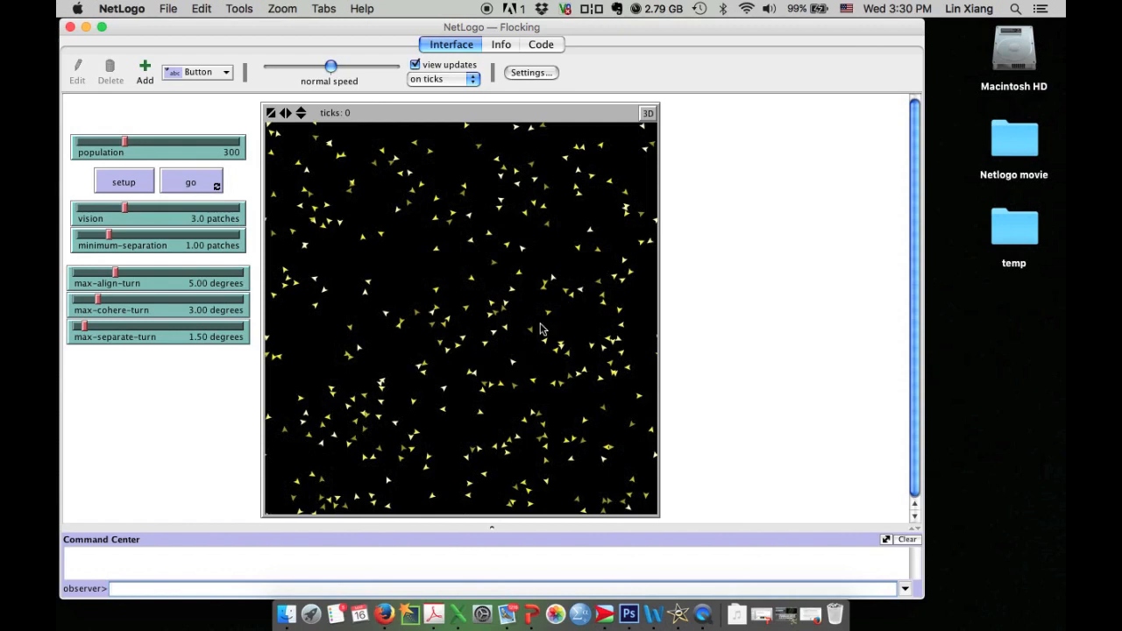
{"action": "mouse_move", "coordinate": [561, 344]}
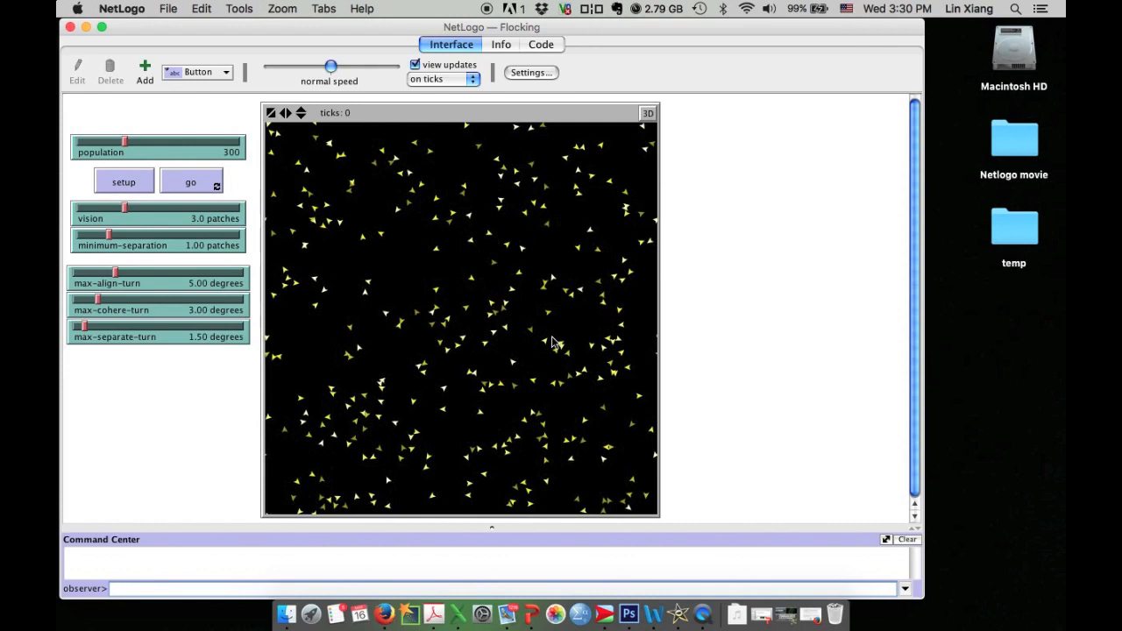
{"action": "mouse_move", "coordinate": [535, 353]}
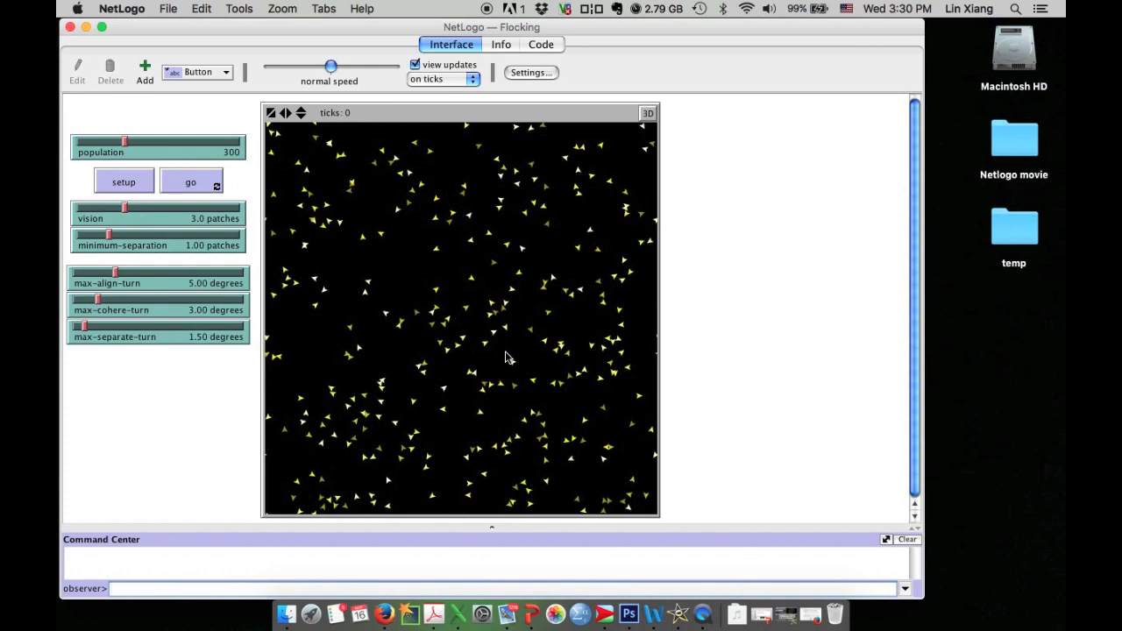
{"action": "mouse_move", "coordinate": [406, 321]}
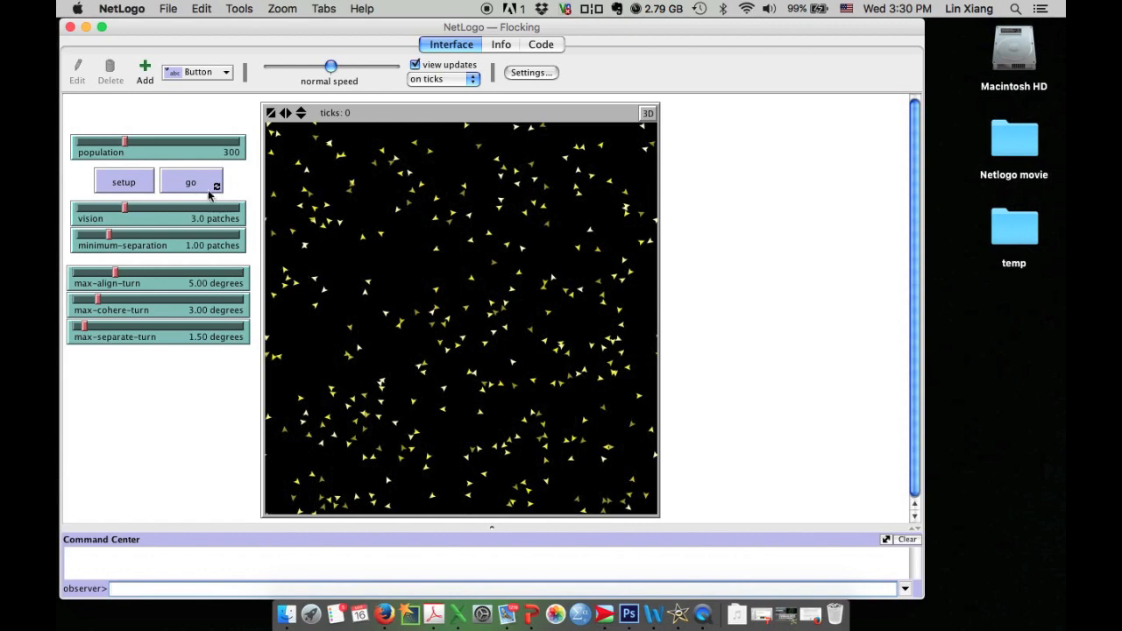
{"action": "mouse_move", "coordinate": [207, 193]}
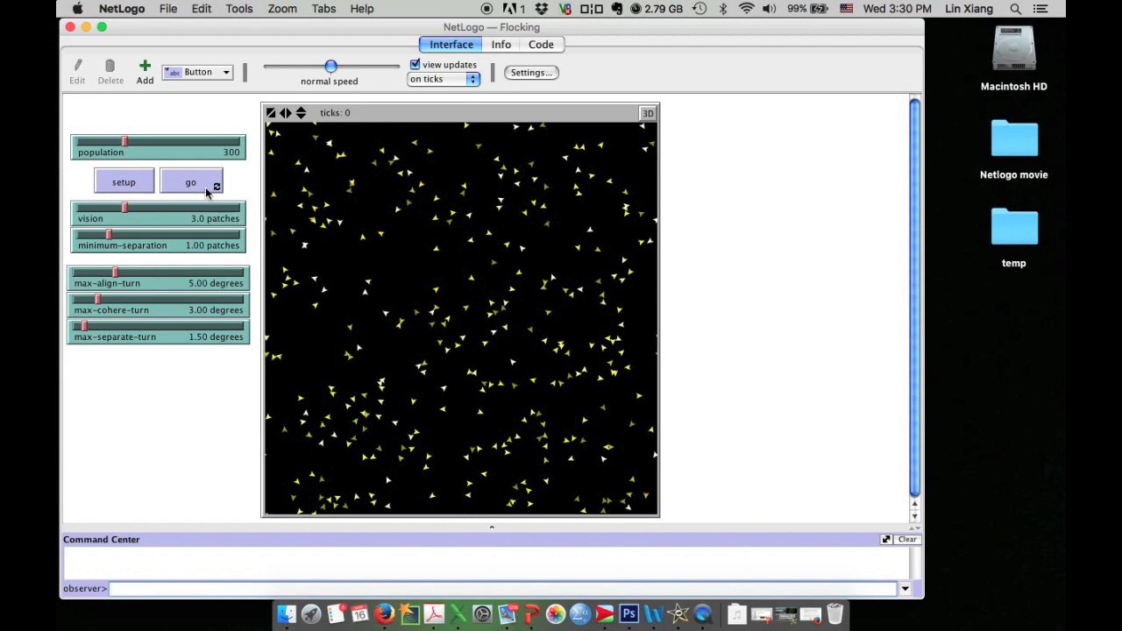
Run the Flocking simulation with go and raise the speed slider toward faster.
{"action": "left_click", "coordinate": [190, 181]}
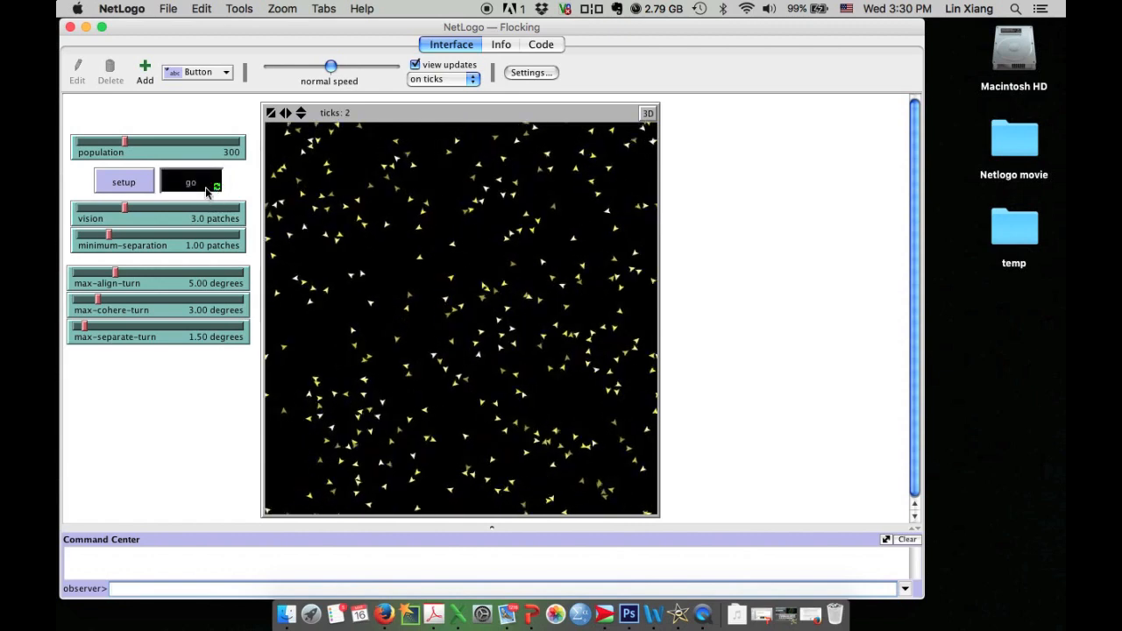
{"action": "left_click", "coordinate": [190, 181]}
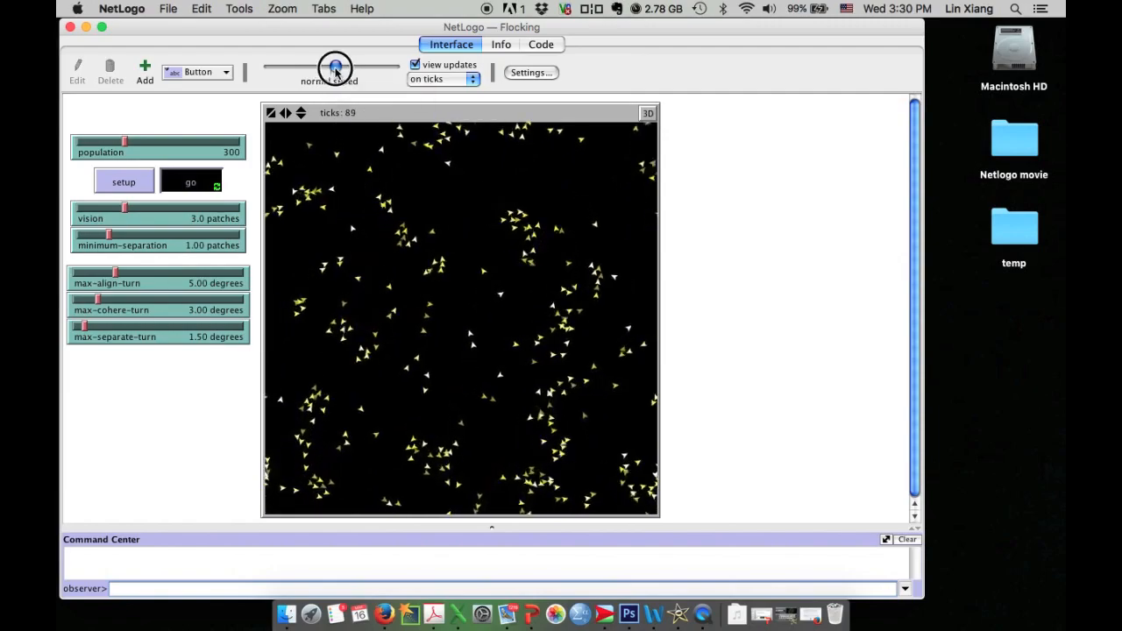
{"action": "left_click_drag", "start_coordinate": [335, 69], "coordinate": [374, 68]}
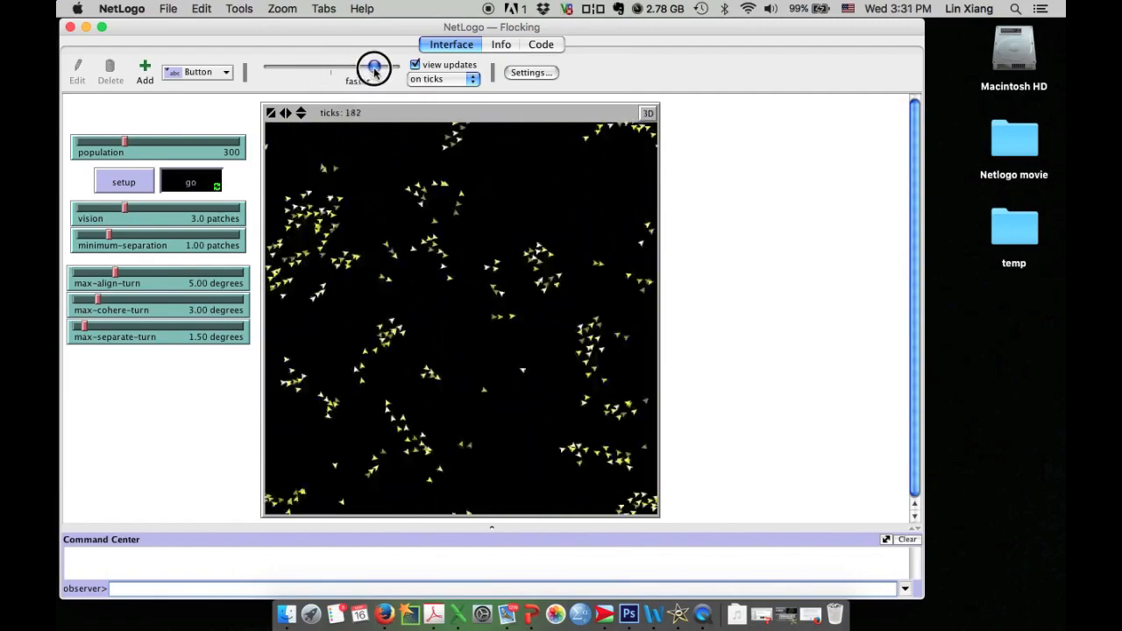
{"action": "left_click_drag", "start_coordinate": [374, 67], "coordinate": [378, 67]}
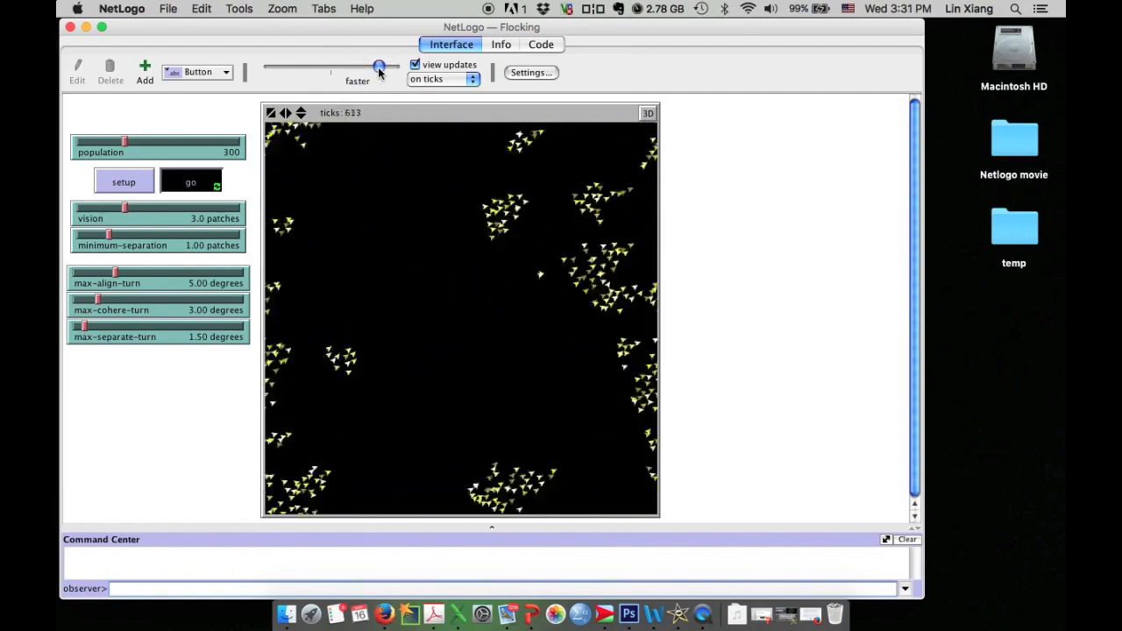
{"action": "left_click_drag", "start_coordinate": [377, 68], "coordinate": [311, 69]}
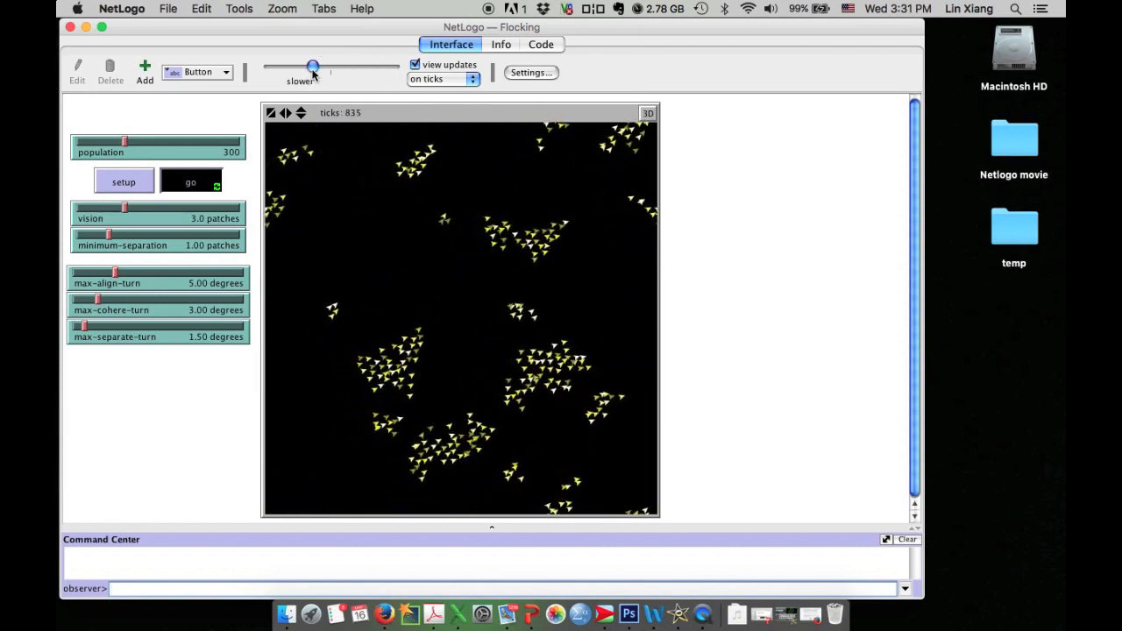
{"action": "mouse_move", "coordinate": [450, 406]}
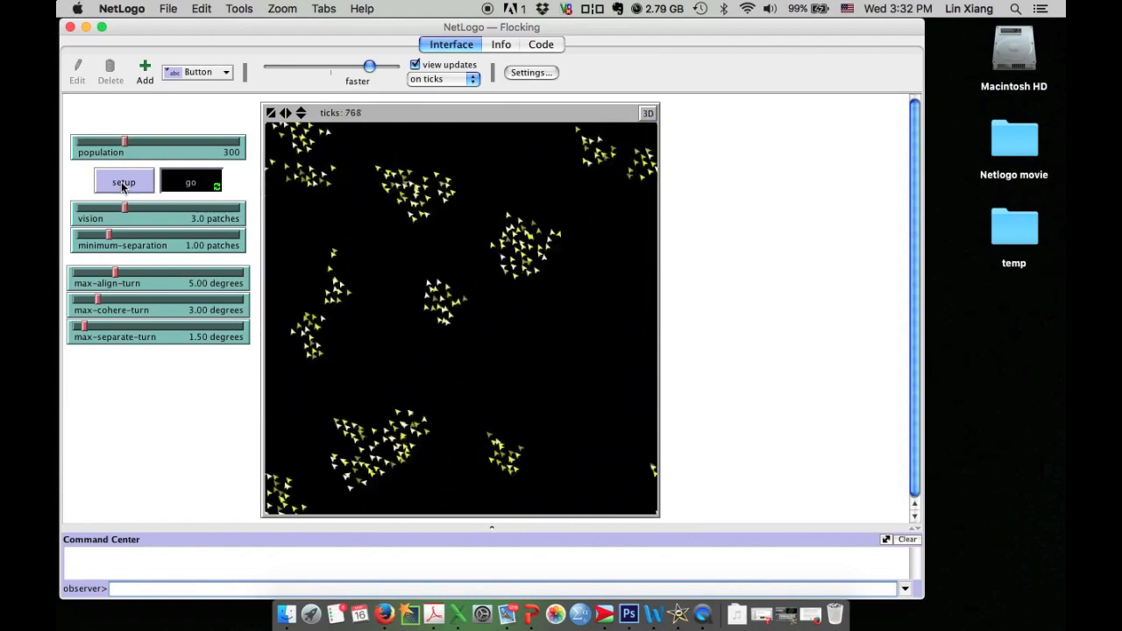
Halt the Flocking run at tick 1068 and return the speed slider to normal.
{"action": "left_click", "coordinate": [190, 181]}
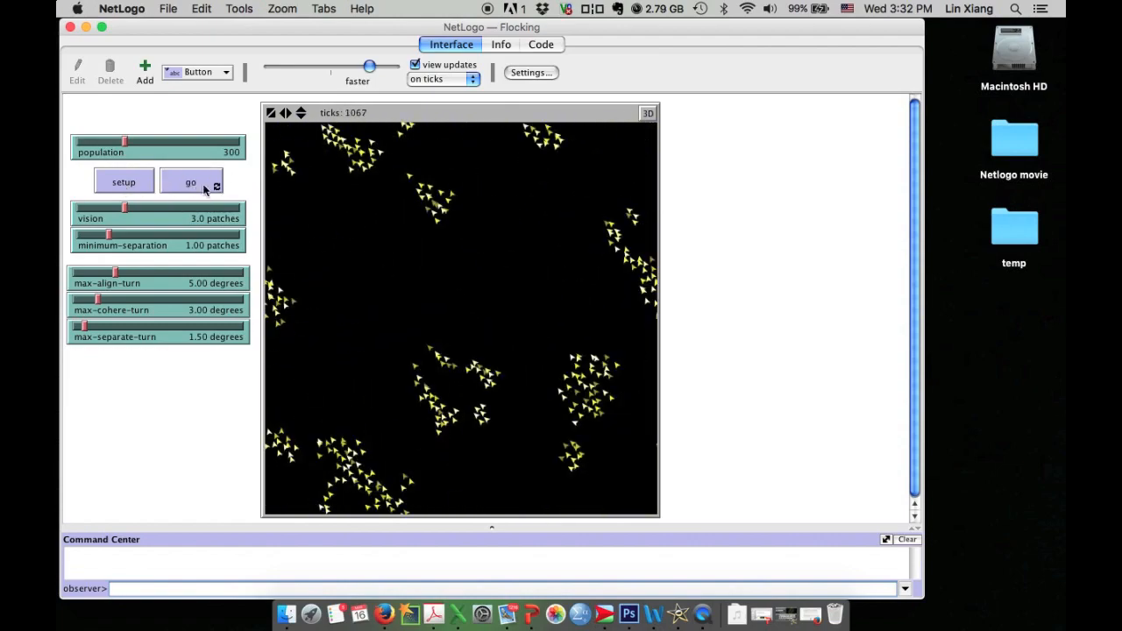
{"action": "mouse_move", "coordinate": [478, 109]}
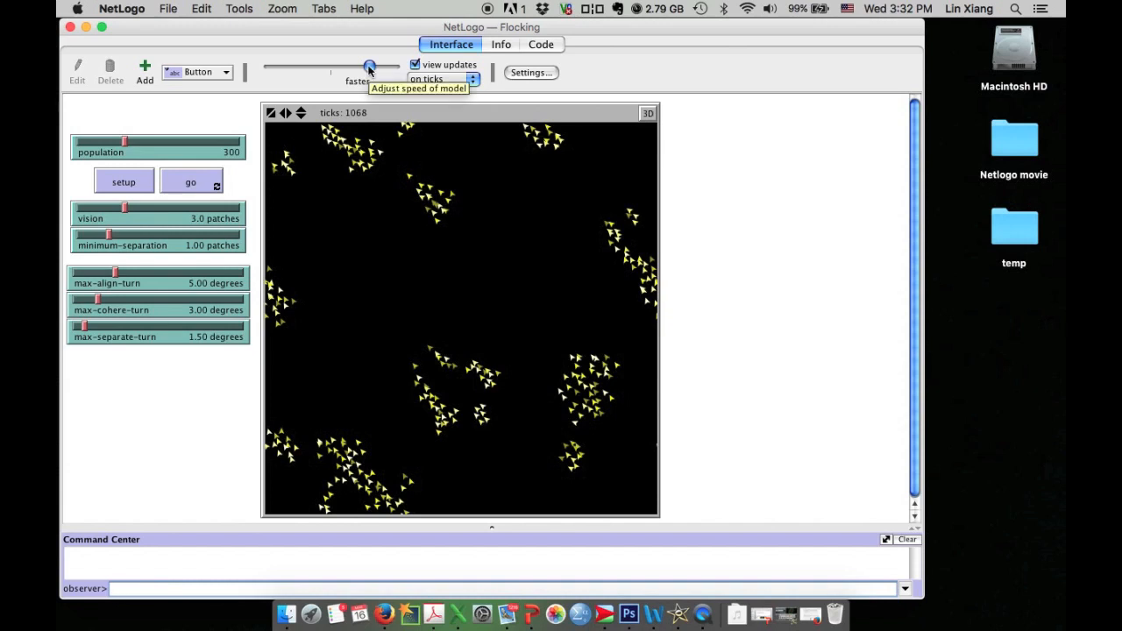
{"action": "left_click_drag", "start_coordinate": [368, 66], "coordinate": [329, 67]}
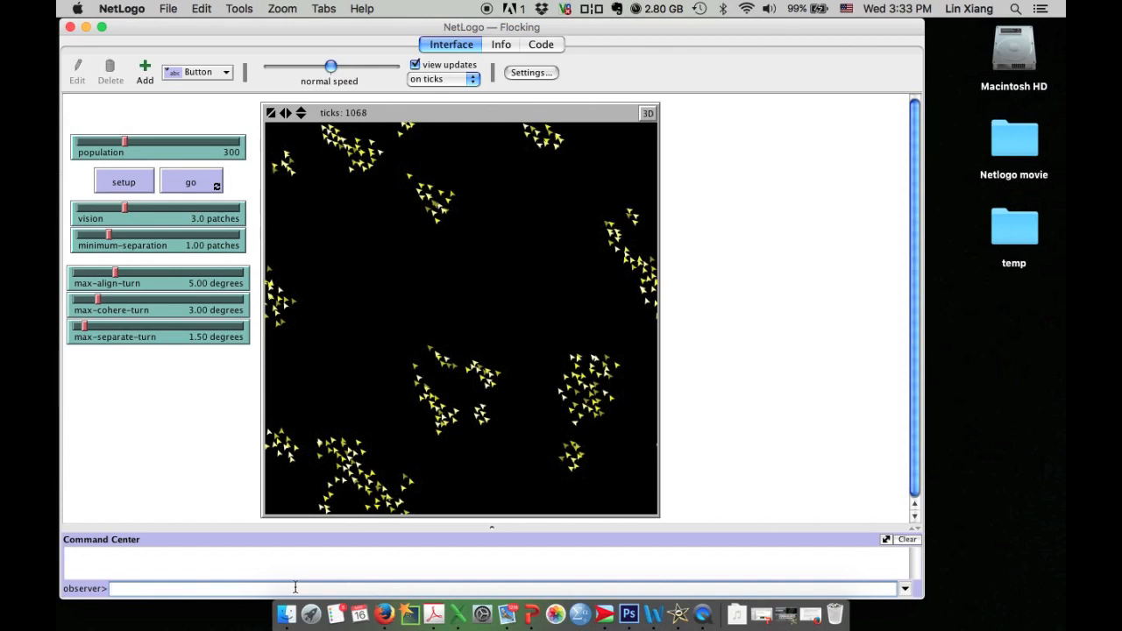
{"action": "mouse_move", "coordinate": [415, 362]}
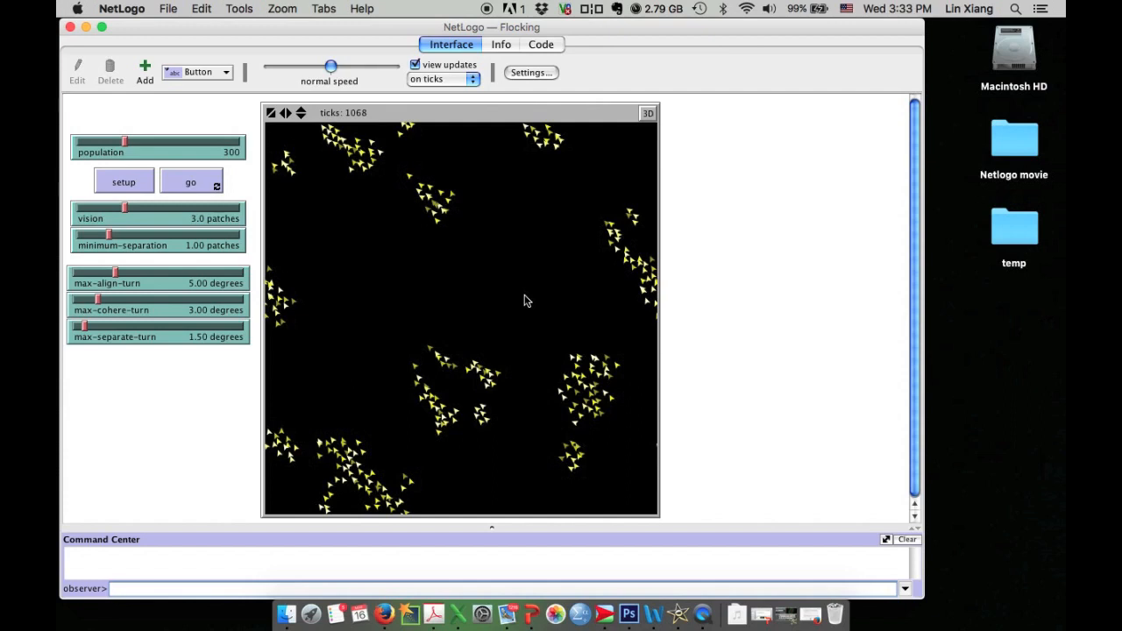
{"action": "mouse_move", "coordinate": [441, 502]}
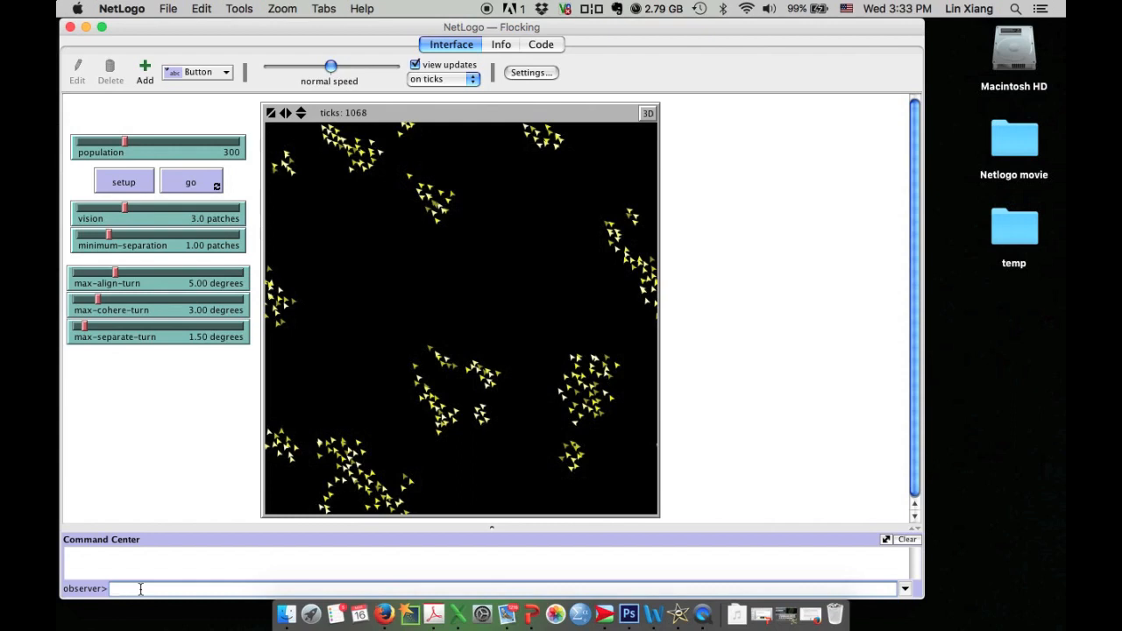
Enter 'ask turtles [set shape' into the Command Center observer field.
{"action": "type", "text": "ask"}
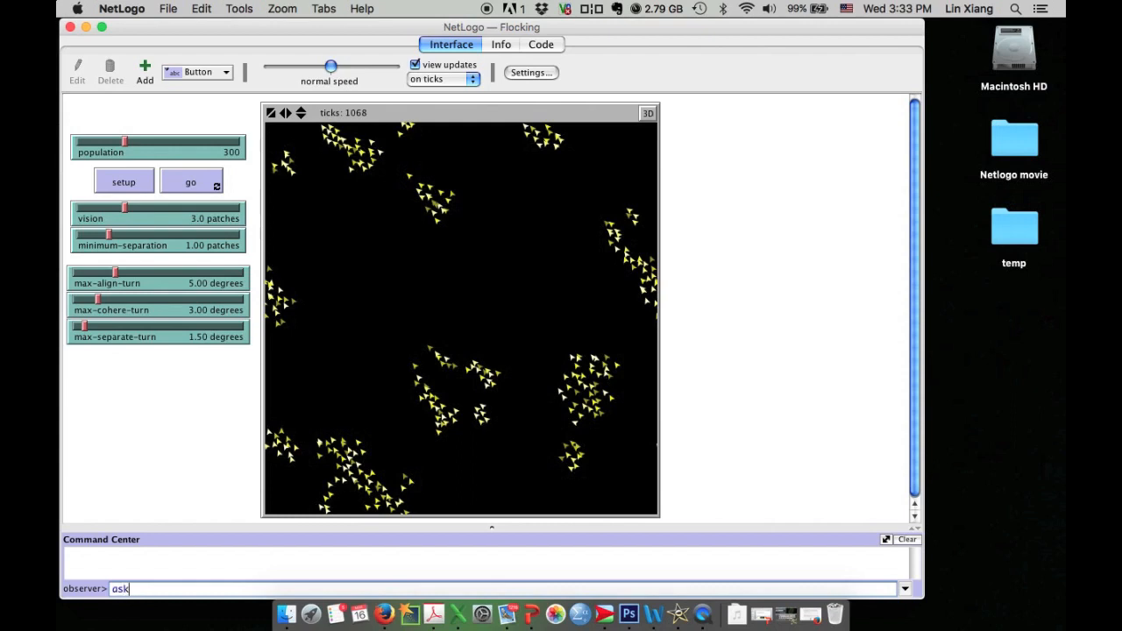
{"action": "type", "text": "turtle"}
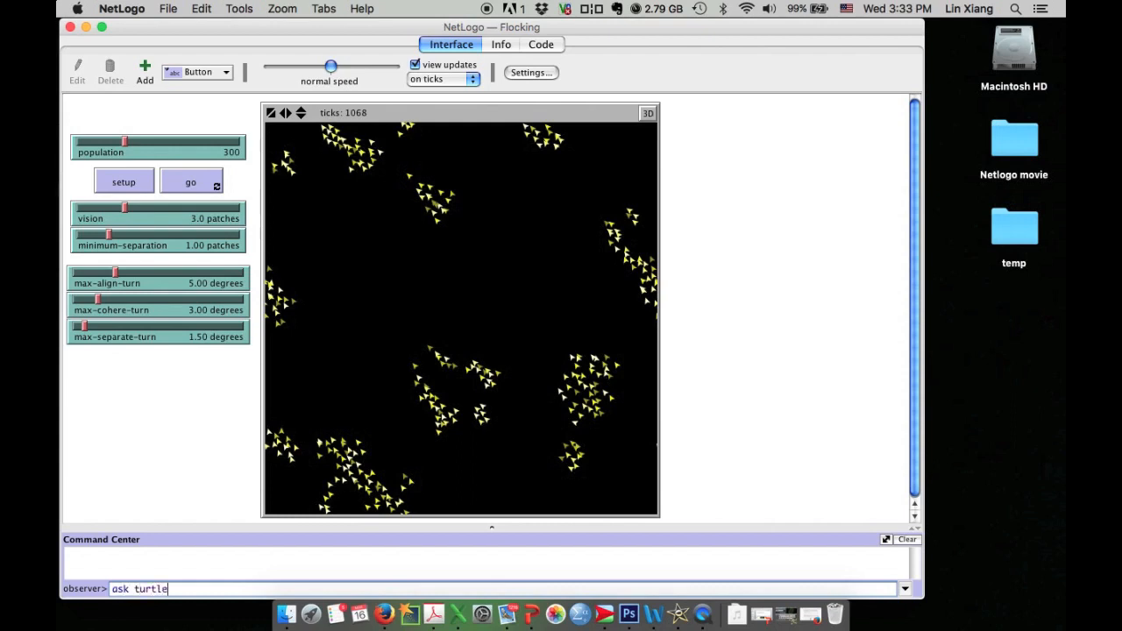
{"action": "type", "text": "s"}
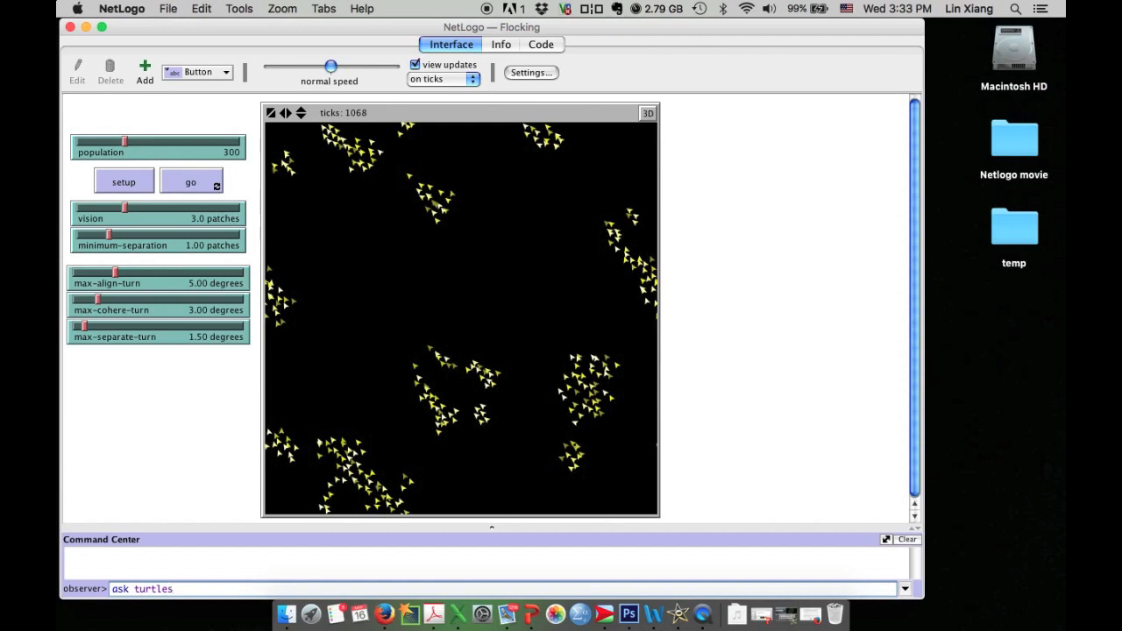
{"action": "type", "text": "["}
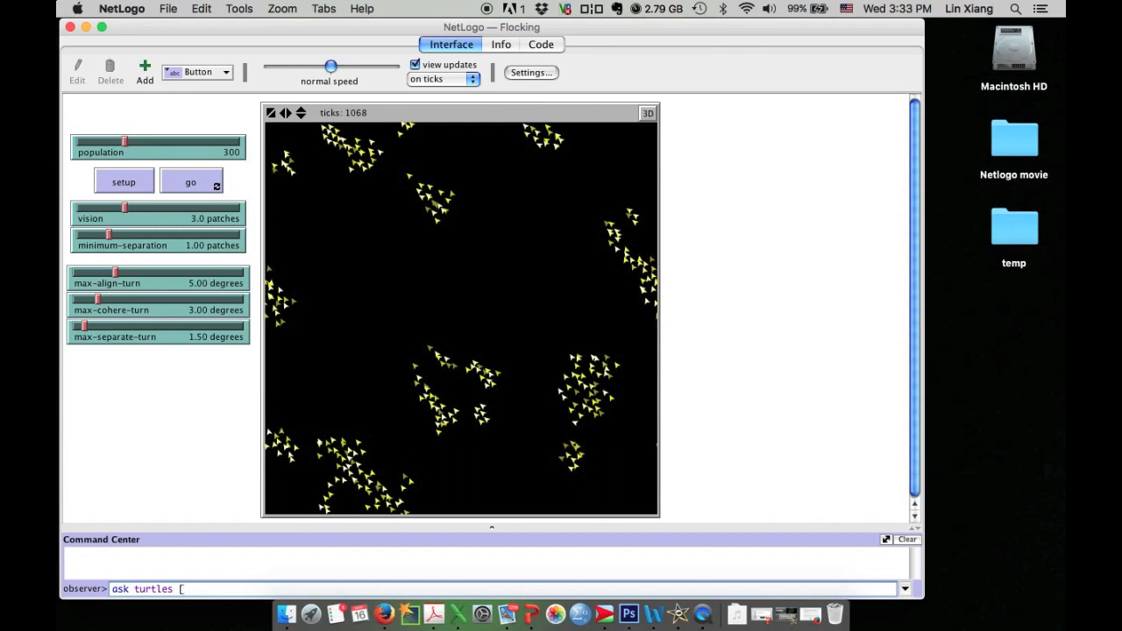
{"action": "type", "text": "set"}
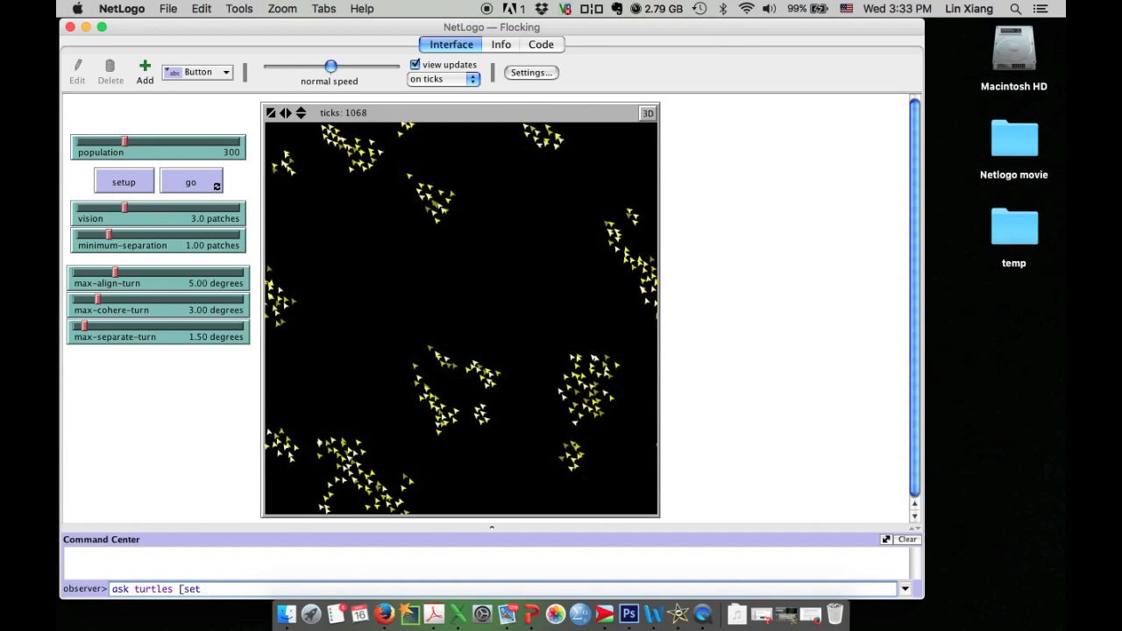
{"action": "type", "text": "shape"}
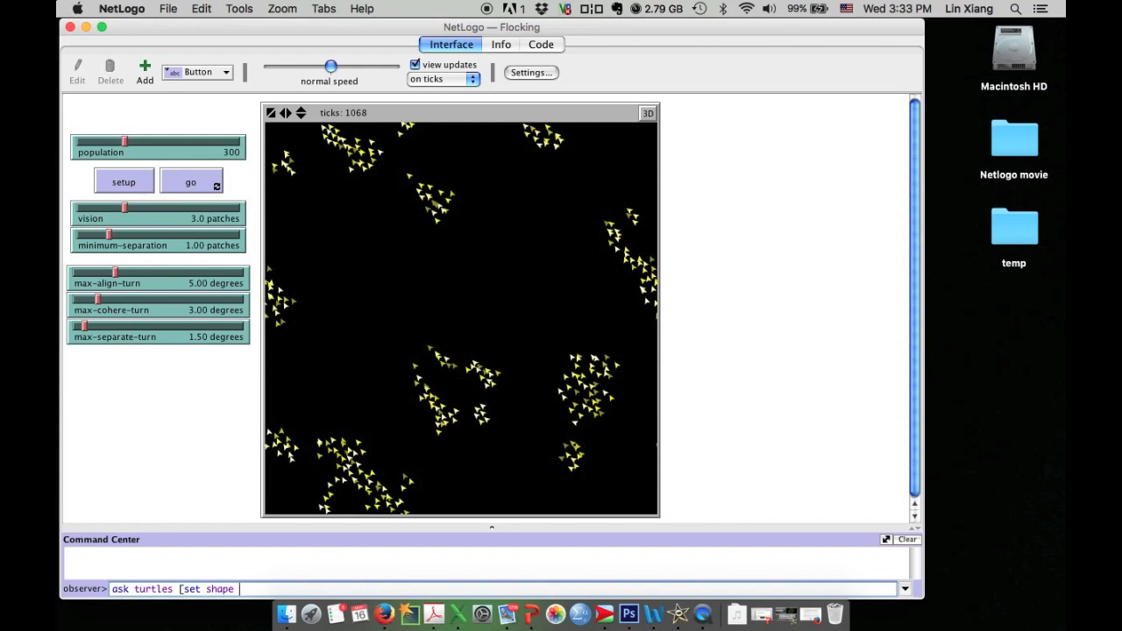
{"action": "mouse_move", "coordinate": [199, 516]}
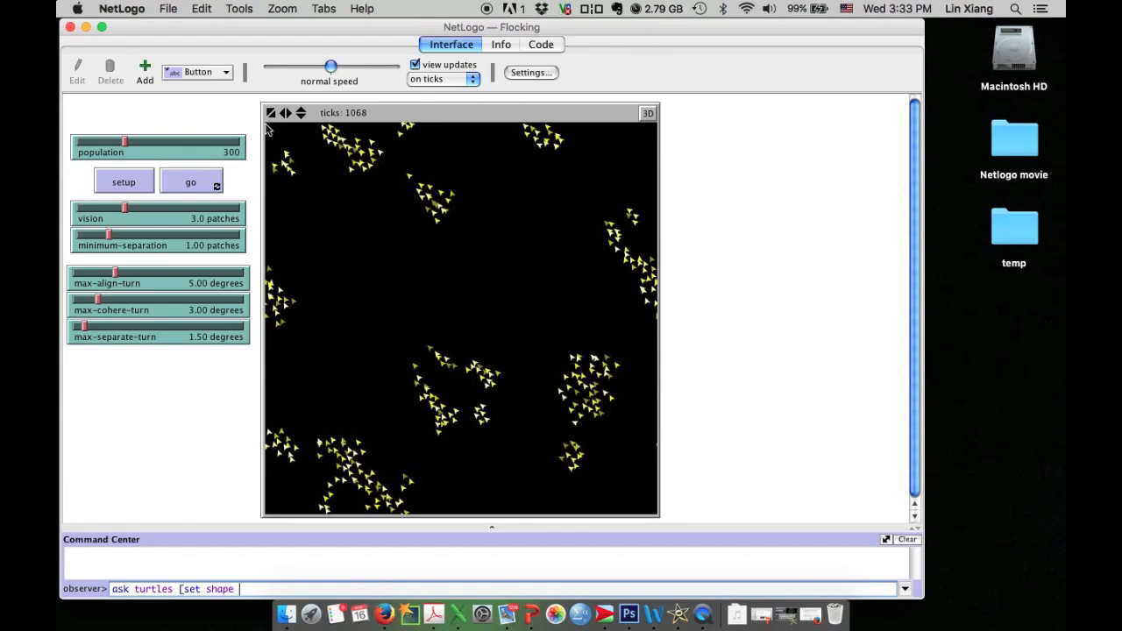
Bring up the Turtle Shapes Editor from the Tools menu.
{"action": "left_click", "coordinate": [238, 9]}
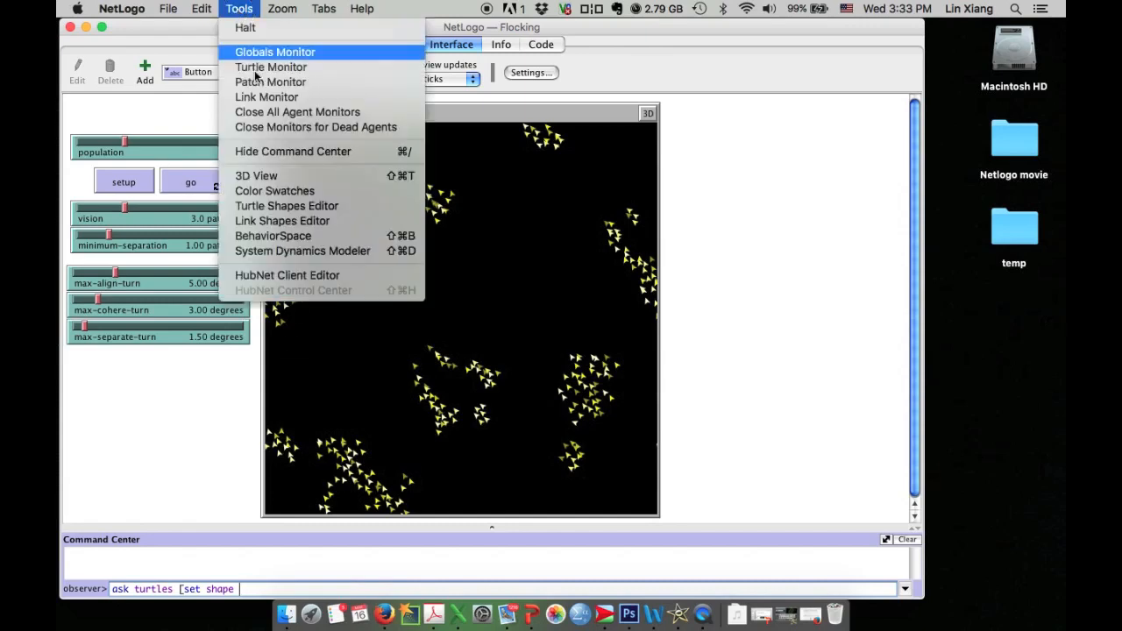
{"action": "mouse_move", "coordinate": [286, 205]}
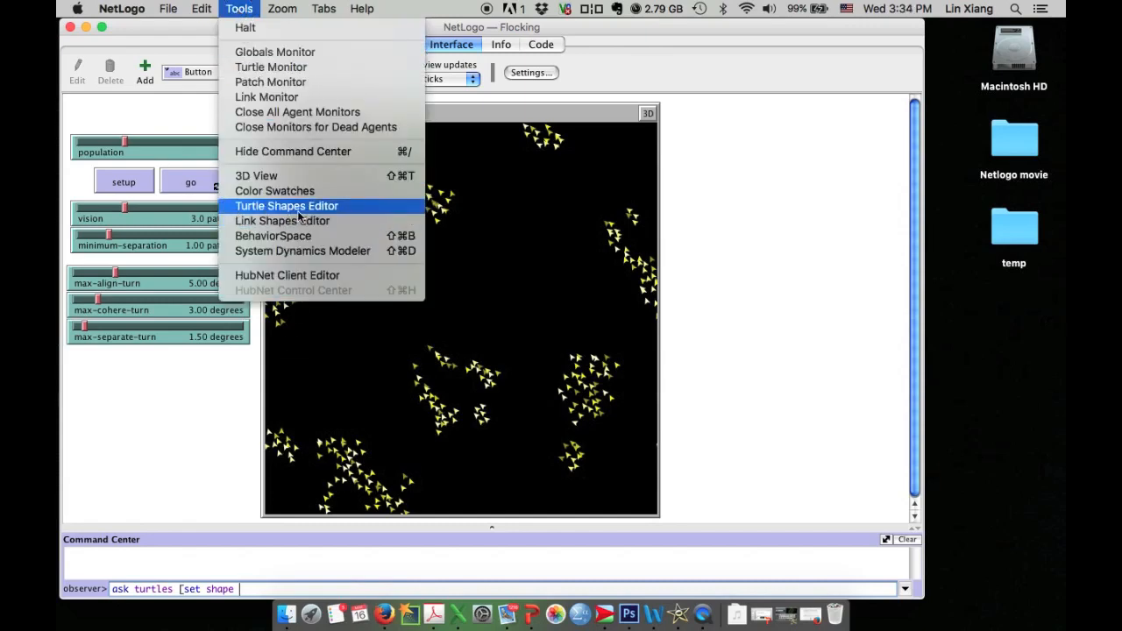
{"action": "left_click", "coordinate": [287, 205]}
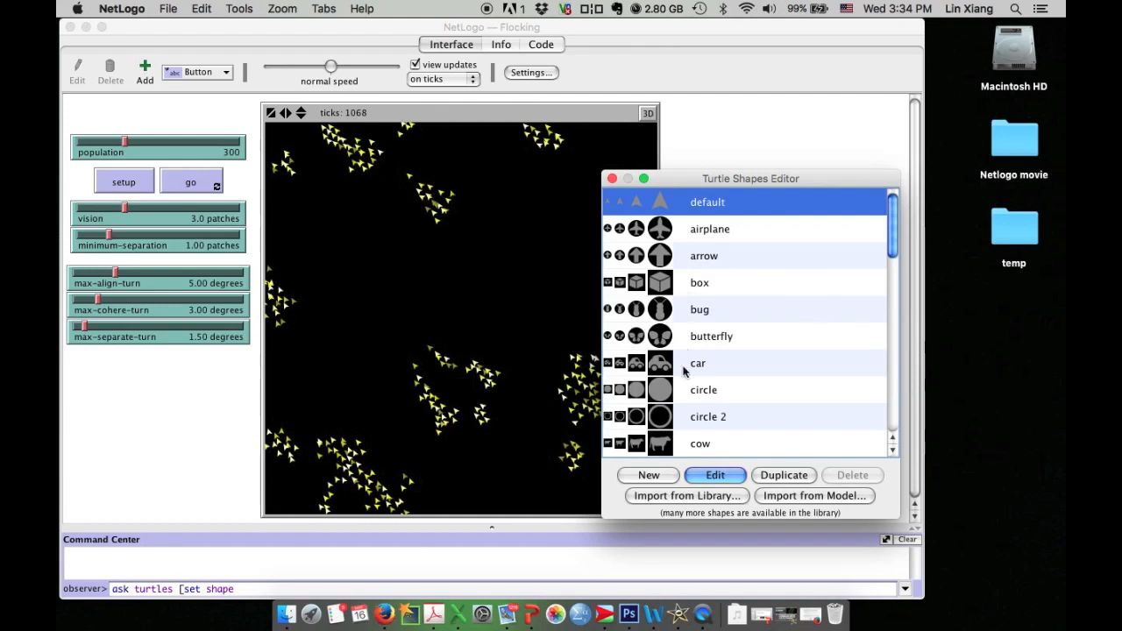
{"action": "mouse_move", "coordinate": [752, 224]}
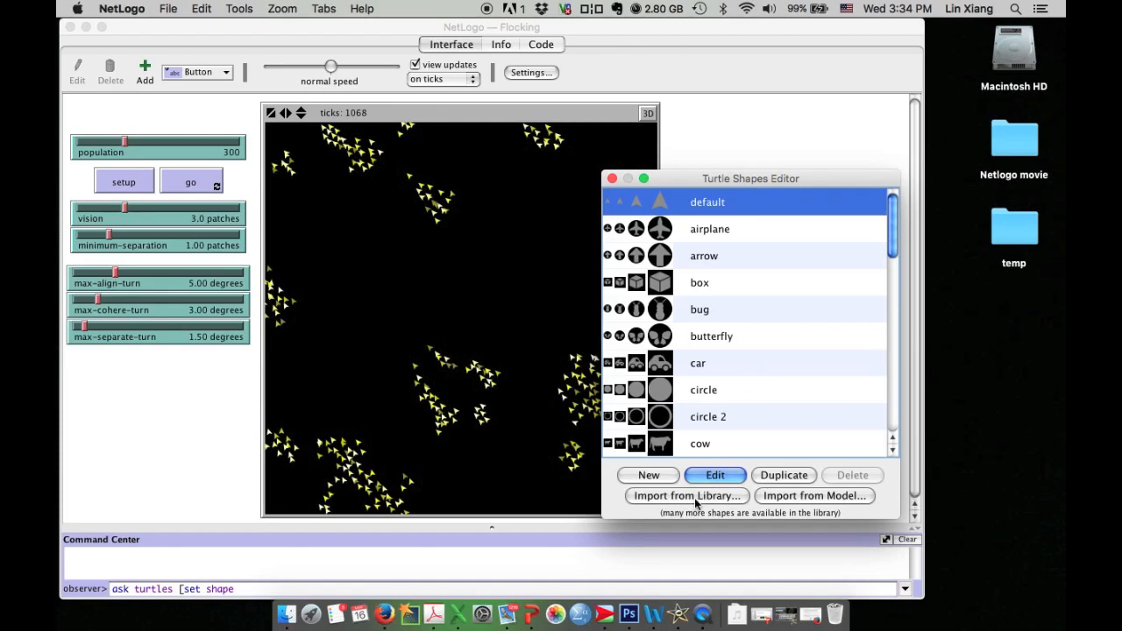
Import the 'bird side' shape from the shapes library, then close the Turtle Shapes Editor.
{"action": "left_click", "coordinate": [687, 495]}
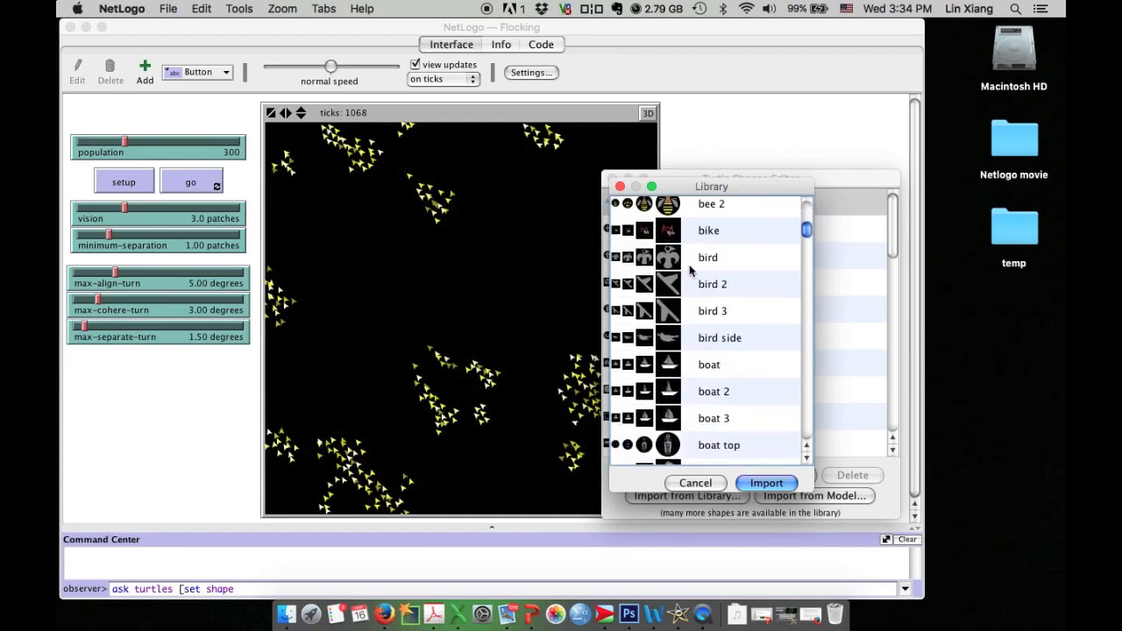
{"action": "mouse_move", "coordinate": [706, 298]}
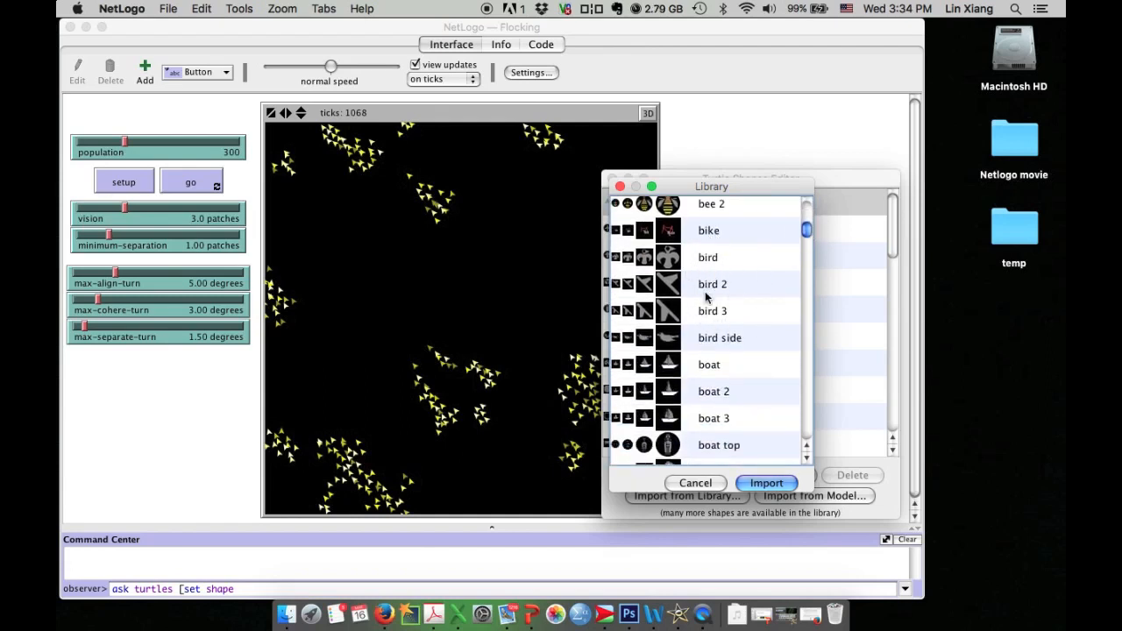
{"action": "left_click", "coordinate": [719, 337]}
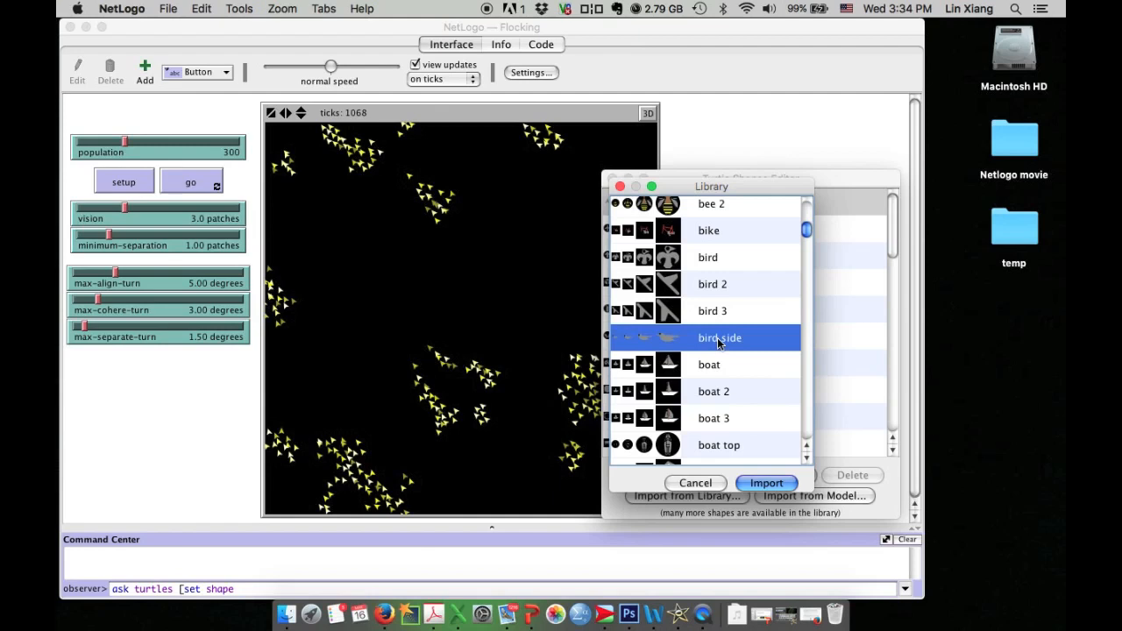
{"action": "left_click", "coordinate": [695, 483]}
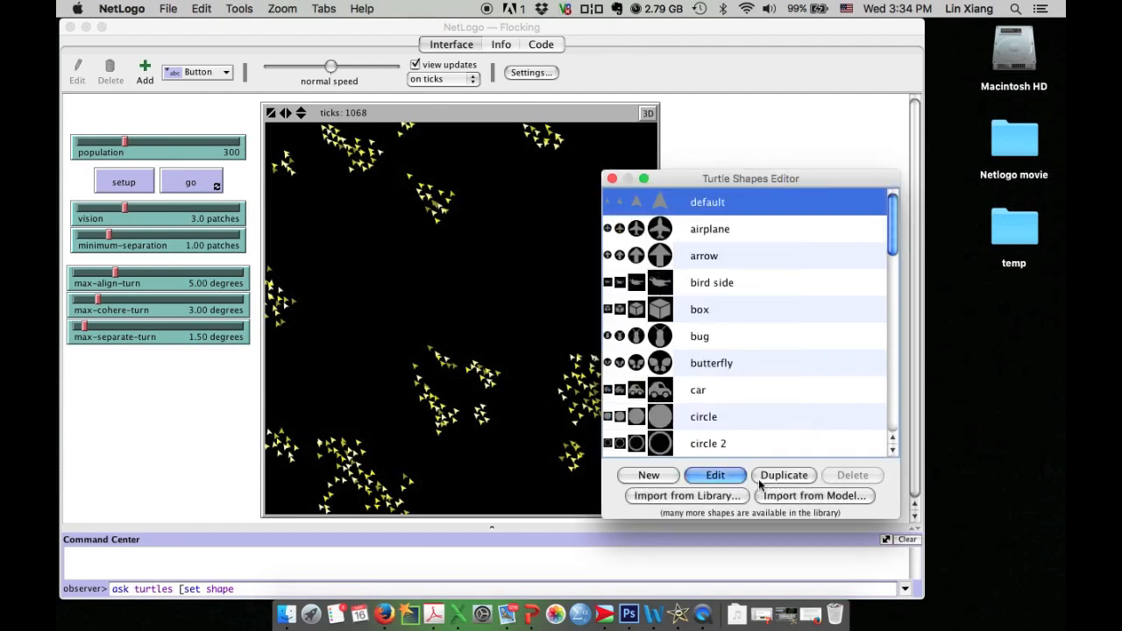
{"action": "left_click", "coordinate": [712, 282]}
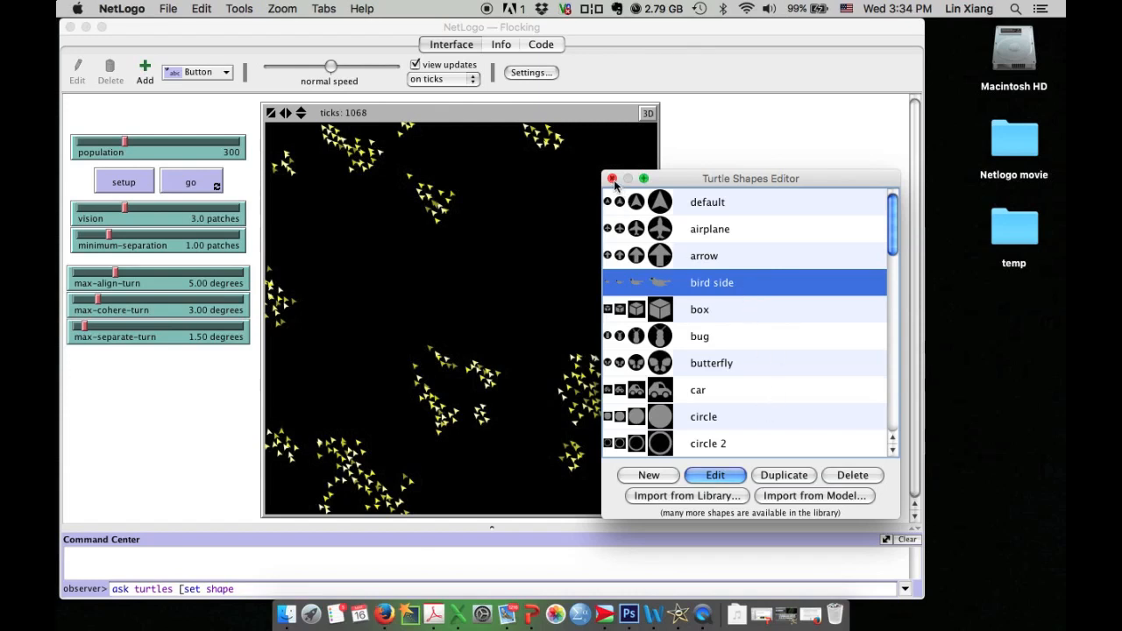
{"action": "left_click", "coordinate": [612, 179]}
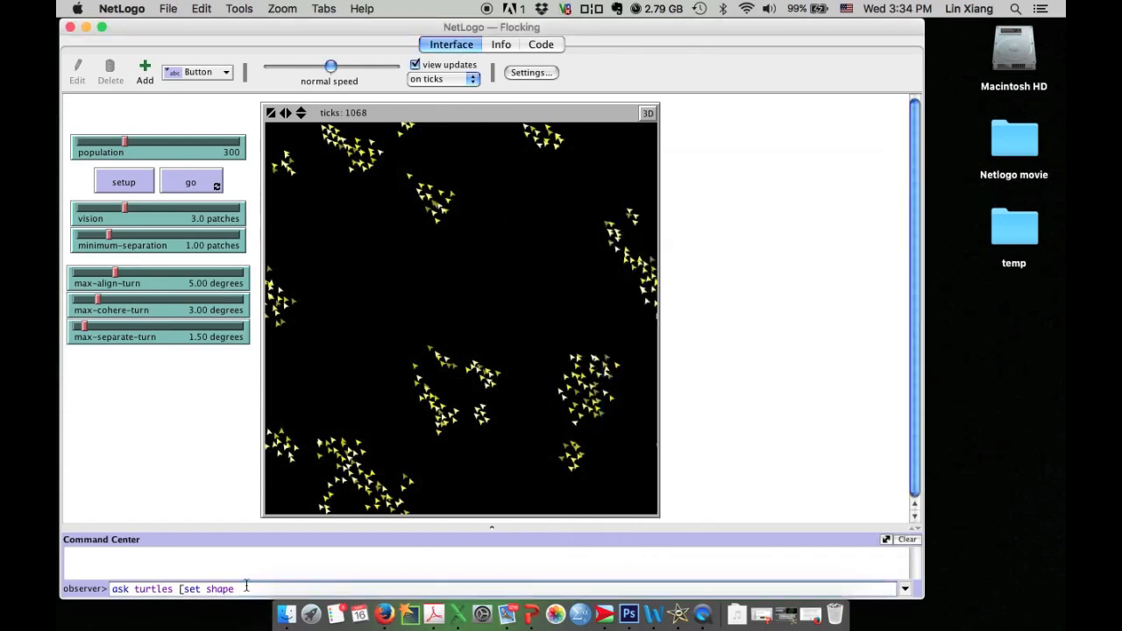
Finish and run ask turtles [set shape "bird side"] in the Command Center.
{"action": "type", "text": "\""}
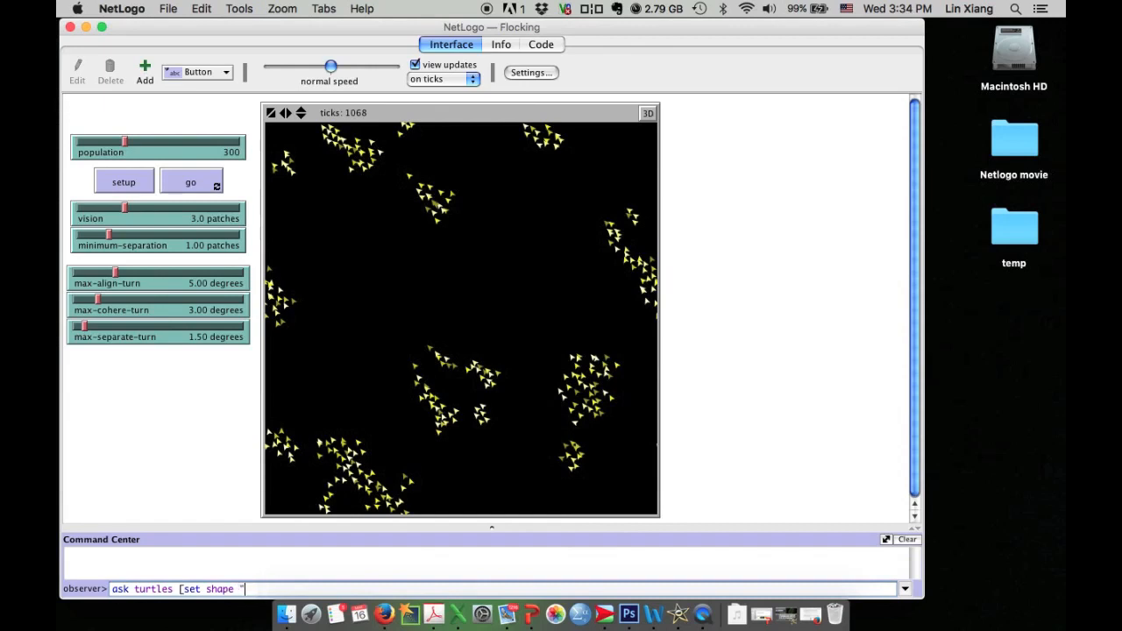
{"action": "type", "text": "bird side"}
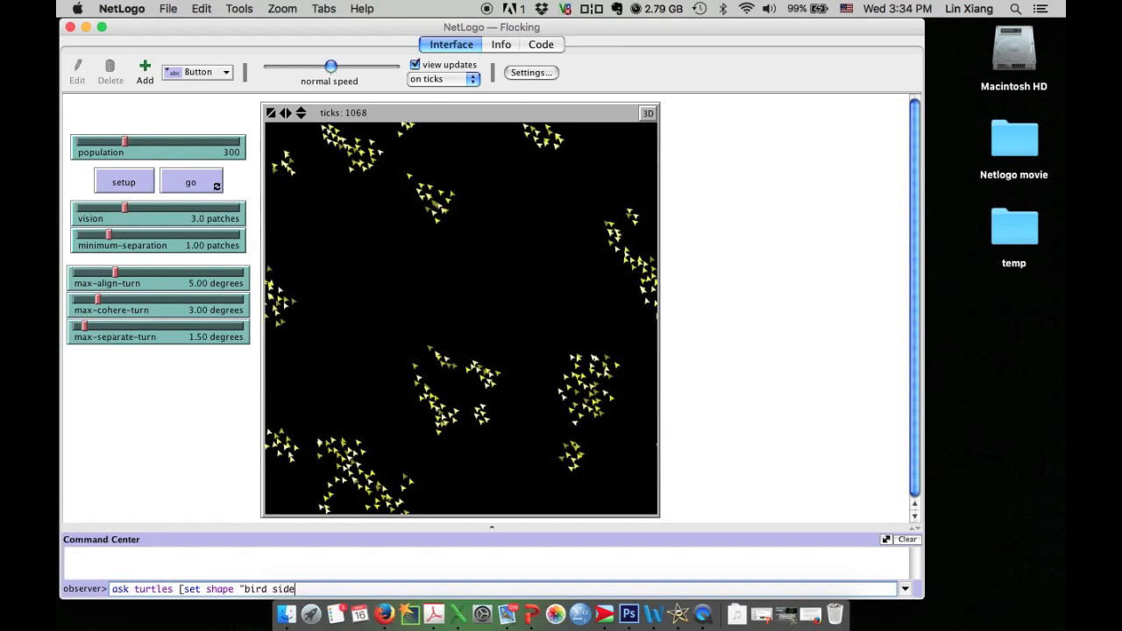
{"action": "type", "text": "\"]"}
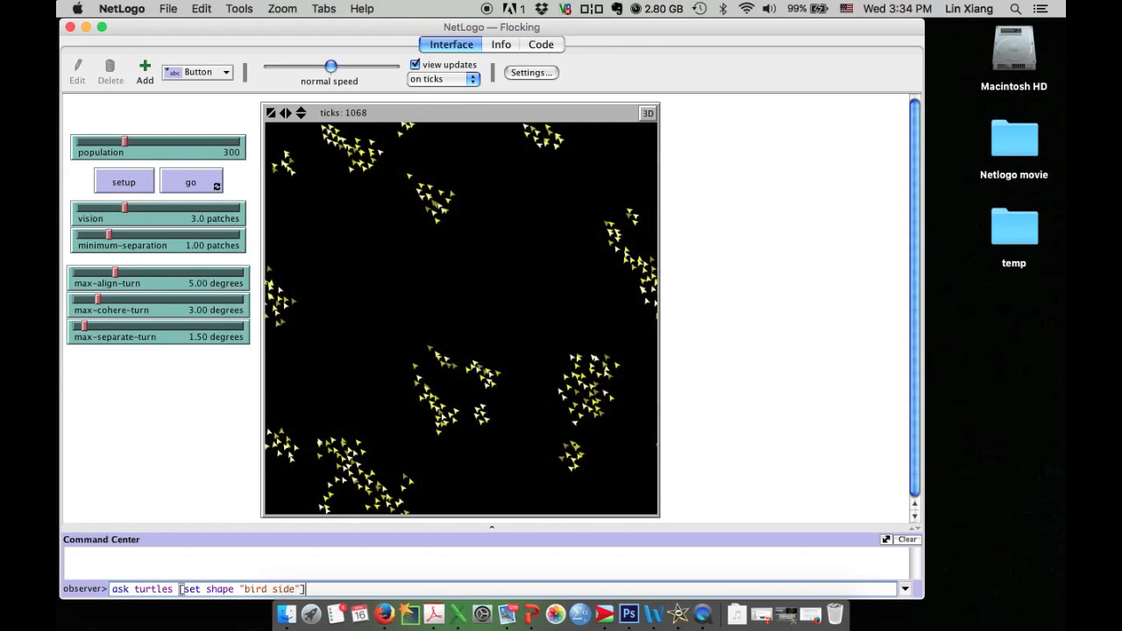
{"action": "key", "text": "Return"}
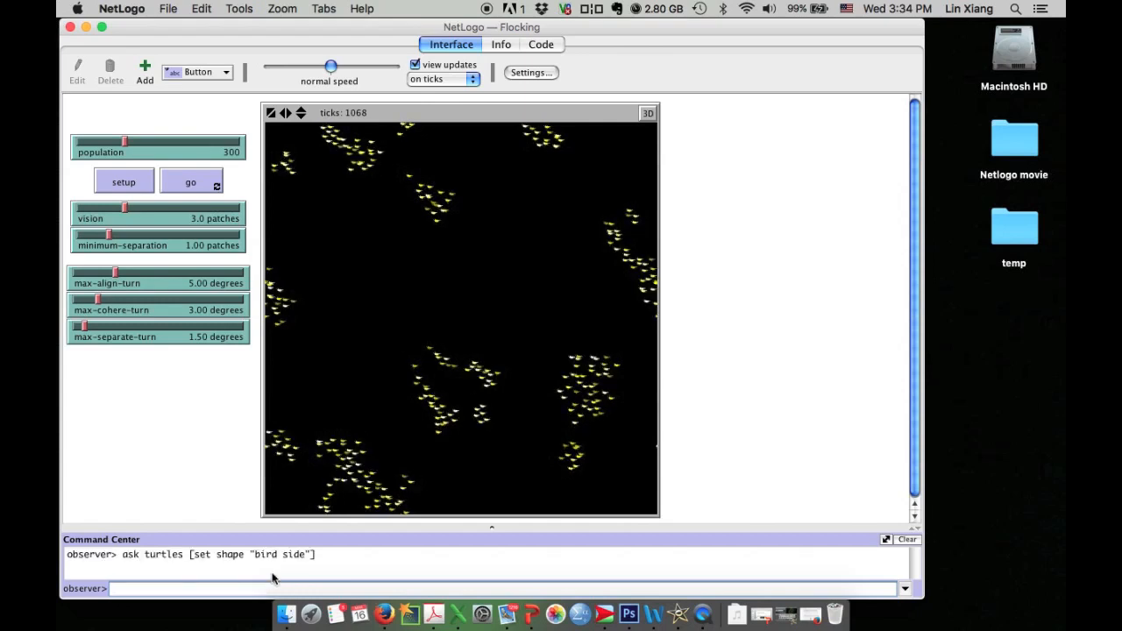
{"action": "mouse_move", "coordinate": [448, 344]}
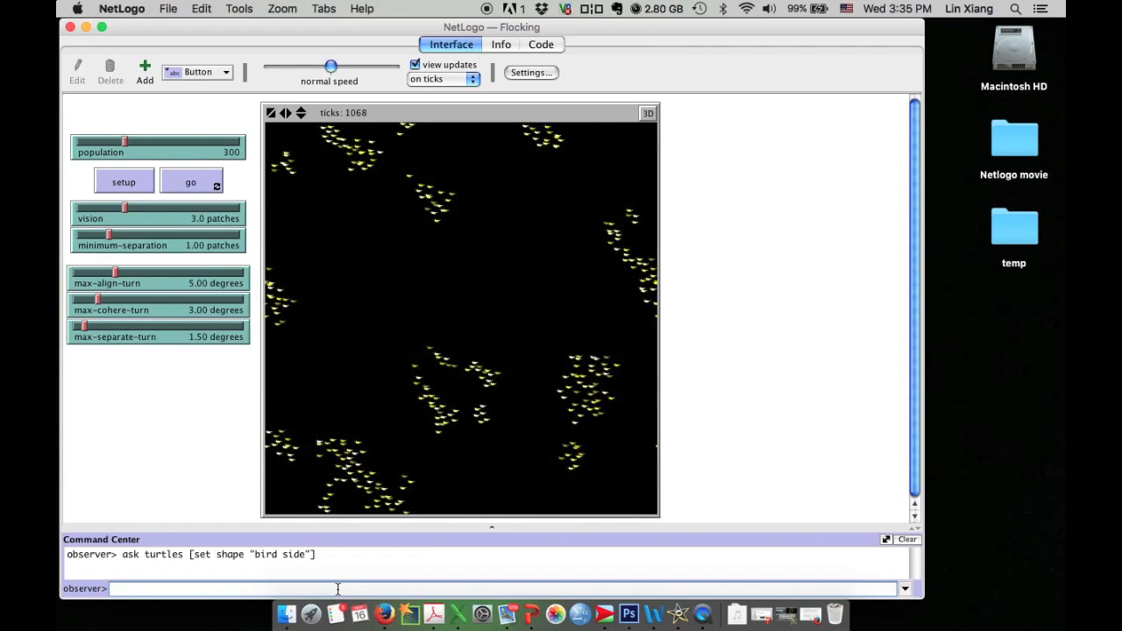
Run ask turtles [set size 4] to enlarge the birds, then resume the simulation.
{"action": "type", "text": "ask"}
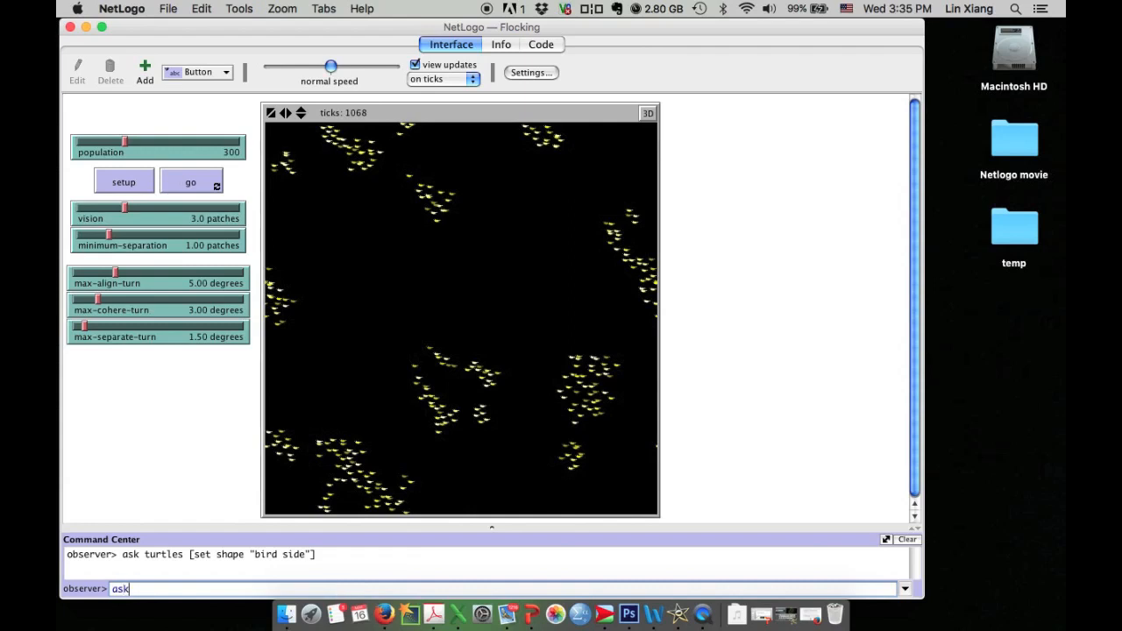
{"action": "type", "text": "turtles"}
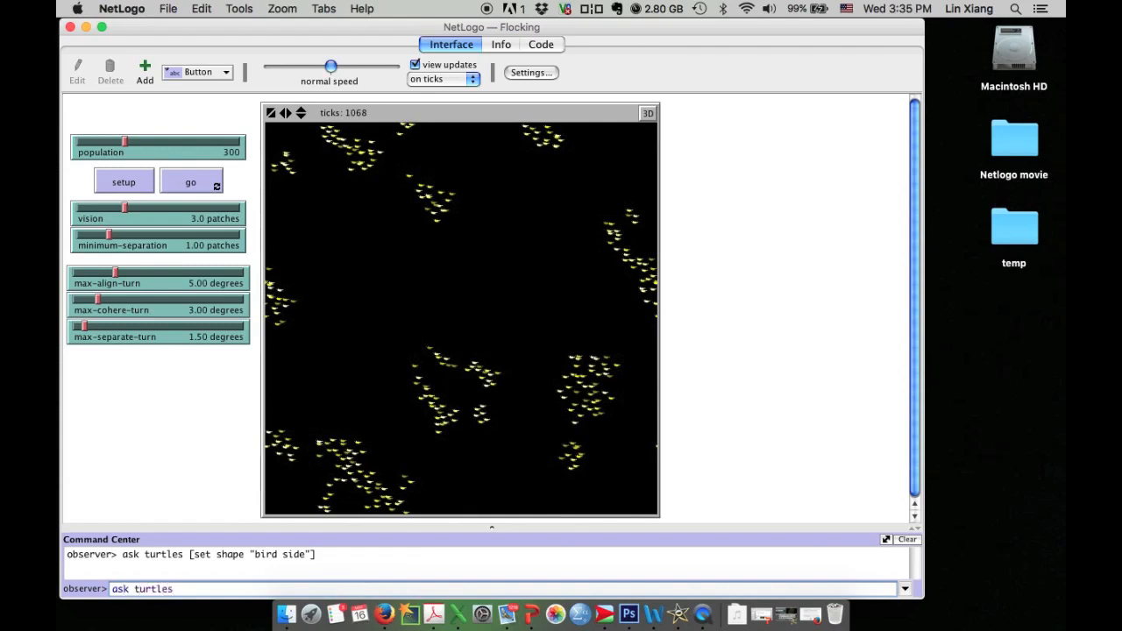
{"action": "type", "text": "["}
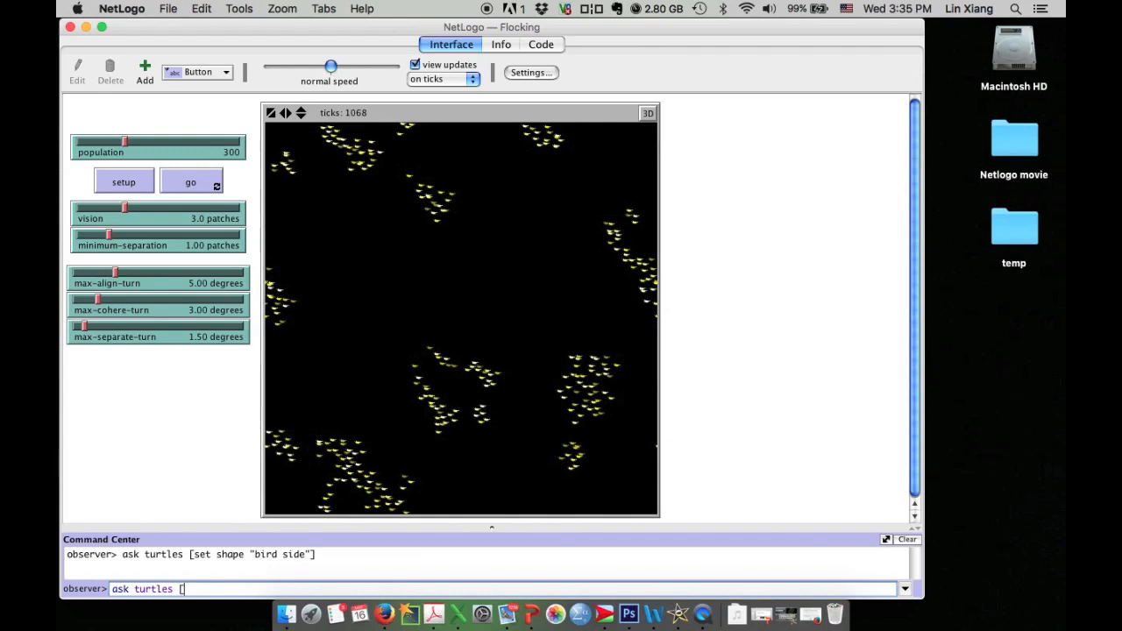
{"action": "type", "text": "set size"}
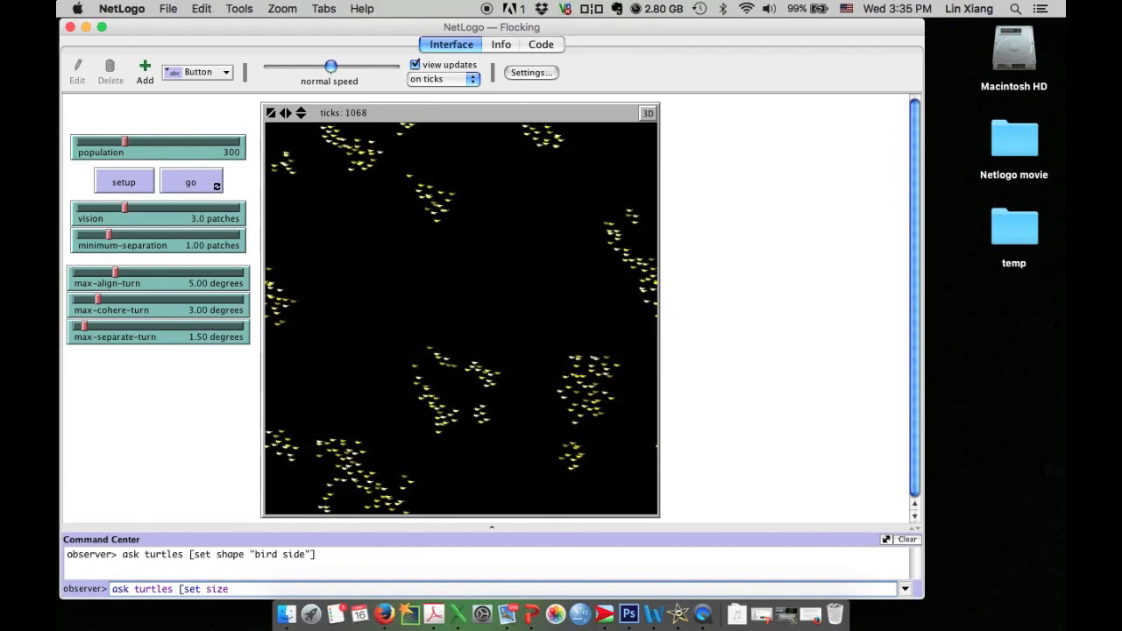
{"action": "mouse_move", "coordinate": [397, 370]}
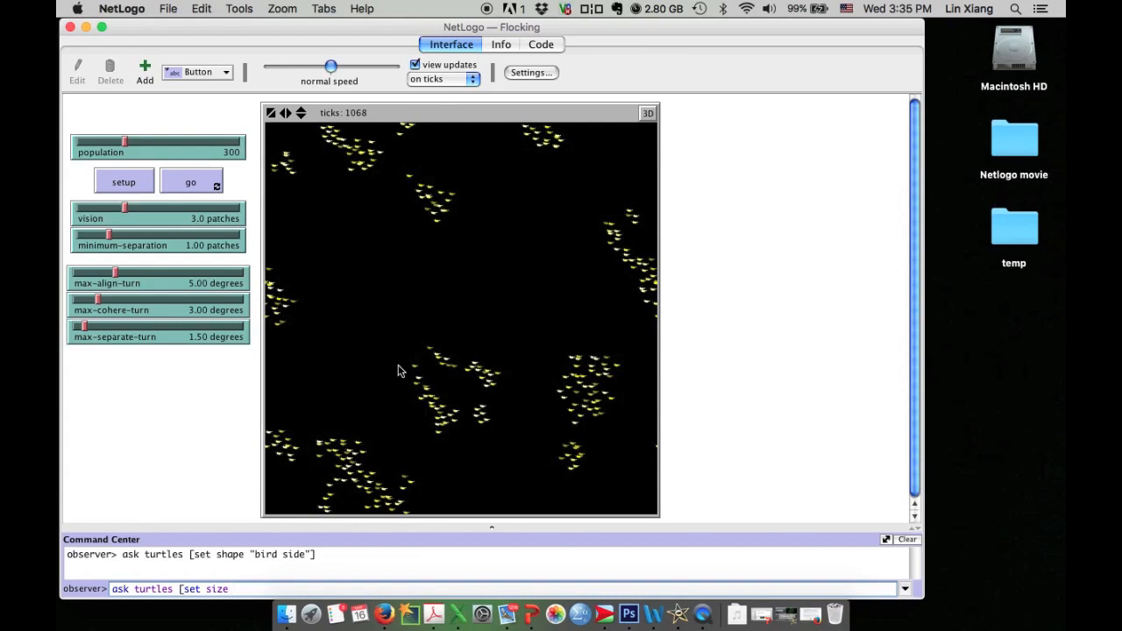
{"action": "type", "text": "4"}
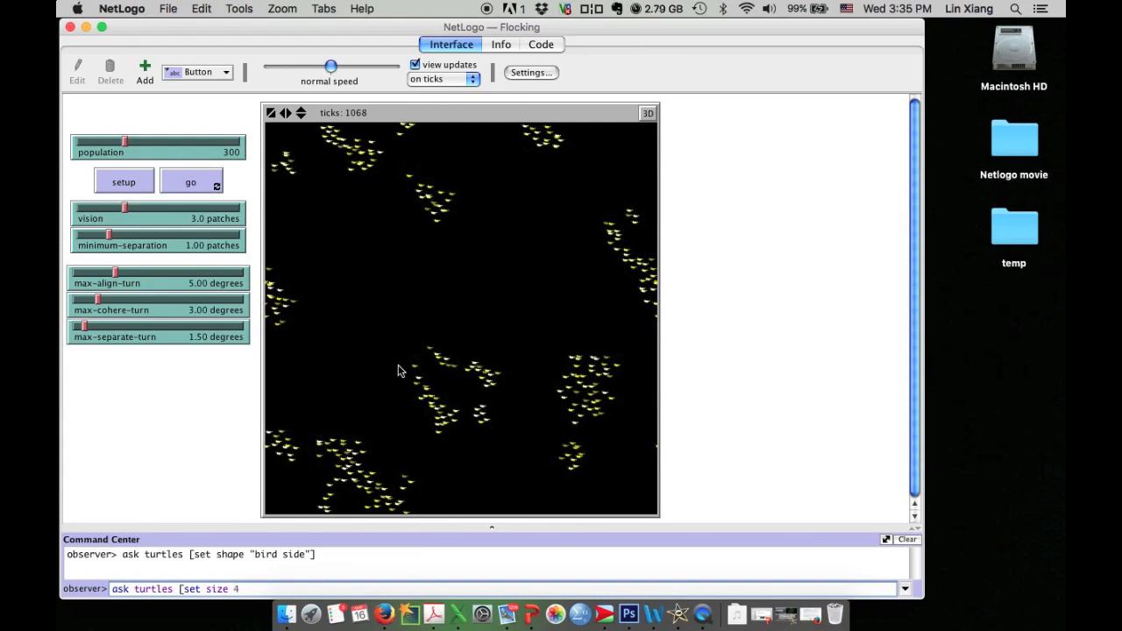
{"action": "key", "text": "Return"}
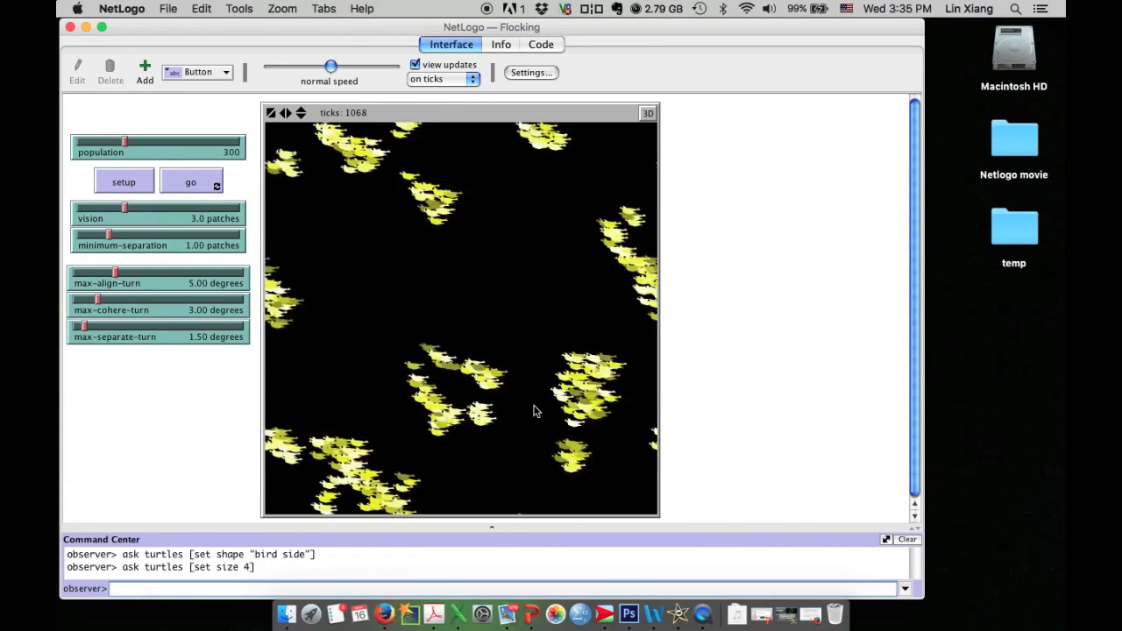
{"action": "left_click", "coordinate": [191, 181]}
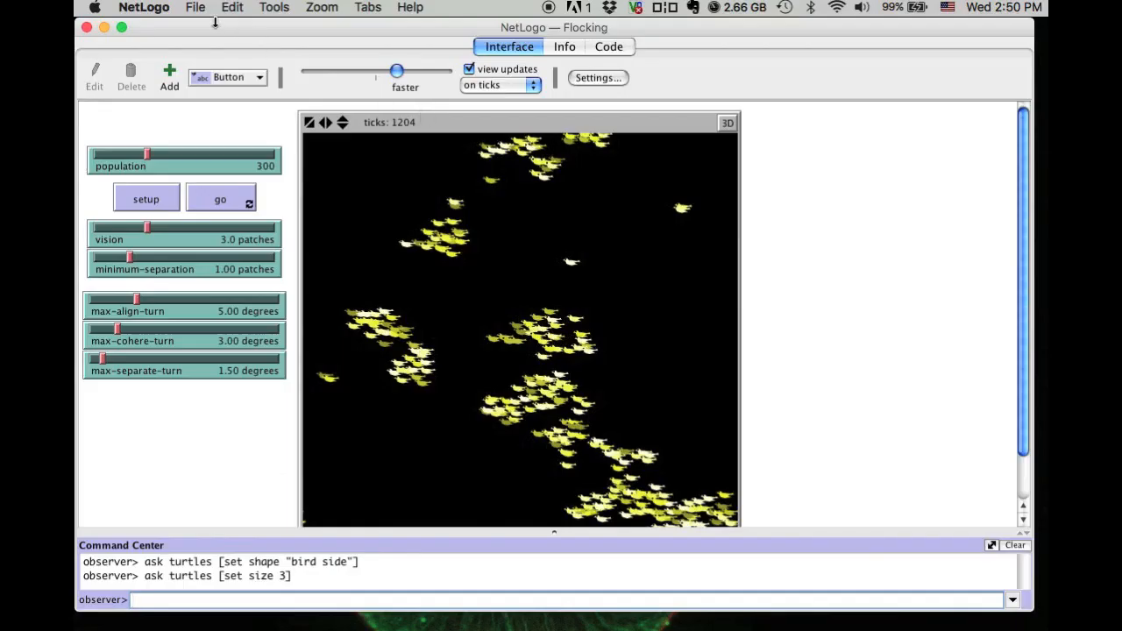
Open NetLogo's File menu while the Flocking birds sit at tick 1204.
{"action": "left_click", "coordinate": [196, 7]}
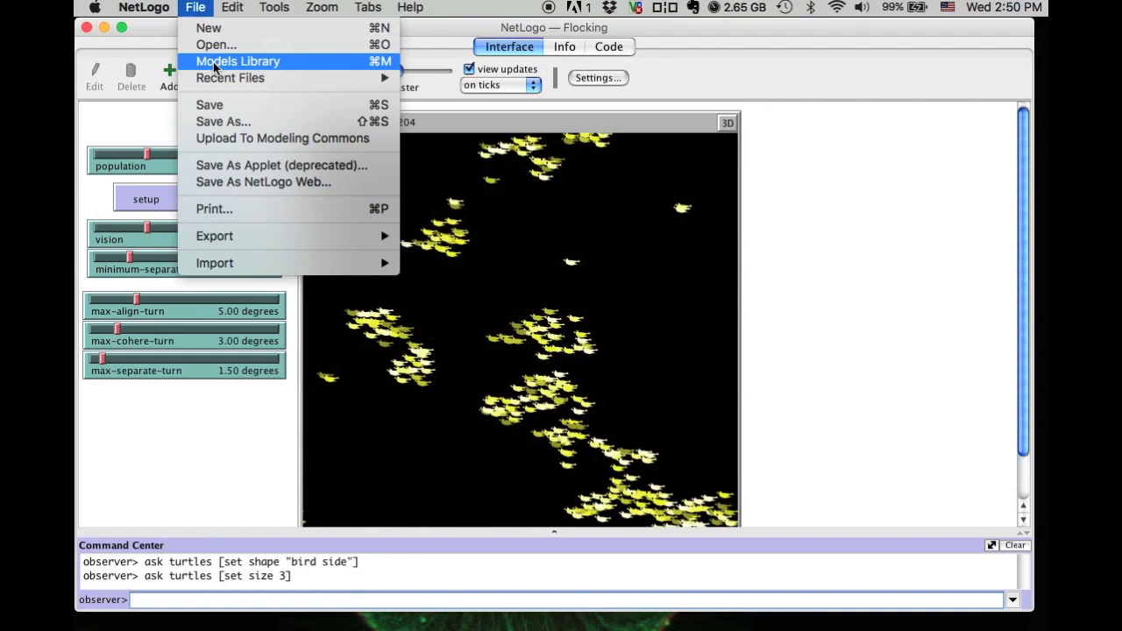
Choose Models Library, which brings up the save-changes prompt for Flocking.
{"action": "left_click", "coordinate": [237, 60]}
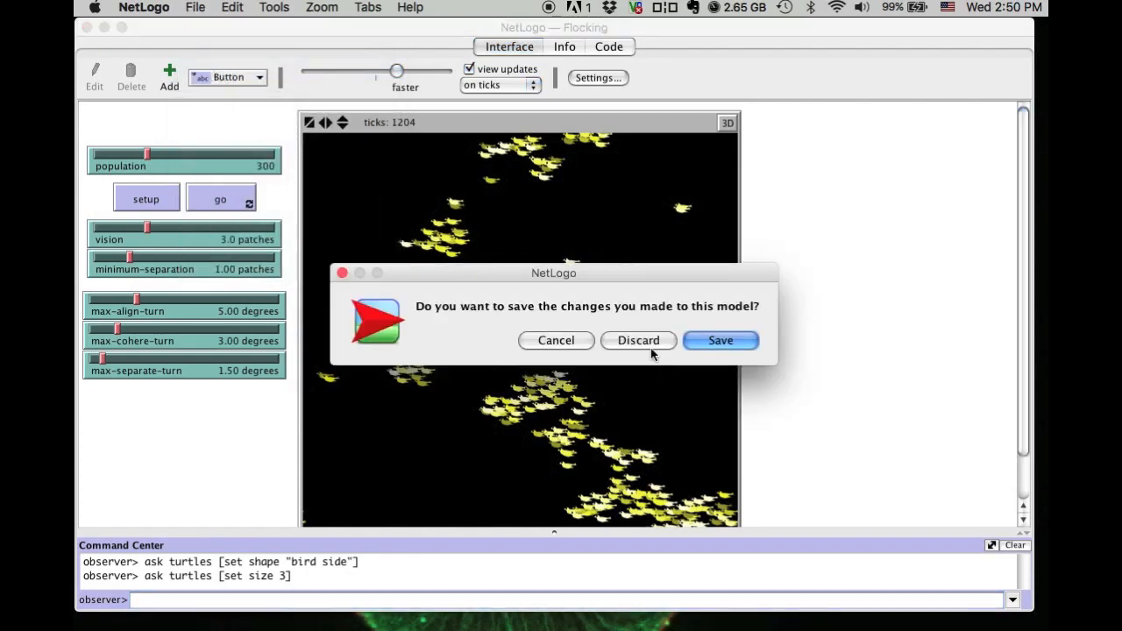
{"action": "mouse_move", "coordinate": [542, 295]}
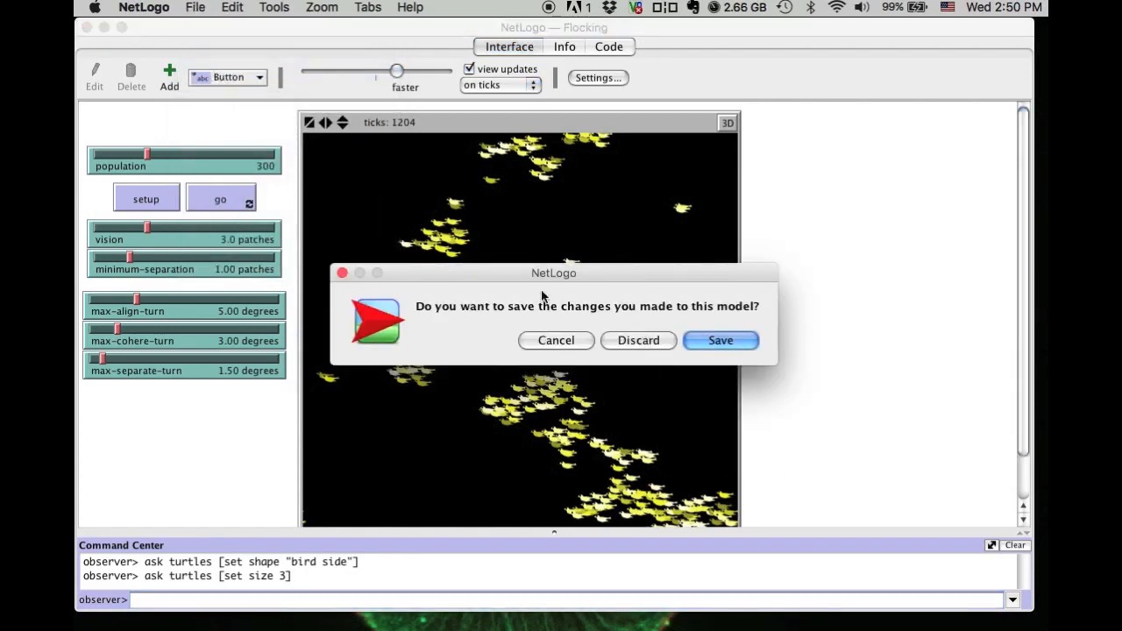
{"action": "mouse_move", "coordinate": [691, 406]}
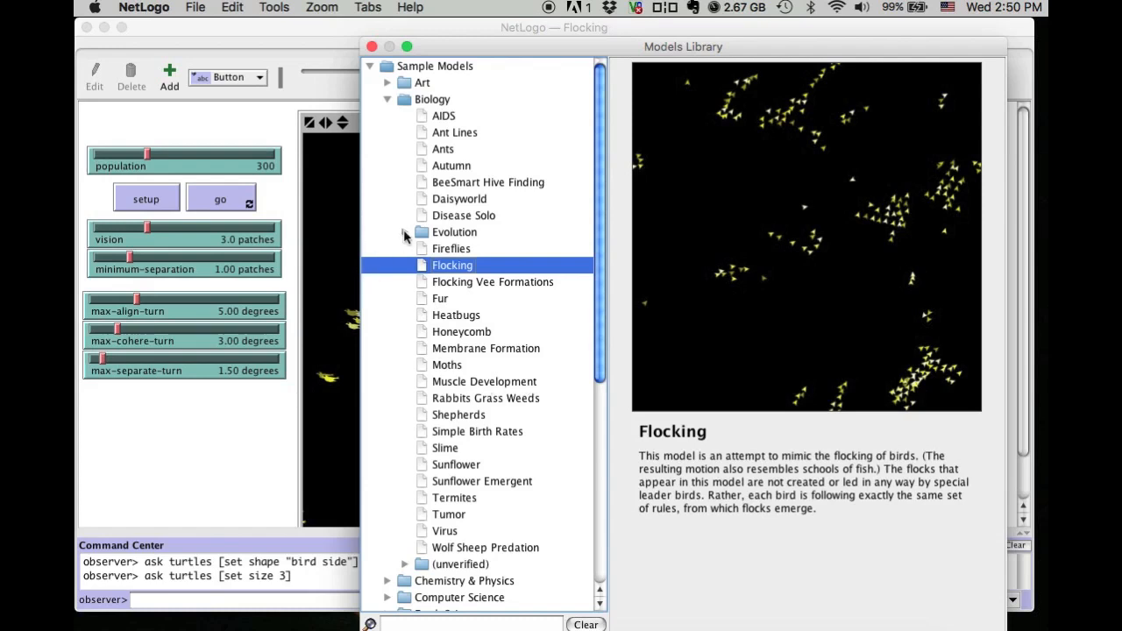
Open GenDrift T reproduce from Evolution > Genetic Drift in the Models Library.
{"action": "left_click", "coordinate": [405, 231]}
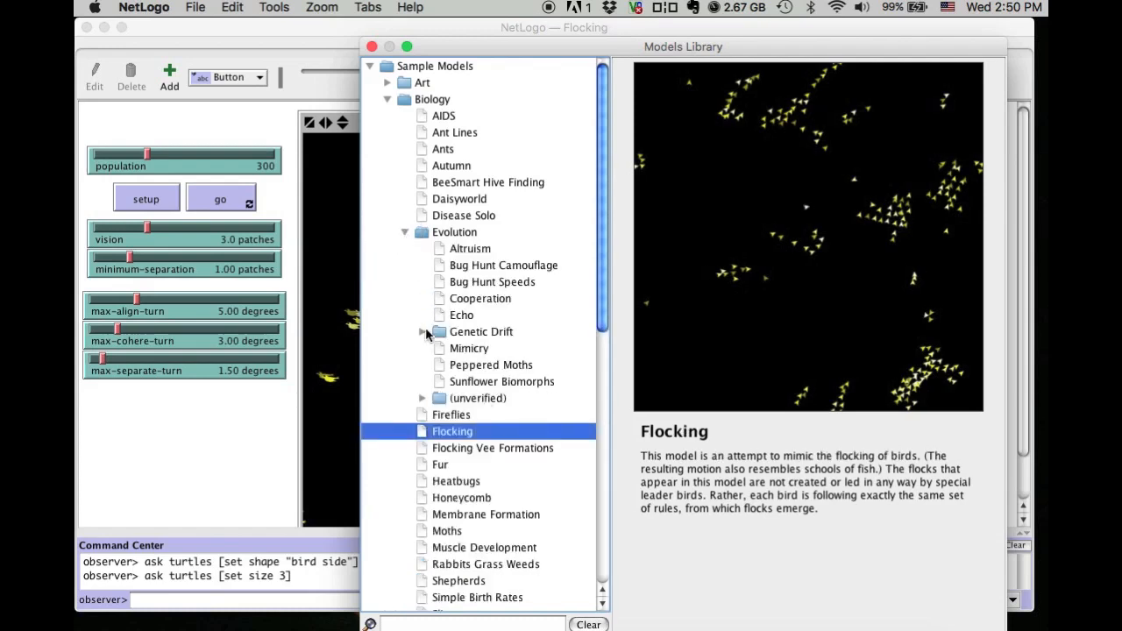
{"action": "left_click", "coordinate": [421, 332]}
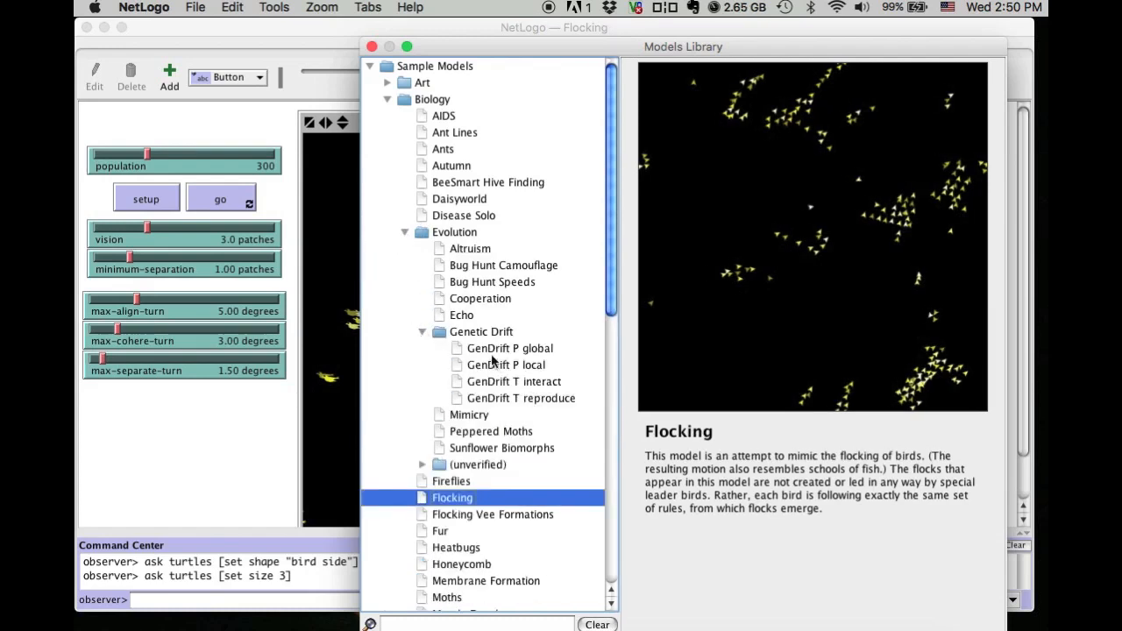
{"action": "left_click", "coordinate": [519, 398]}
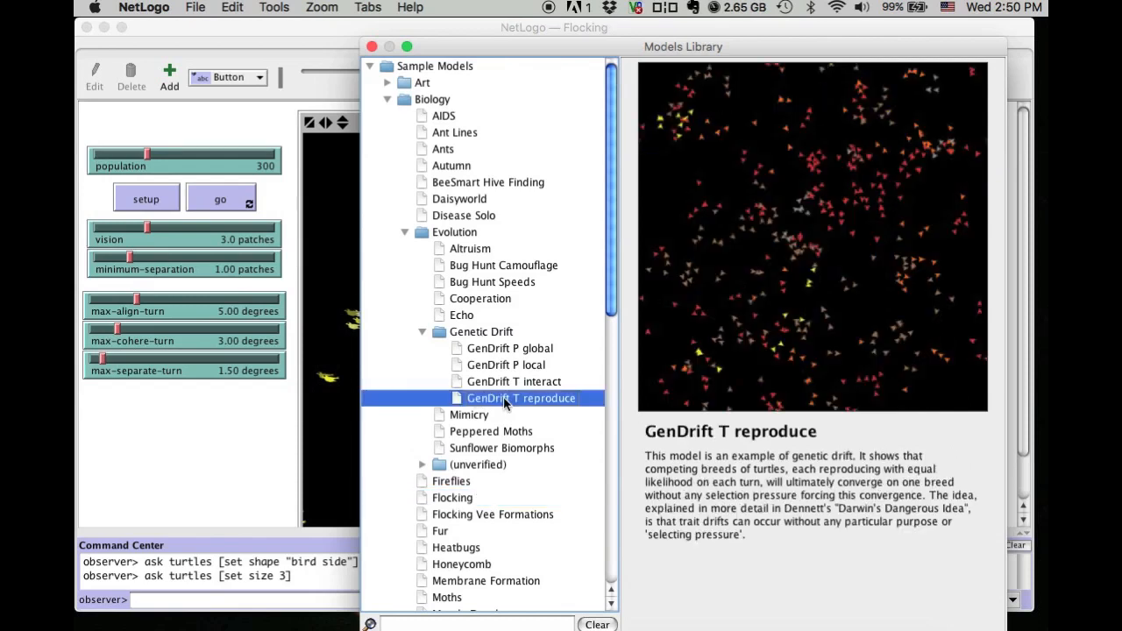
{"action": "mouse_move", "coordinate": [951, 613]}
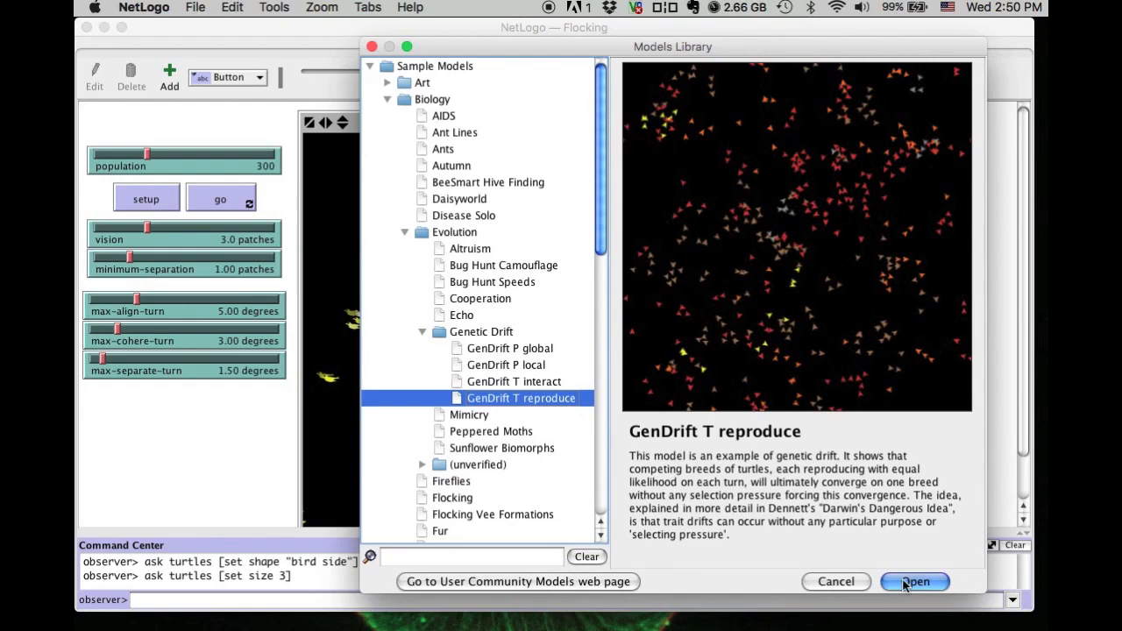
{"action": "left_click", "coordinate": [914, 581]}
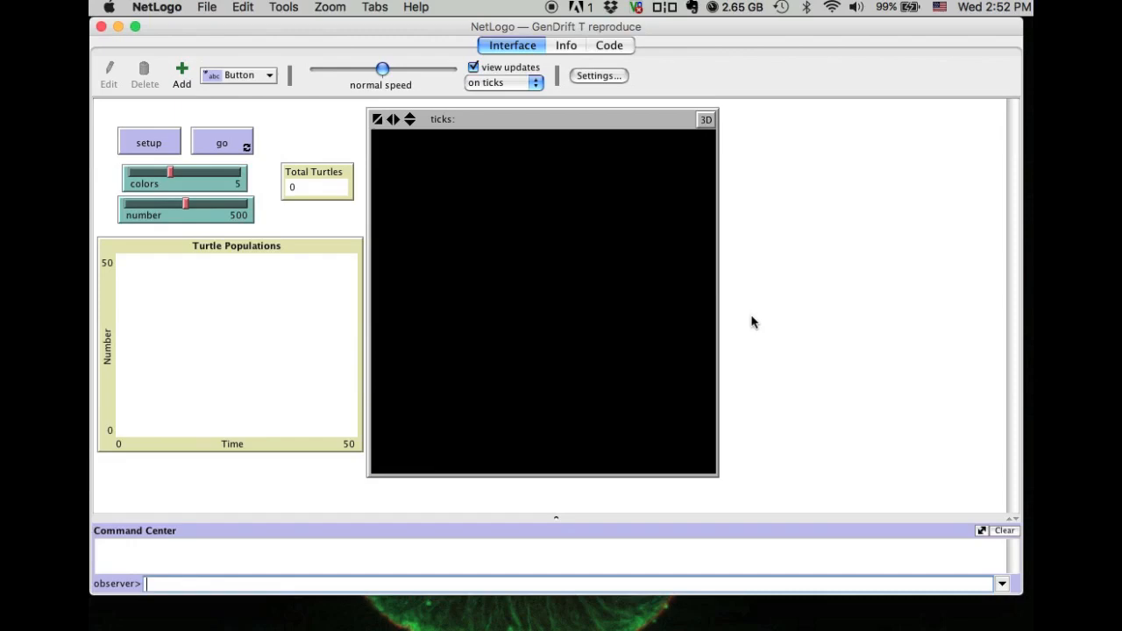
{"action": "mouse_move", "coordinate": [561, 40]}
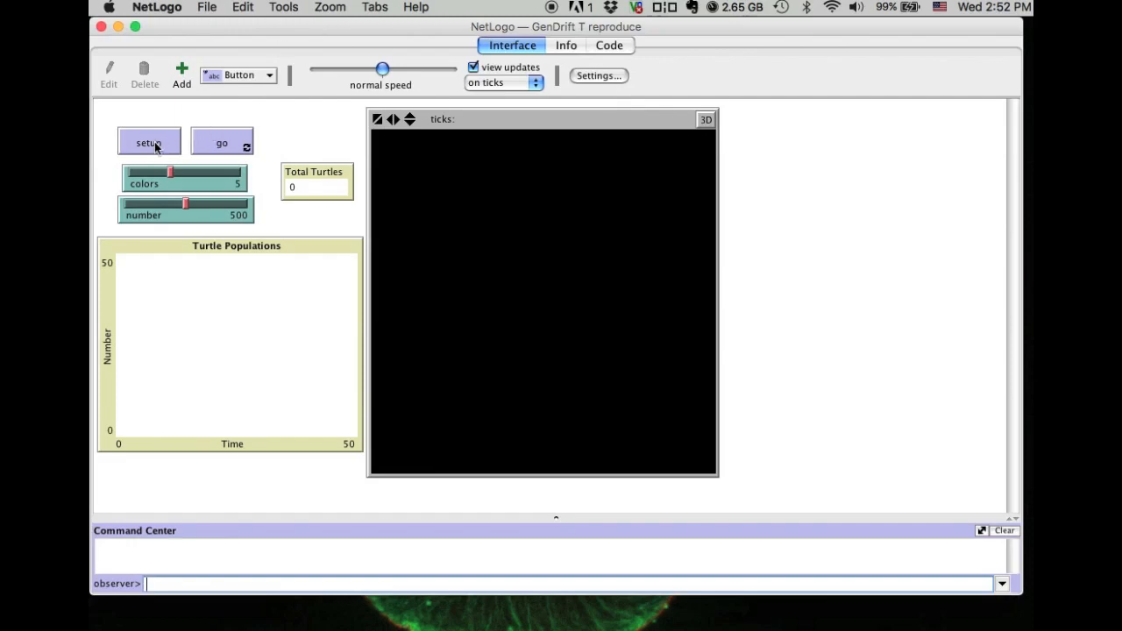
Run setup to scatter 500 multicoloured turtles at tick 0.
{"action": "left_click", "coordinate": [148, 142]}
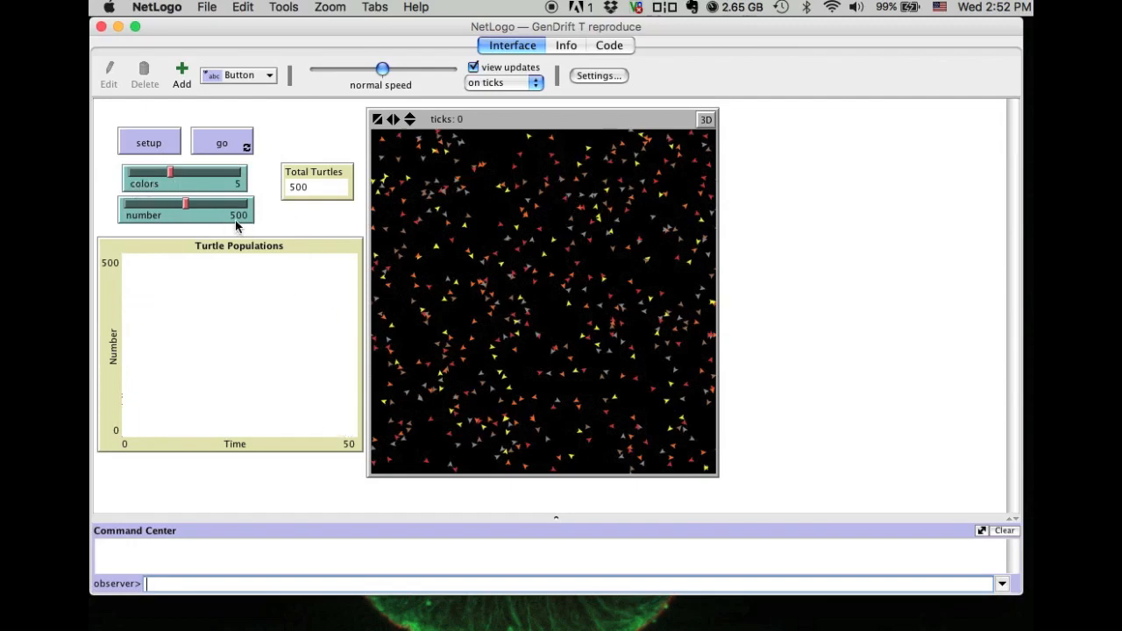
{"action": "mouse_move", "coordinate": [570, 316]}
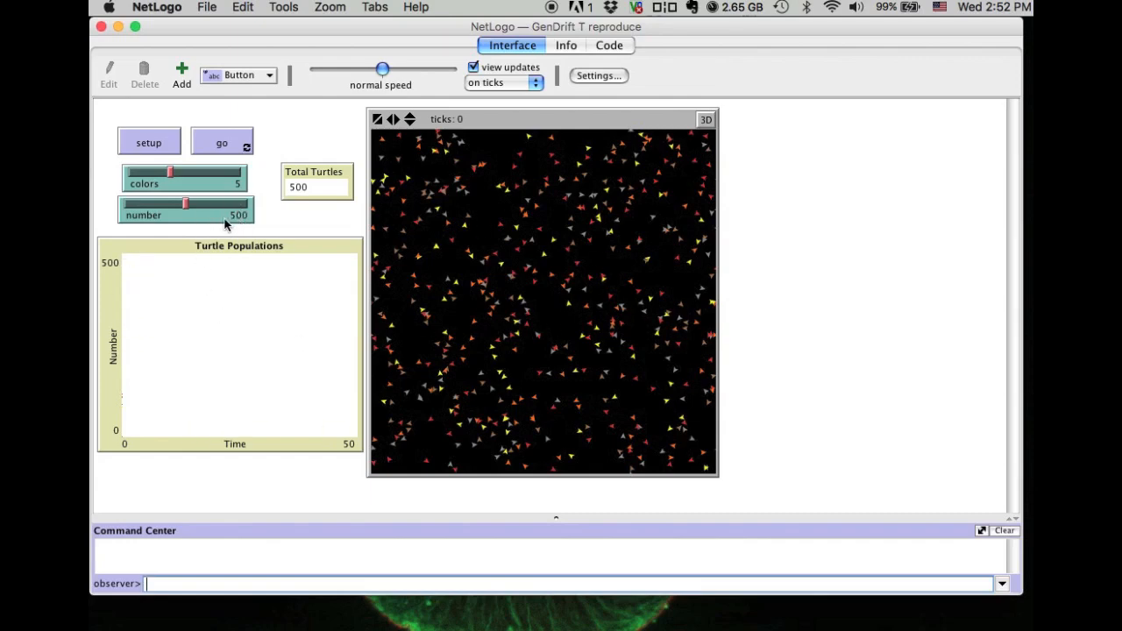
{"action": "mouse_move", "coordinate": [200, 195]}
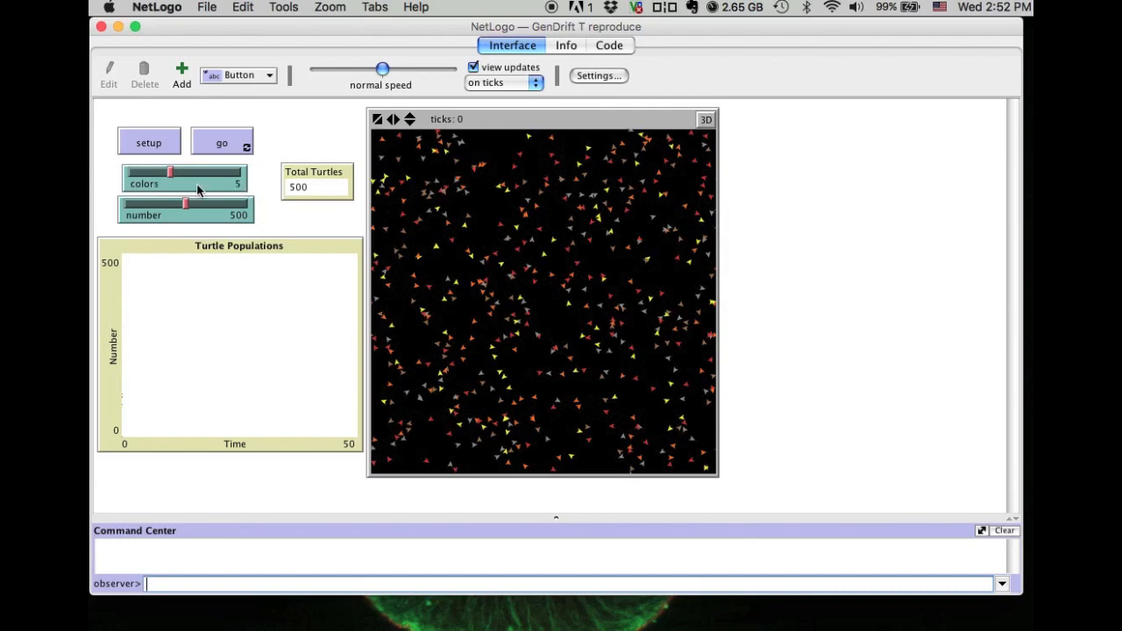
Raise the colors slider to 8 and set up 500 turtles again.
{"action": "left_click_drag", "start_coordinate": [169, 172], "coordinate": [215, 172]}
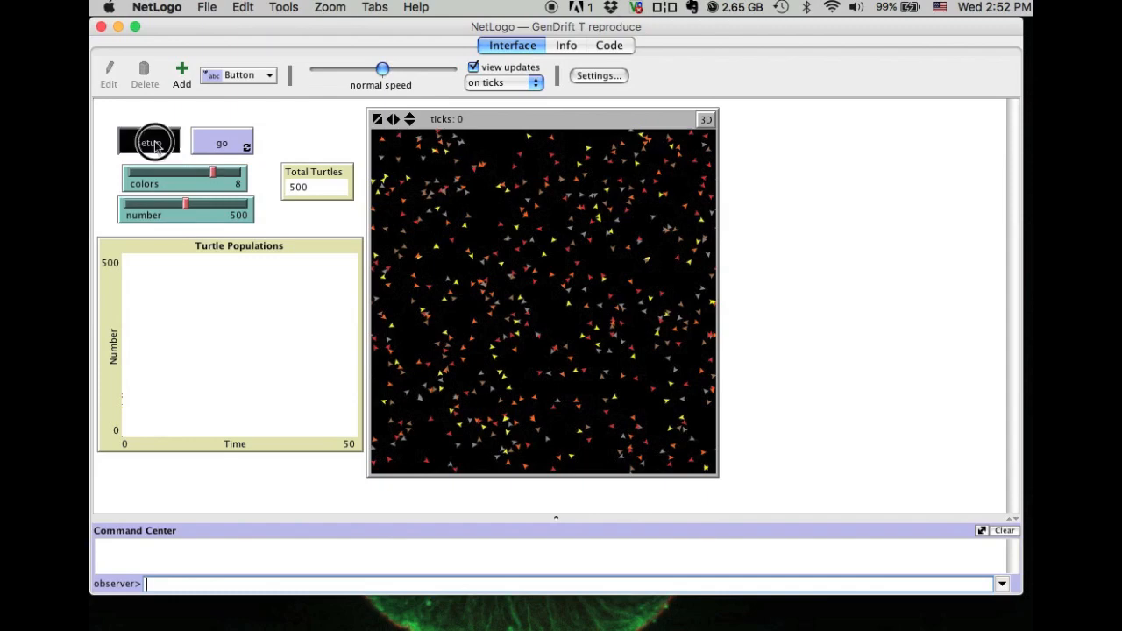
{"action": "left_click", "coordinate": [149, 142]}
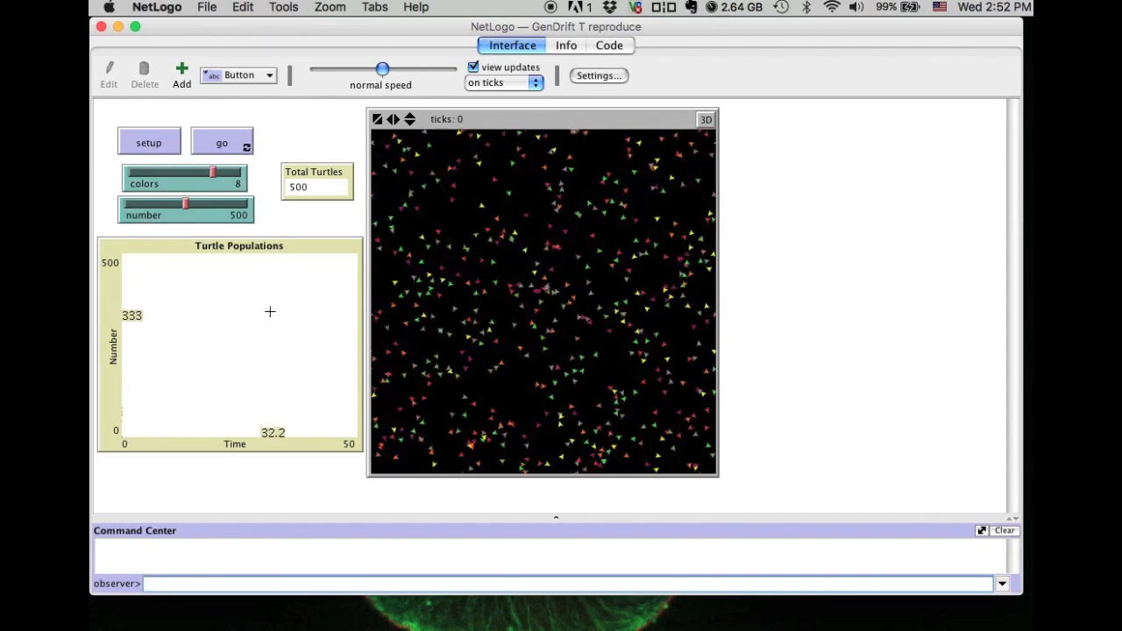
{"action": "left_click", "coordinate": [222, 142]}
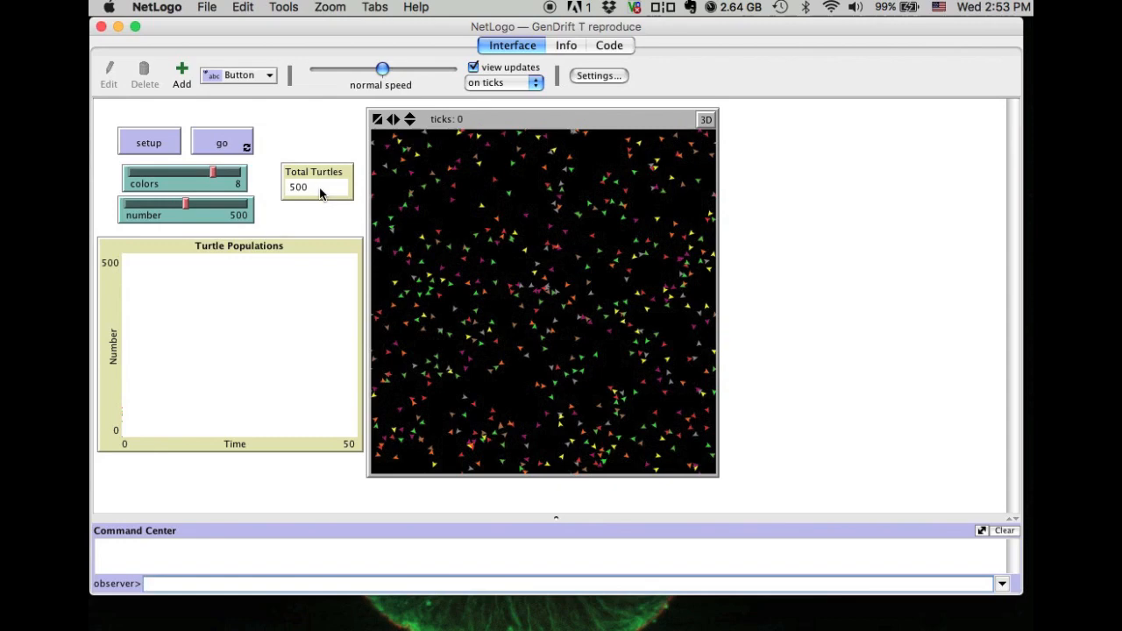
{"action": "mouse_move", "coordinate": [336, 200]}
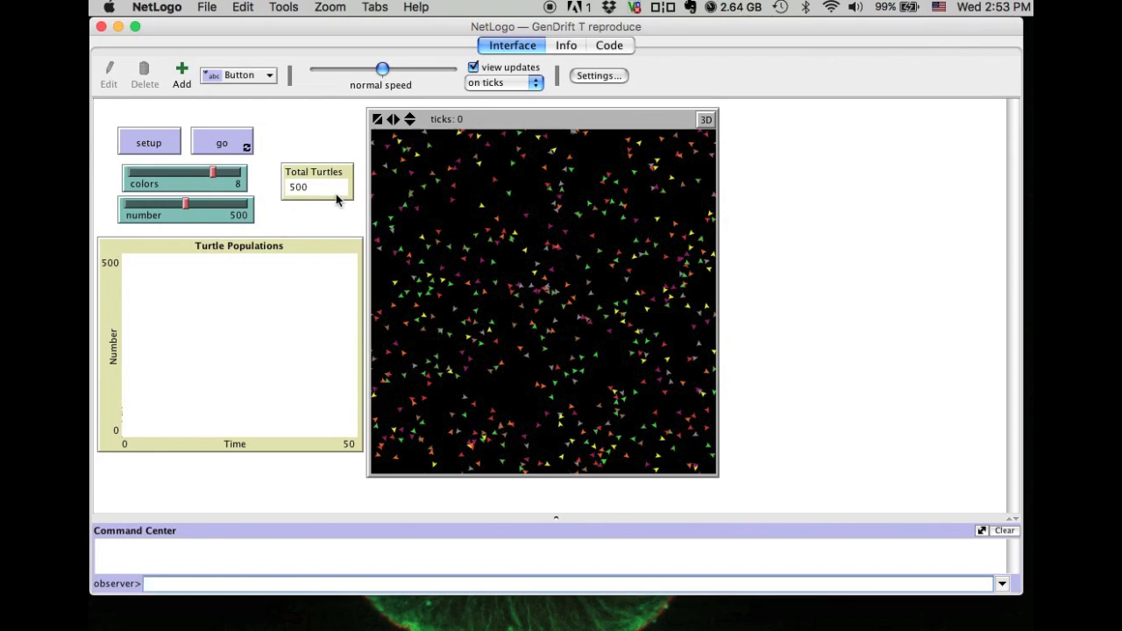
{"action": "mouse_move", "coordinate": [323, 194]}
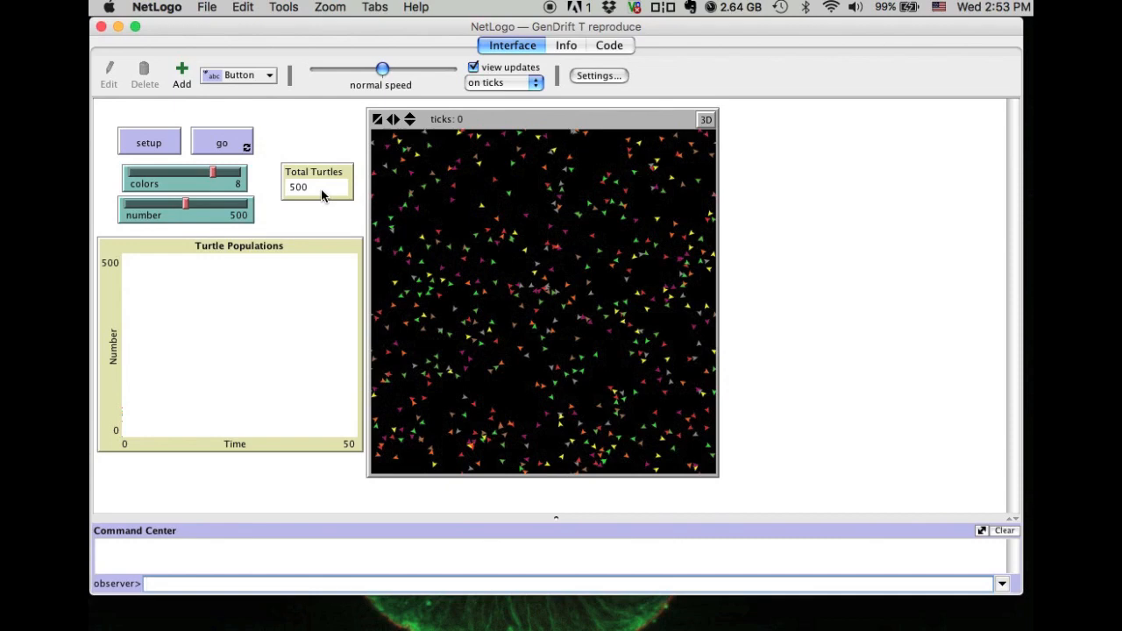
{"action": "mouse_move", "coordinate": [498, 263]}
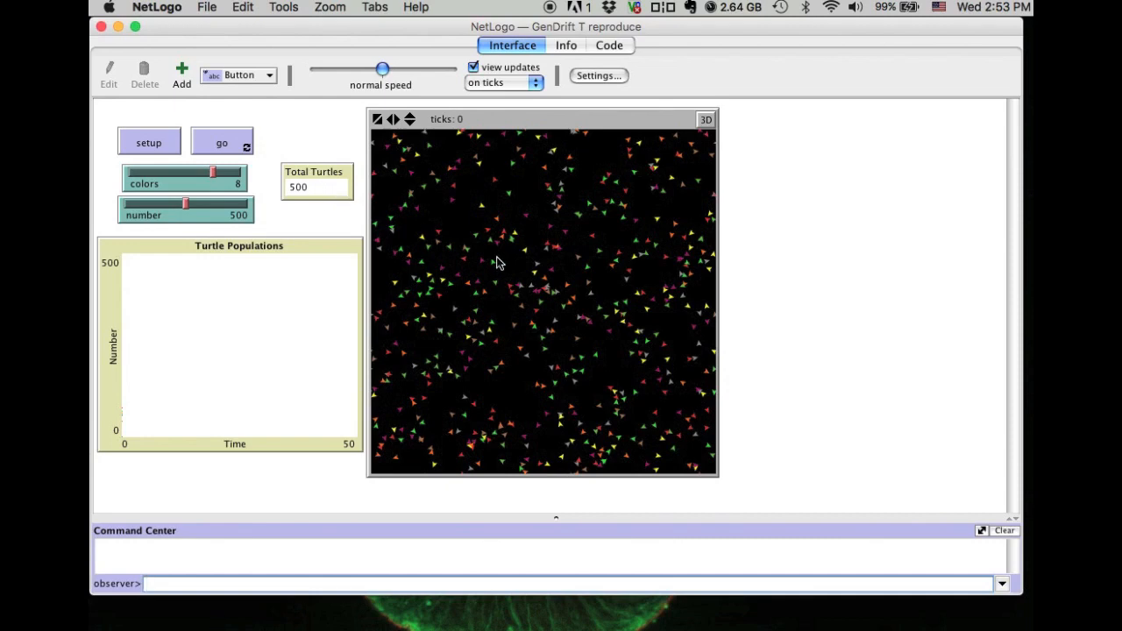
{"action": "mouse_move", "coordinate": [295, 184]}
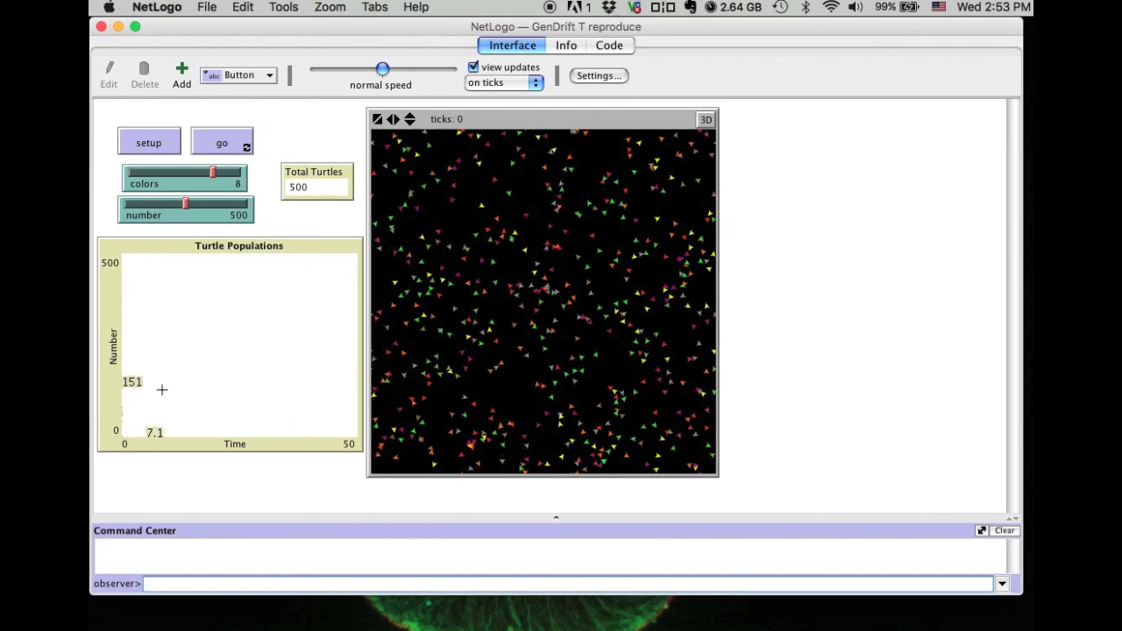
{"action": "mouse_move", "coordinate": [327, 405]}
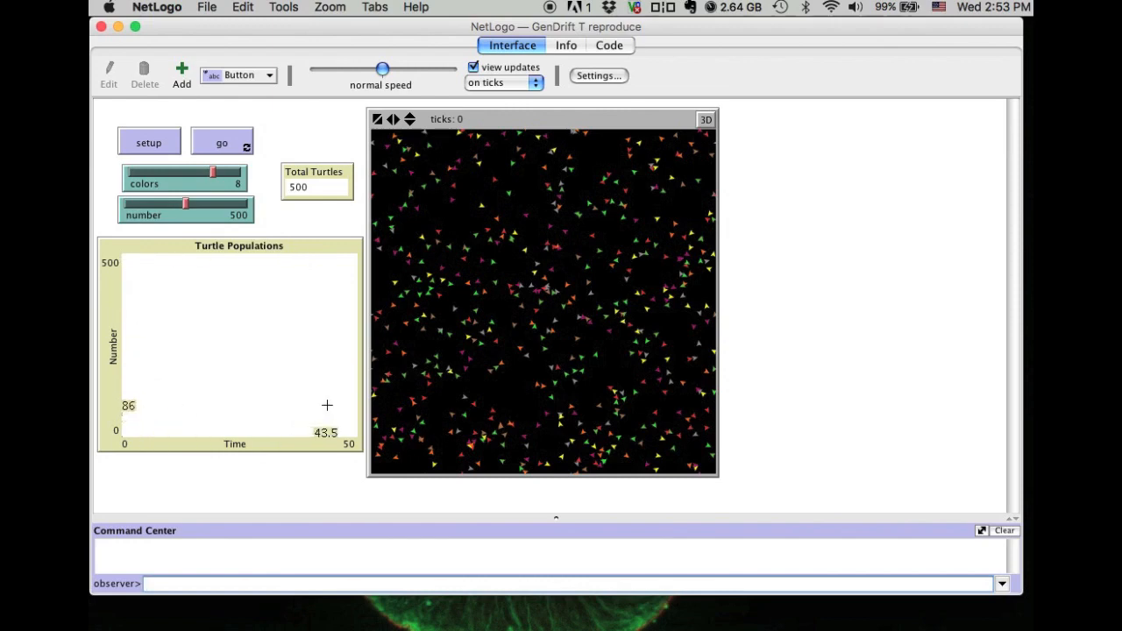
{"action": "mouse_move", "coordinate": [513, 184]}
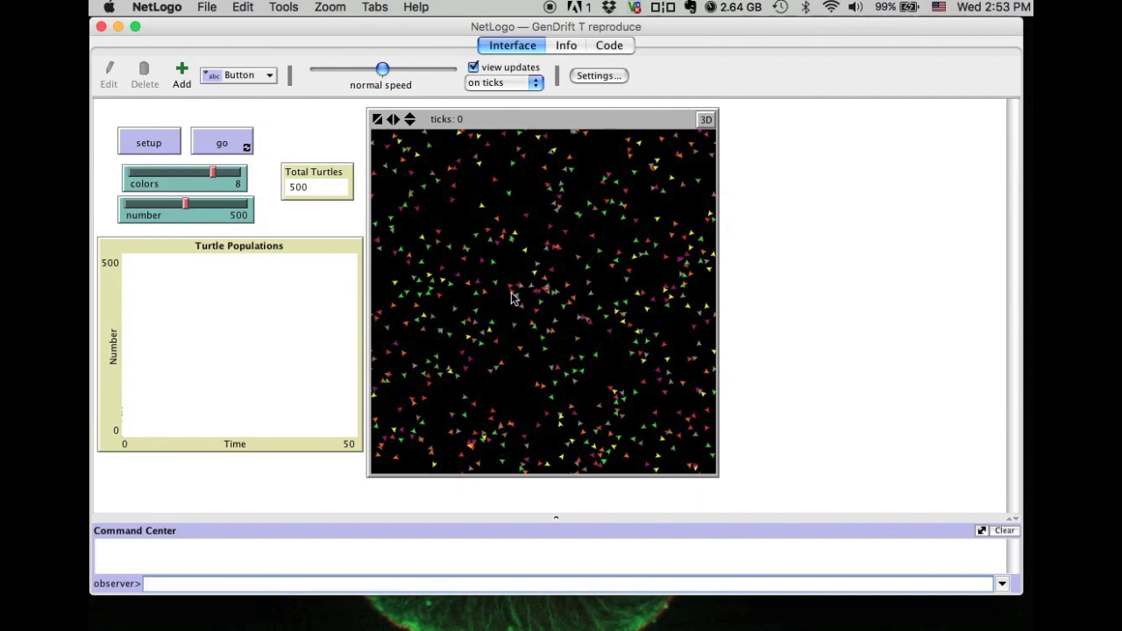
{"action": "mouse_move", "coordinate": [201, 176]}
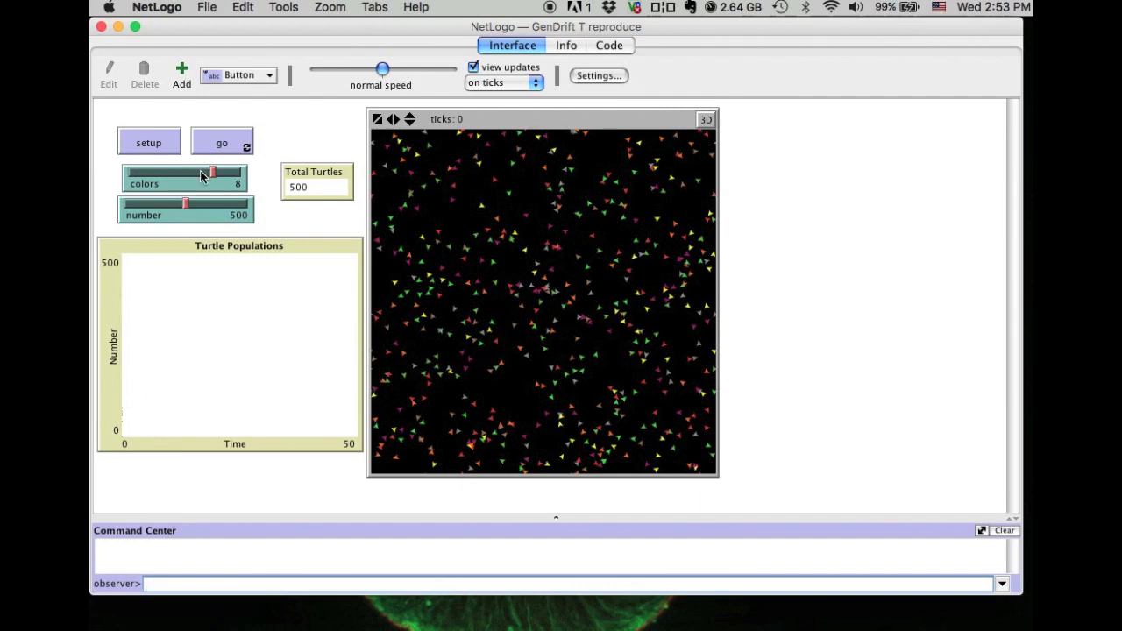
Run go forever until the model halts at tick 307 with only green turtles.
{"action": "left_click", "coordinate": [222, 142]}
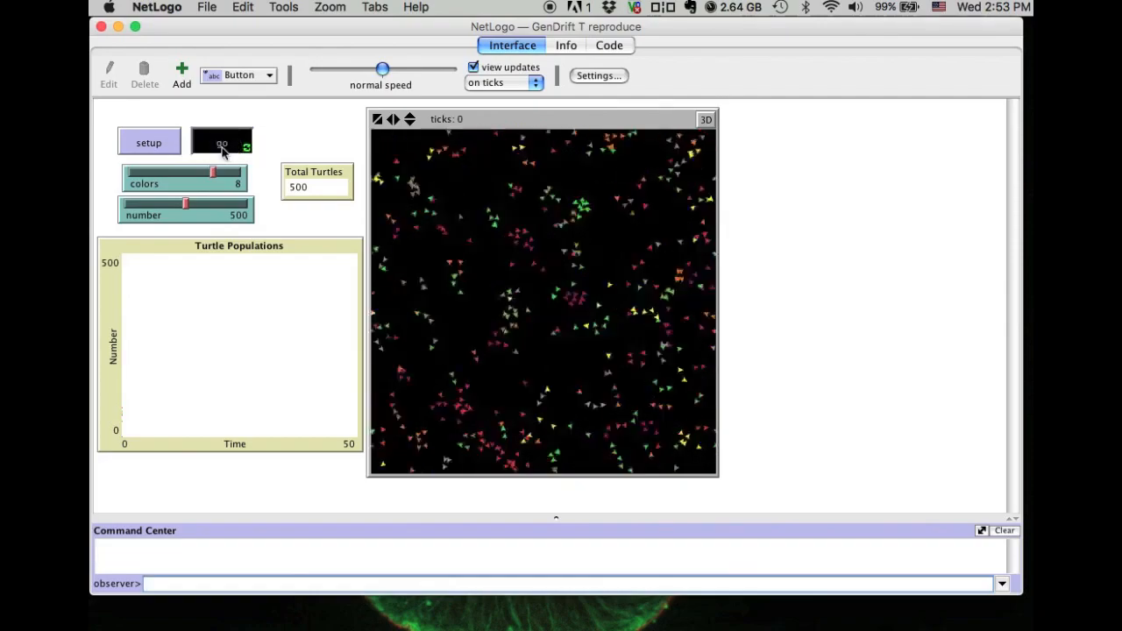
{"action": "left_click", "coordinate": [221, 142]}
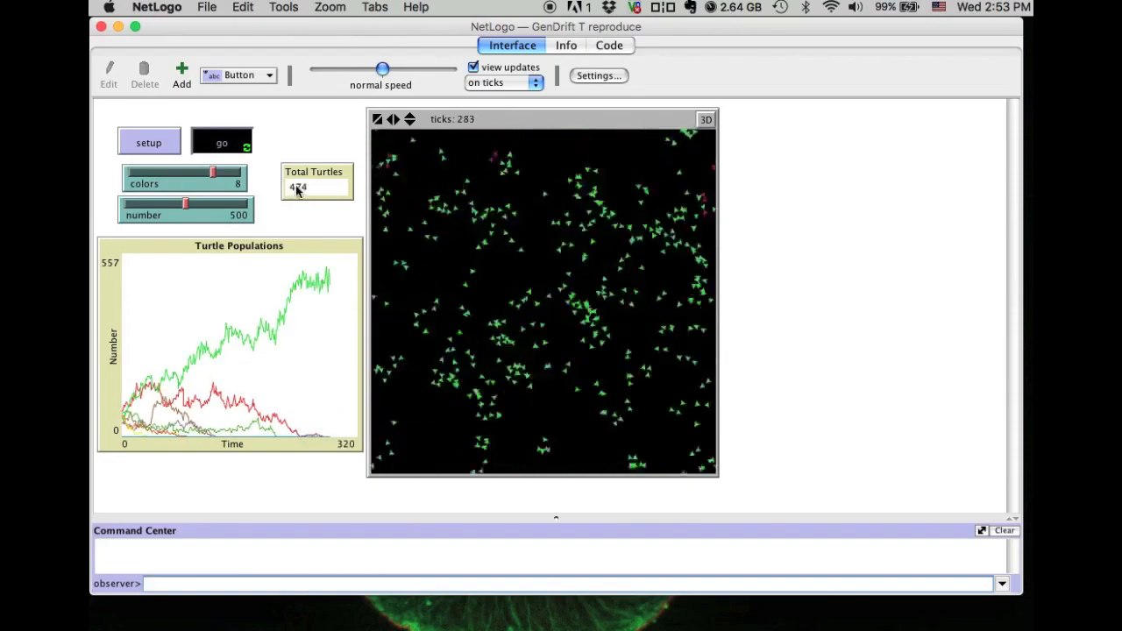
{"action": "left_click", "coordinate": [222, 142]}
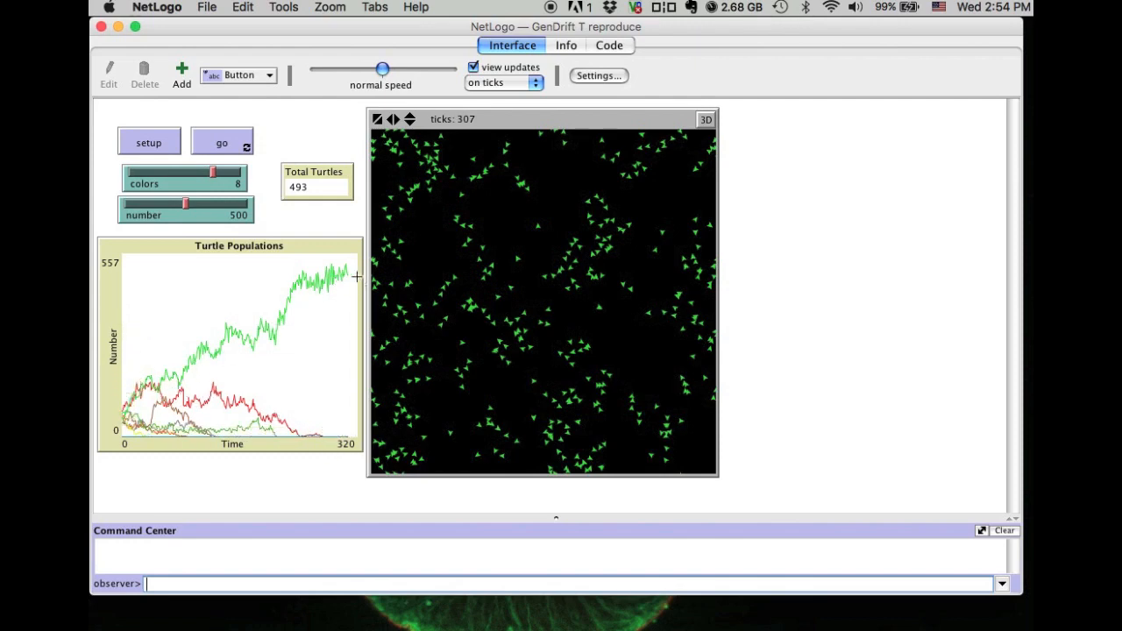
{"action": "mouse_move", "coordinate": [334, 318]}
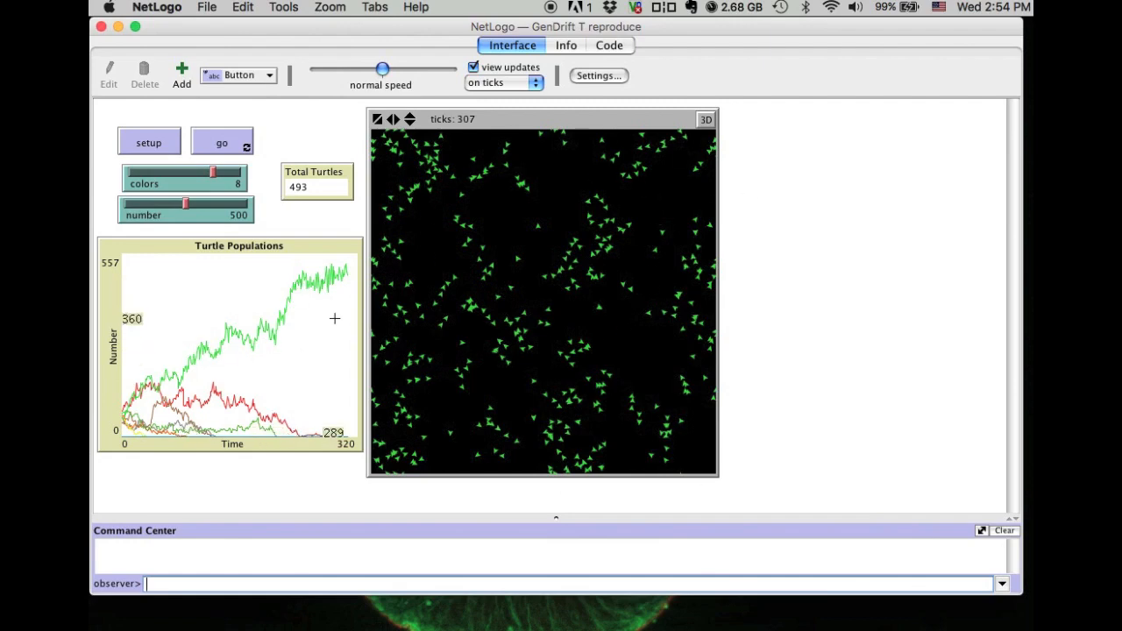
{"action": "mouse_move", "coordinate": [600, 327]}
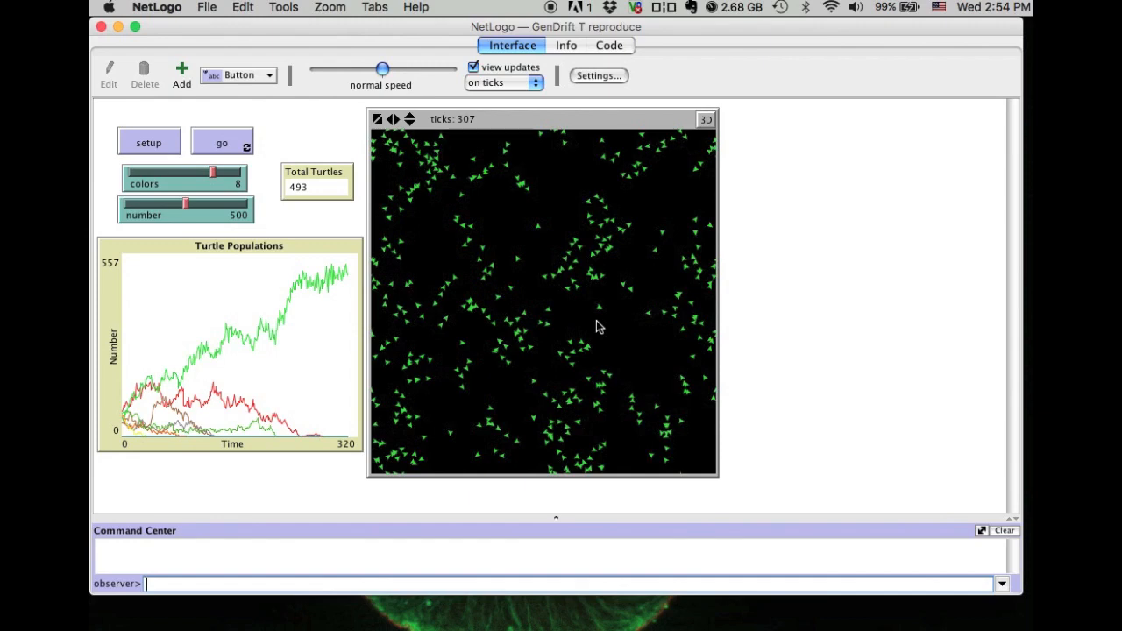
{"action": "mouse_move", "coordinate": [244, 394]}
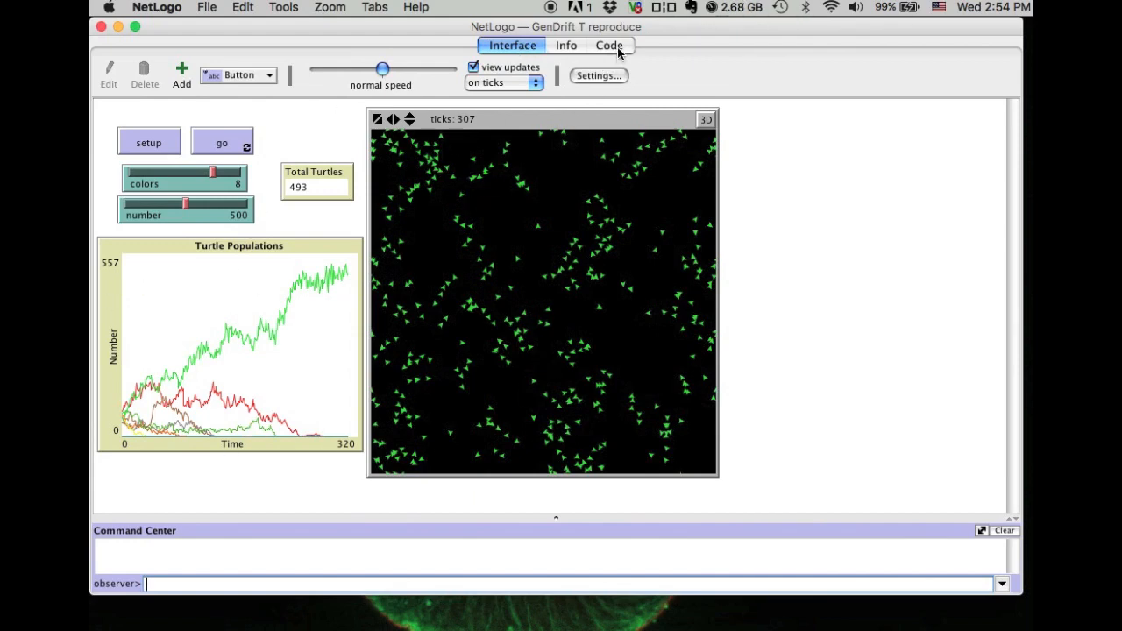
View the Code tab, highlighting the go procedure and the setup procedure name.
{"action": "left_click", "coordinate": [609, 45]}
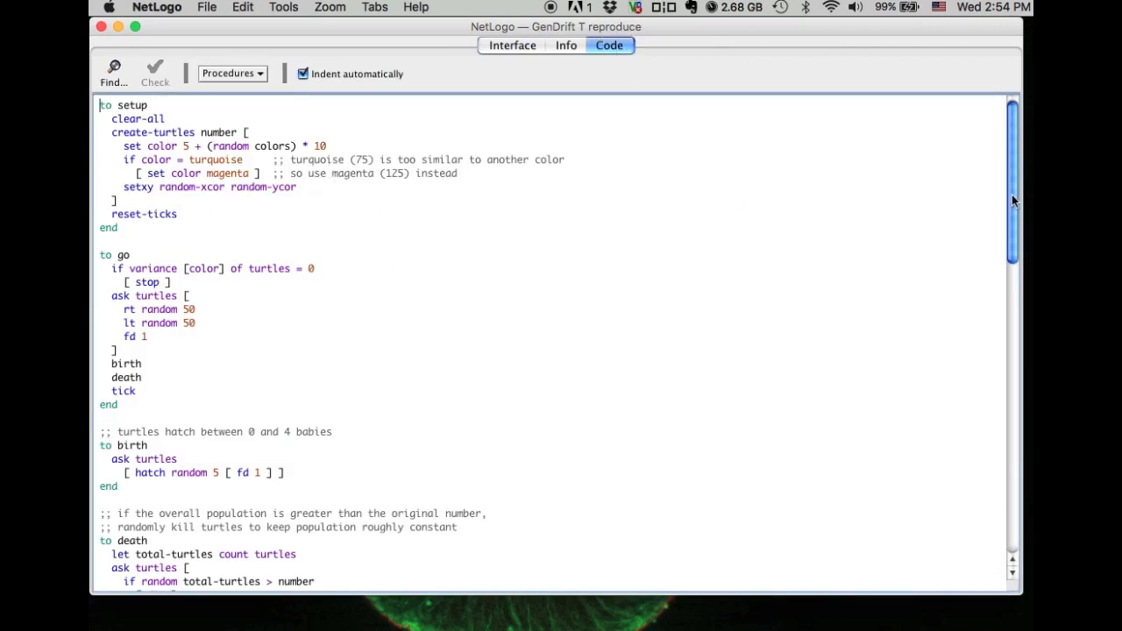
{"action": "left_click_drag", "start_coordinate": [1013, 202], "coordinate": [1015, 281]}
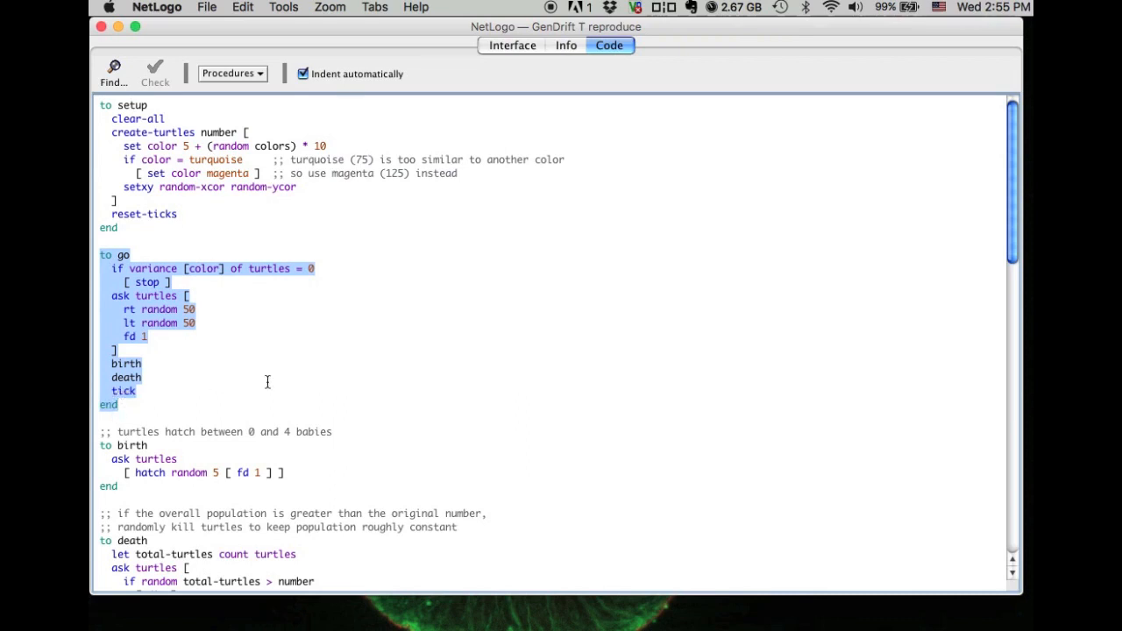
{"action": "left_click", "coordinate": [128, 146]}
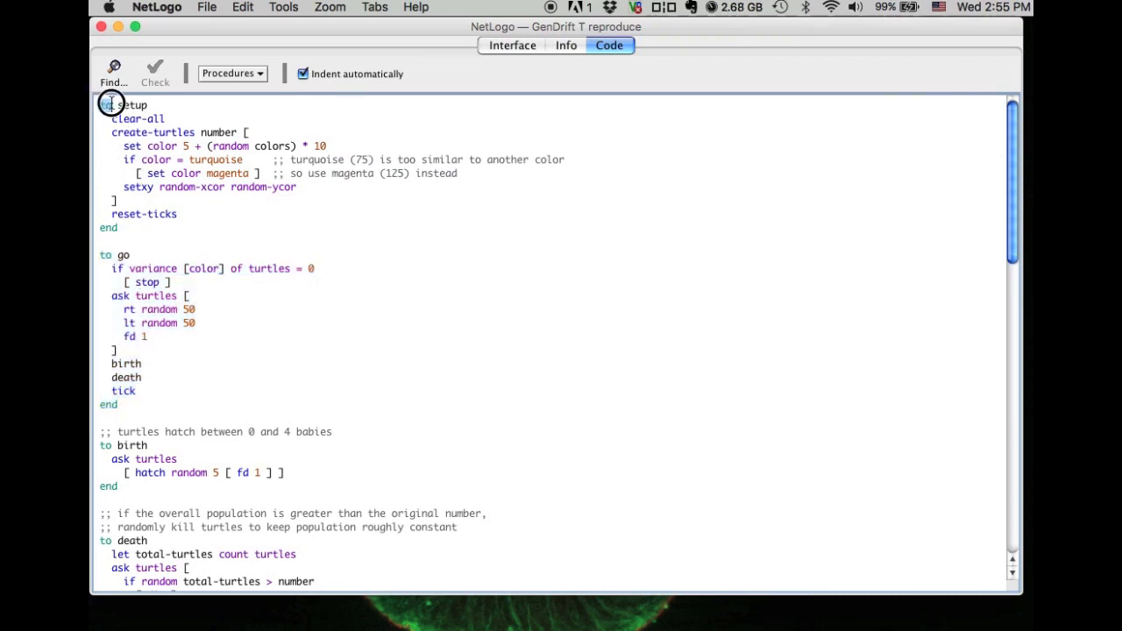
{"action": "double_click", "coordinate": [130, 105]}
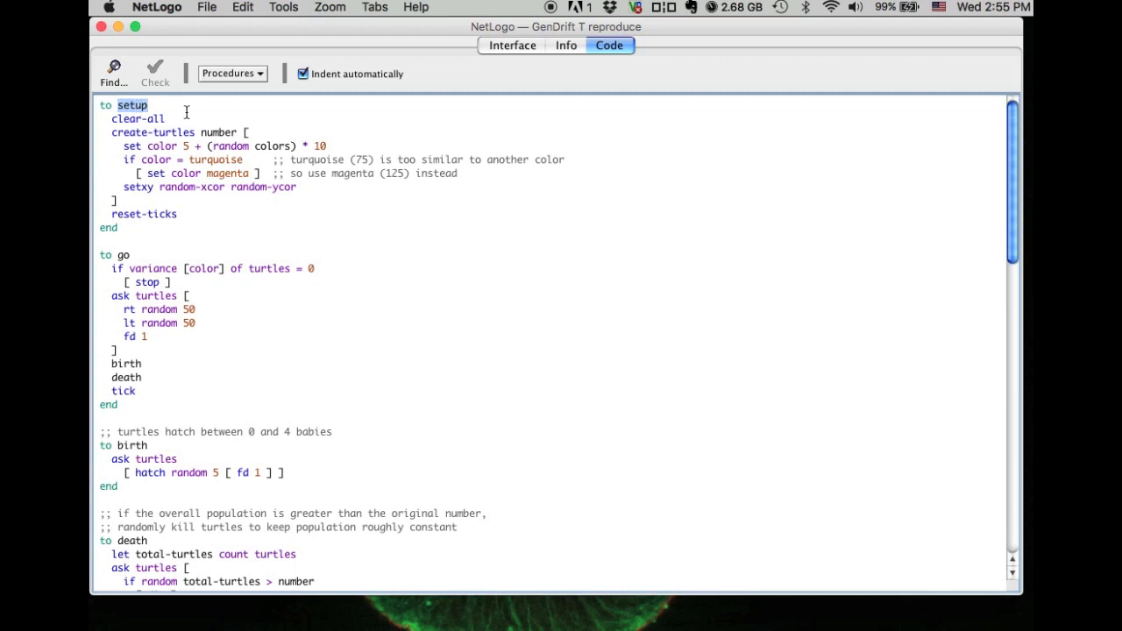
{"action": "left_click", "coordinate": [512, 44]}
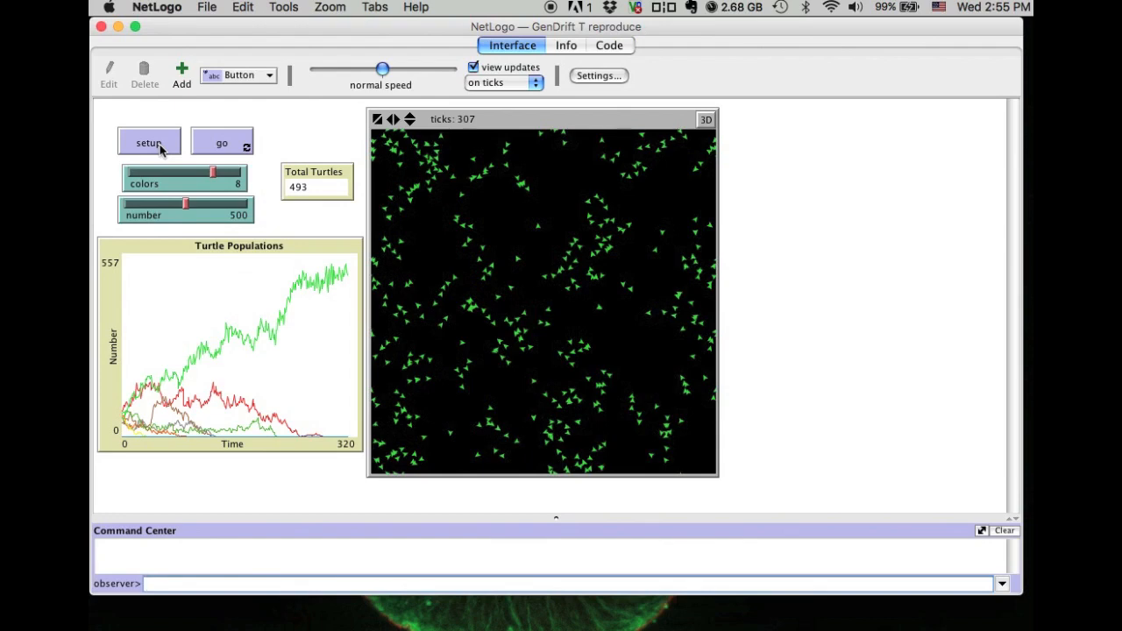
{"action": "mouse_move", "coordinate": [158, 149]}
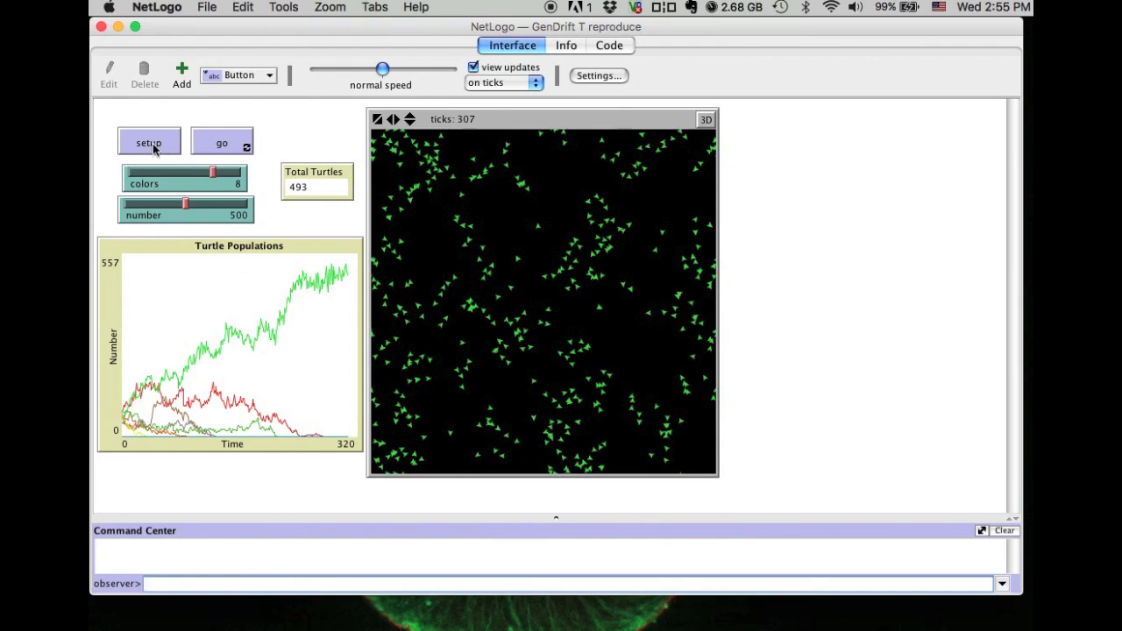
{"action": "left_click", "coordinate": [609, 45]}
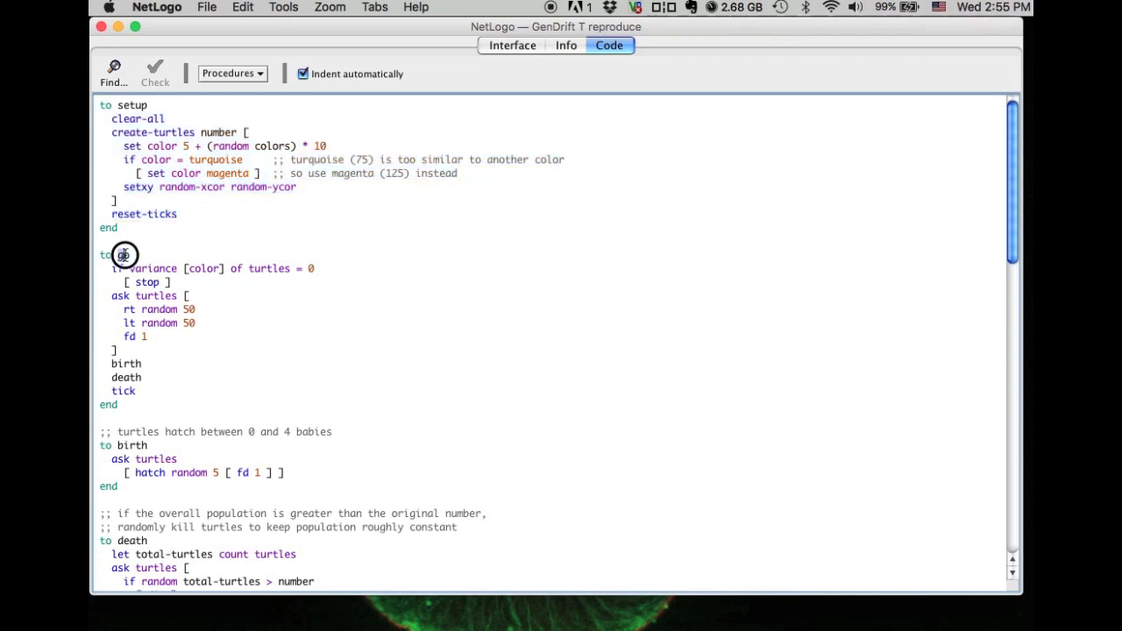
Highlight the go procedure's name and body, then scroll down to birth and death.
{"action": "double_click", "coordinate": [122, 254]}
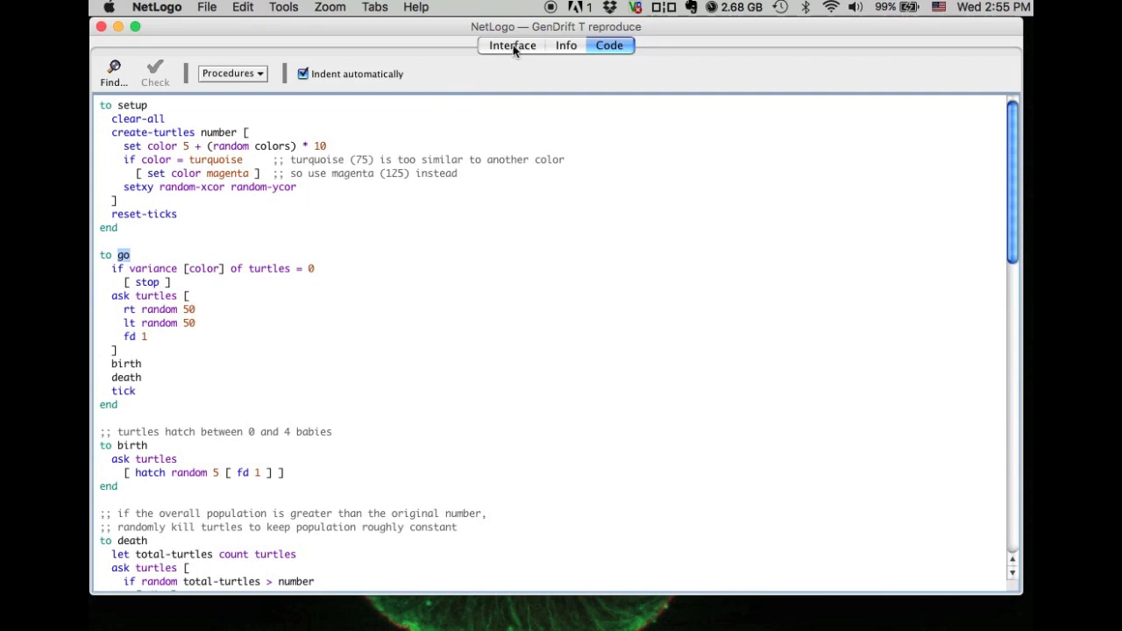
{"action": "left_click", "coordinate": [512, 45]}
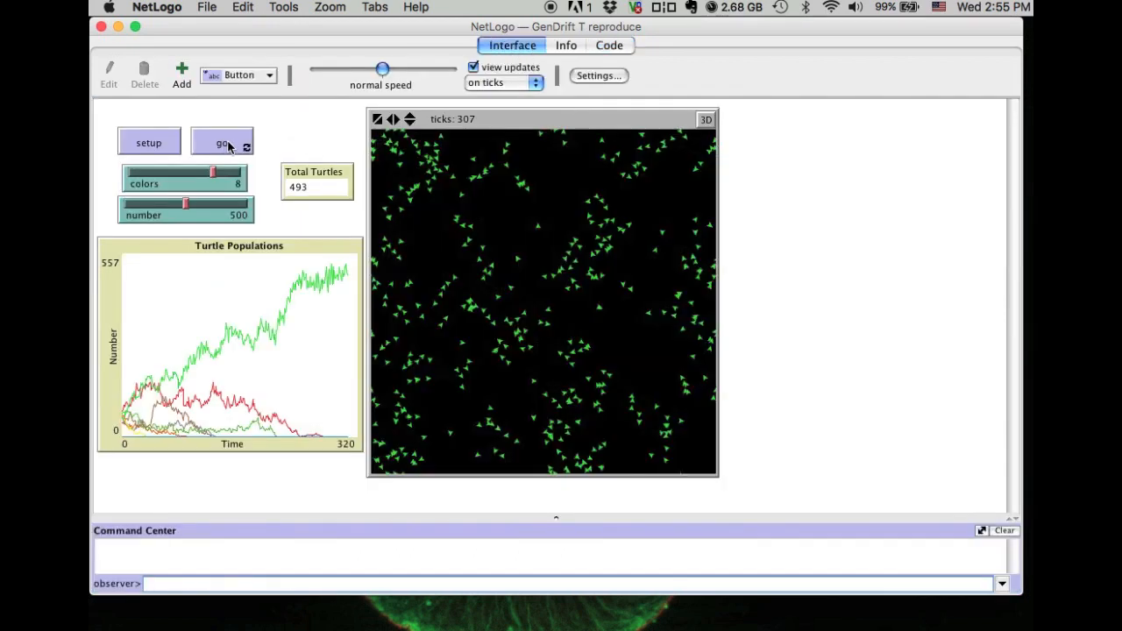
{"action": "left_click", "coordinate": [608, 45]}
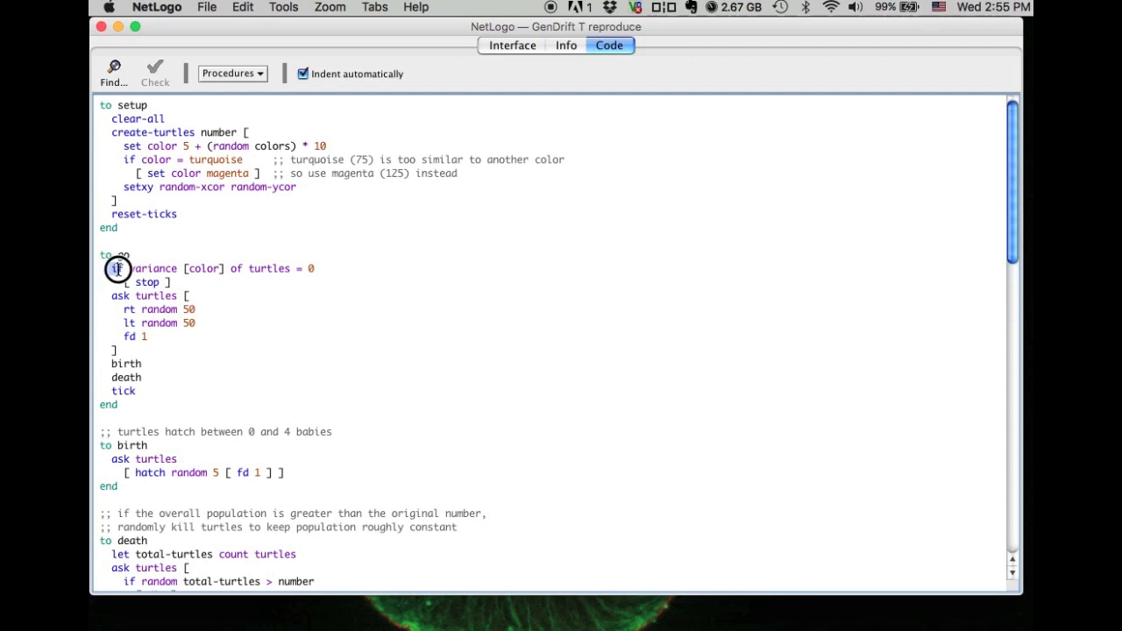
{"action": "left_click_drag", "start_coordinate": [118, 268], "coordinate": [147, 391]}
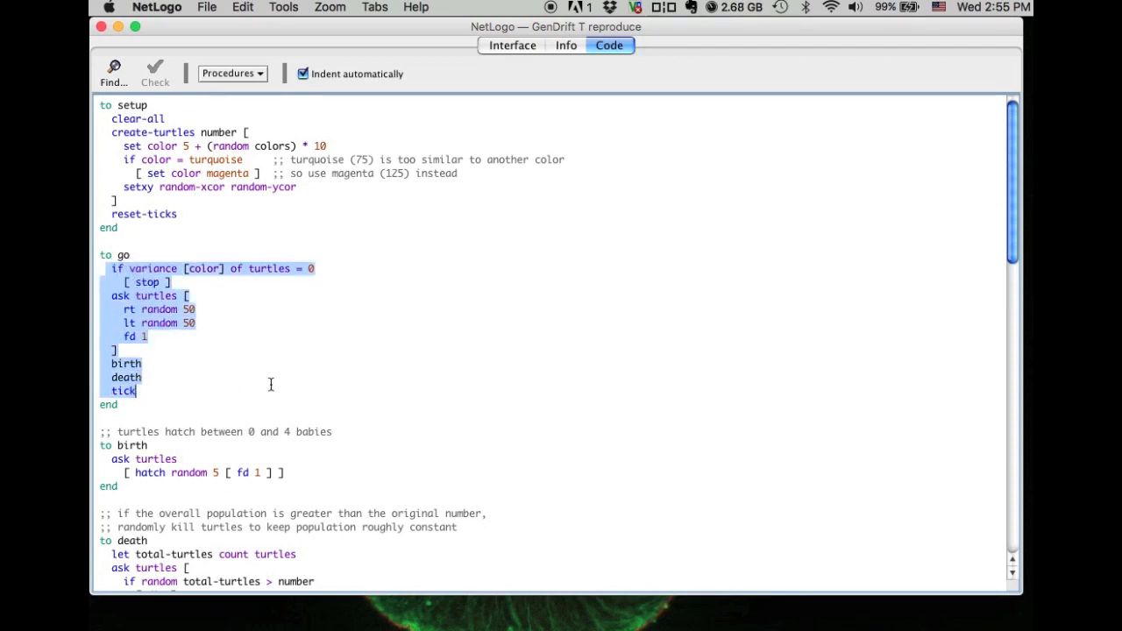
{"action": "scroll", "scroll_direction": "down", "scroll_amount": 3}
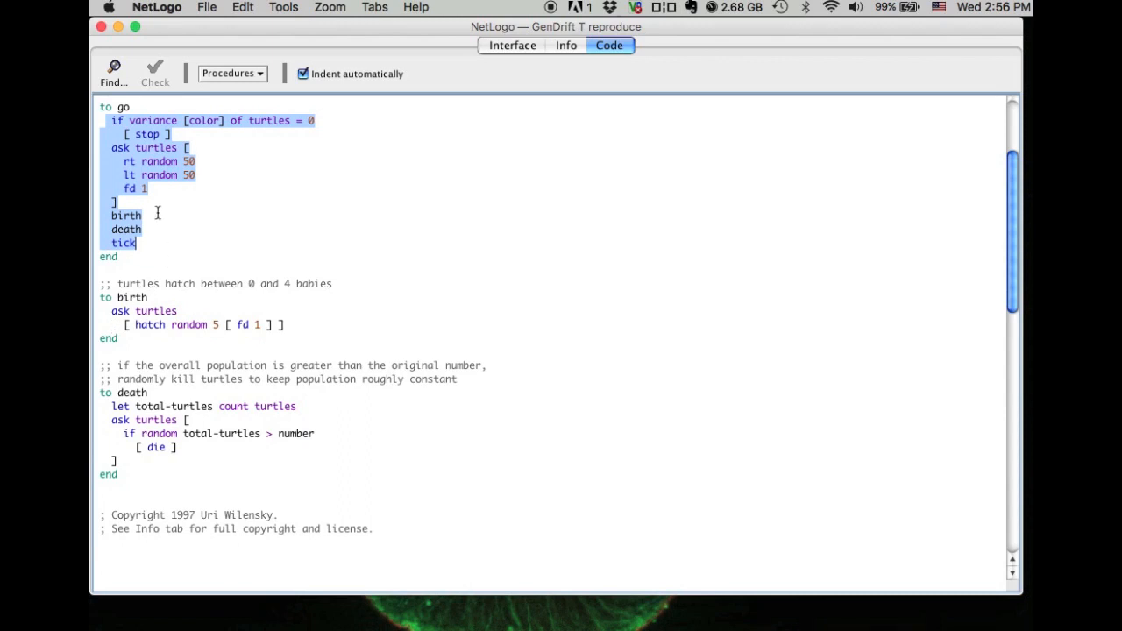
Highlight the birth procedure's name and body, then return to the Interface tab.
{"action": "left_click", "coordinate": [173, 232]}
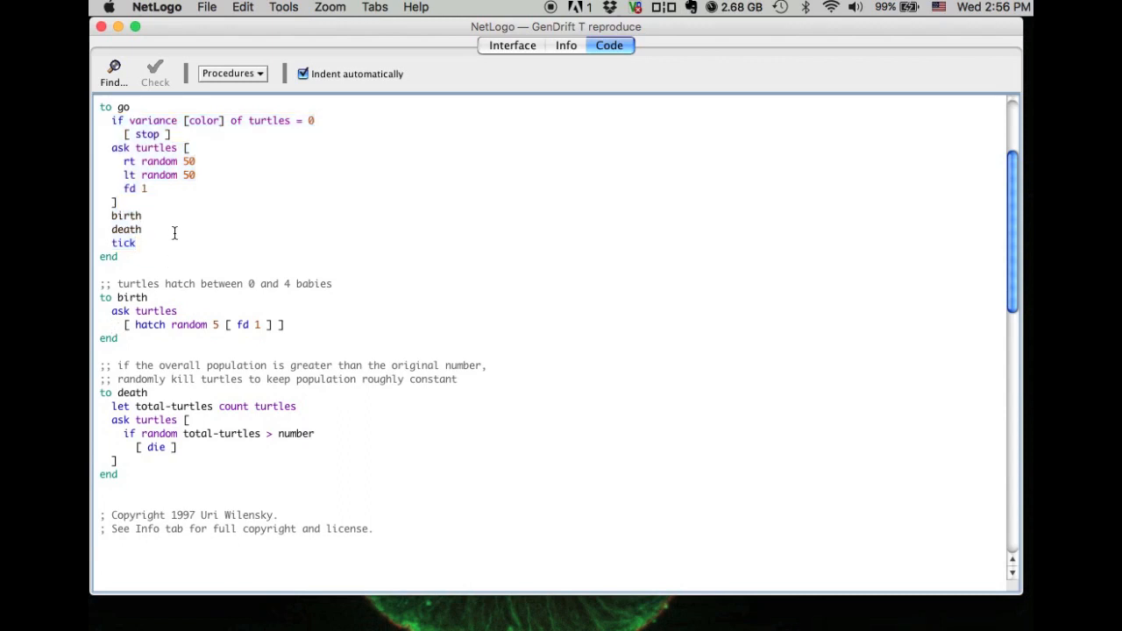
{"action": "mouse_move", "coordinate": [117, 296]}
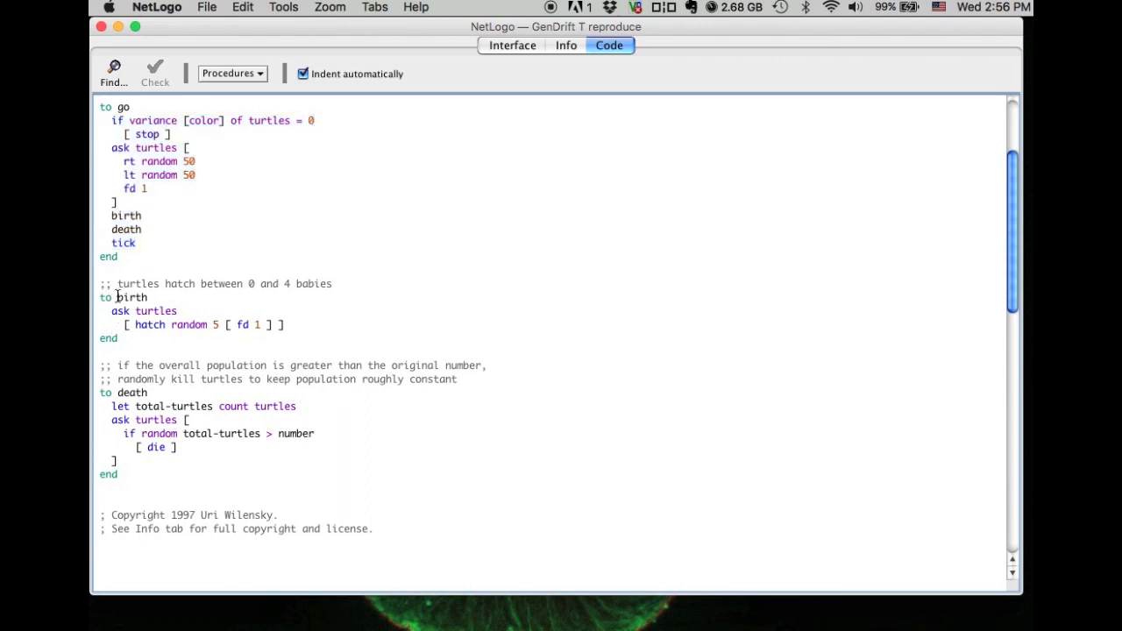
{"action": "double_click", "coordinate": [132, 297]}
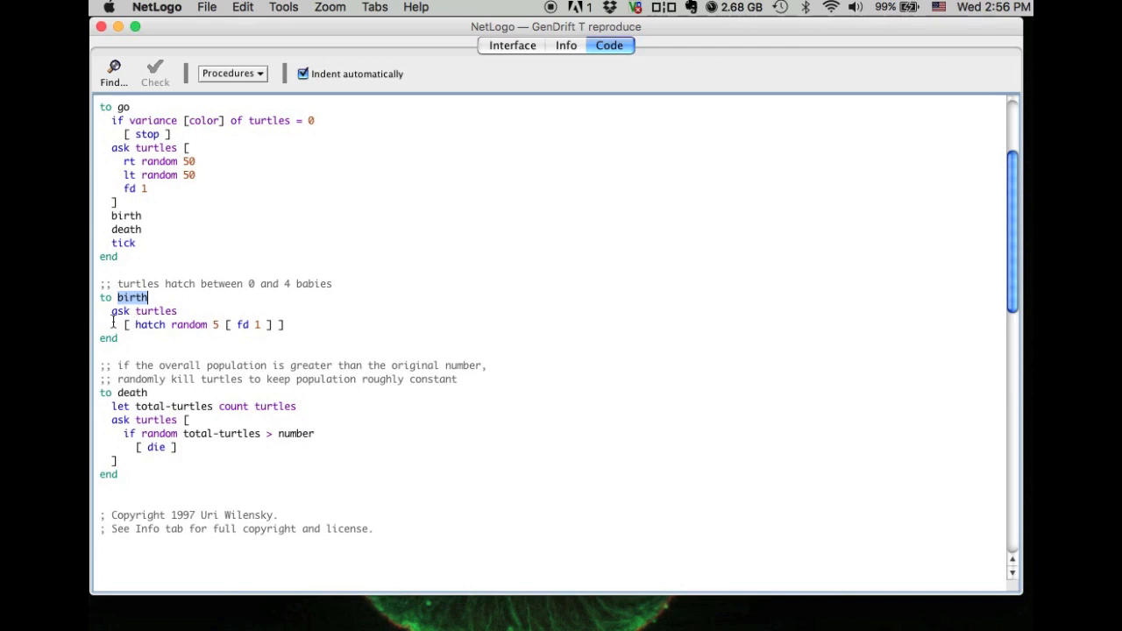
{"action": "left_click_drag", "start_coordinate": [148, 297], "coordinate": [284, 325]}
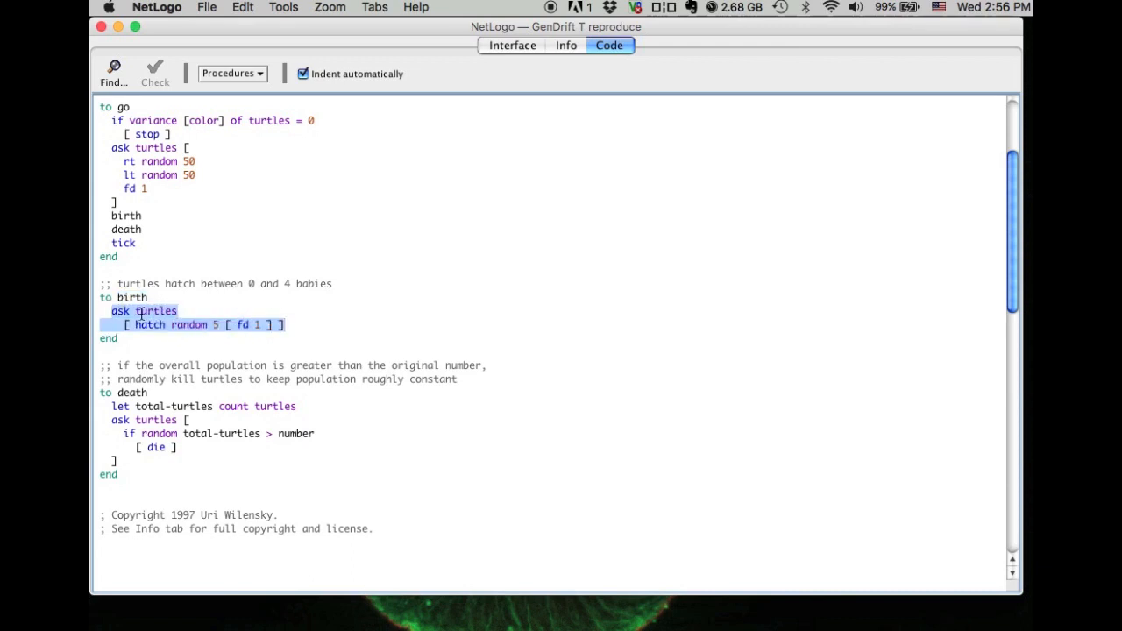
{"action": "double_click", "coordinate": [131, 297]}
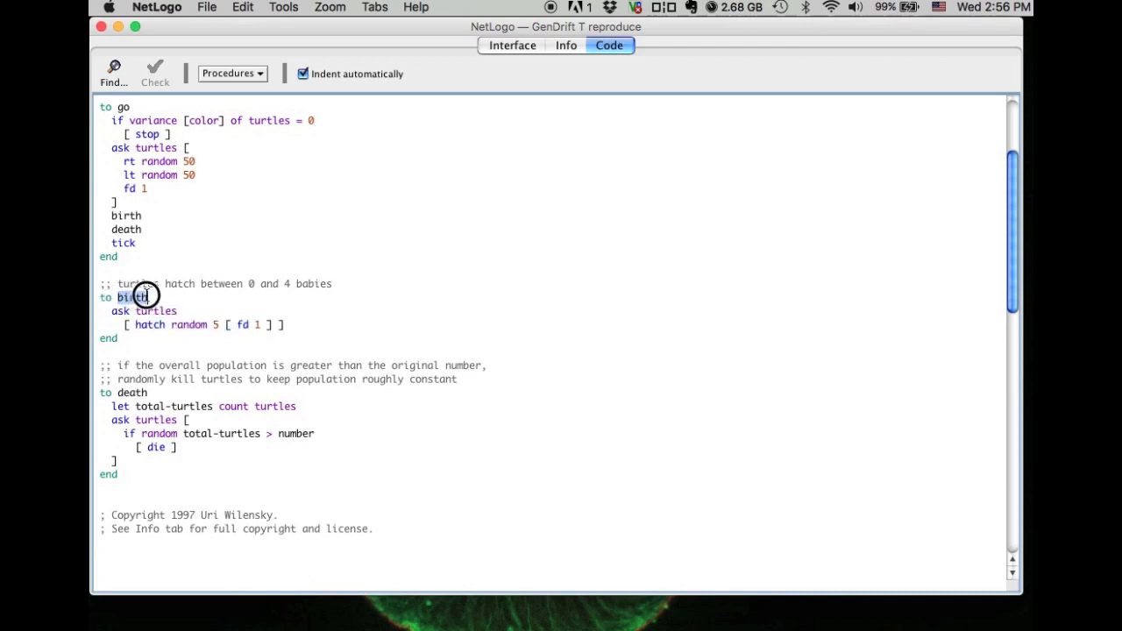
{"action": "double_click", "coordinate": [131, 297]}
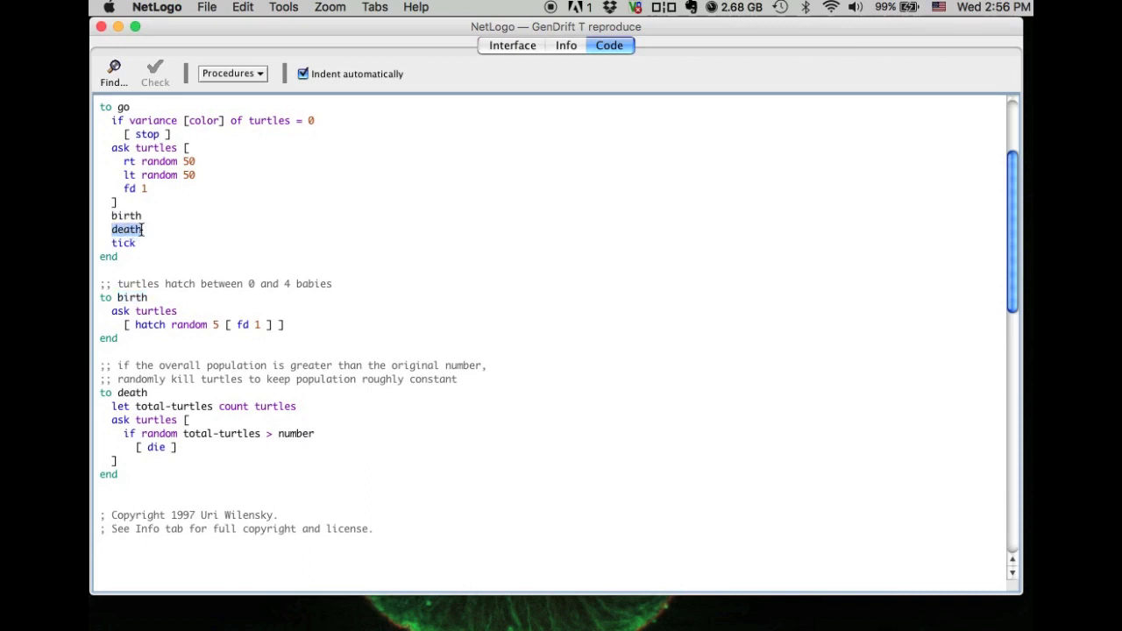
{"action": "mouse_move", "coordinate": [145, 230]}
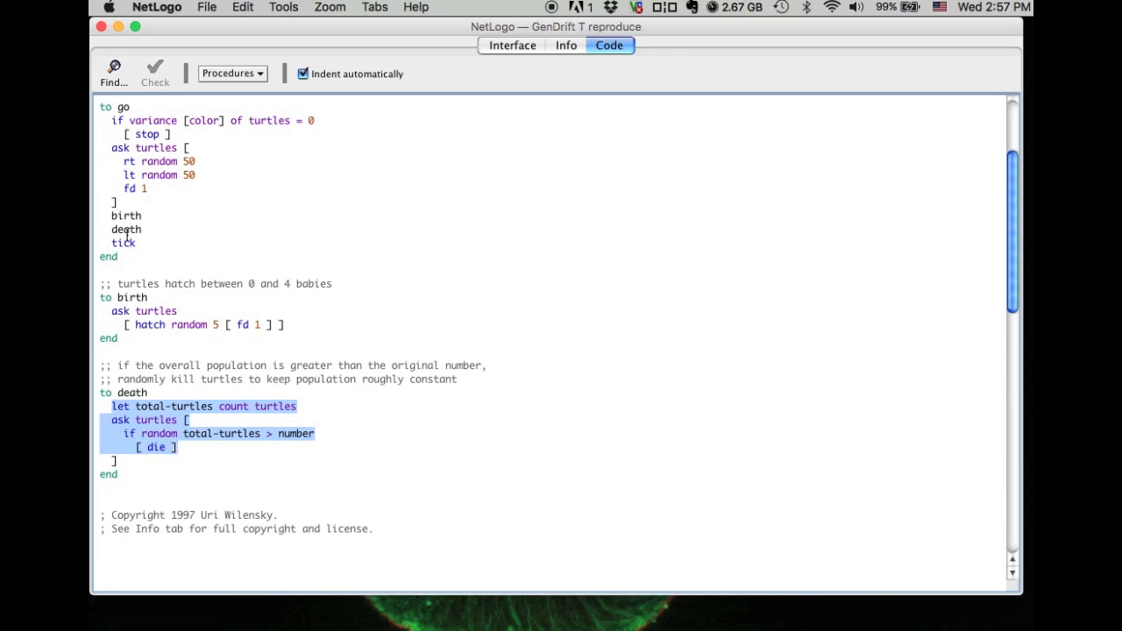
{"action": "left_click", "coordinate": [512, 45]}
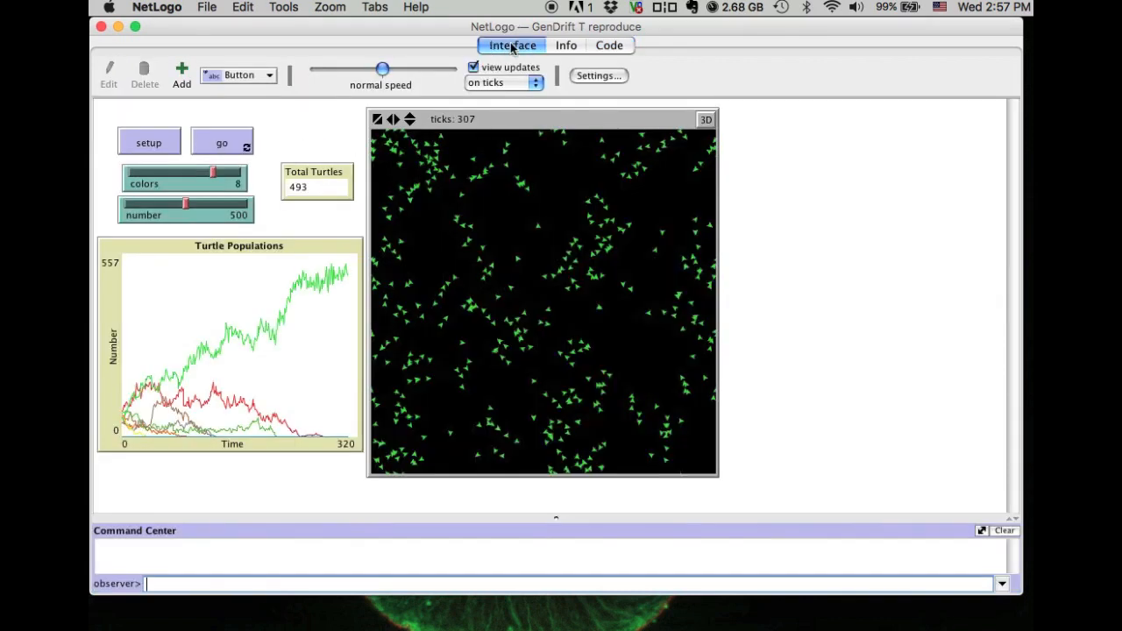